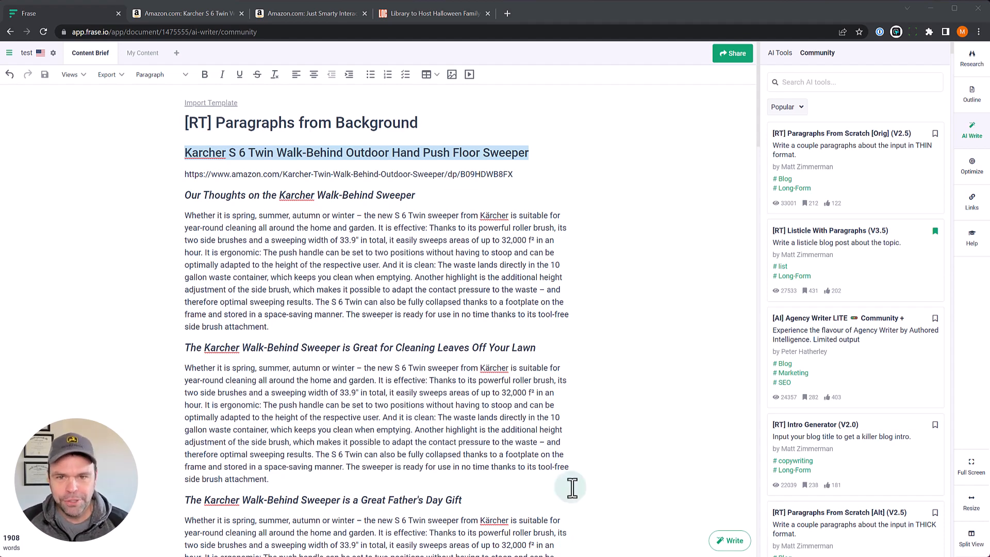
mouse_move(971, 130)
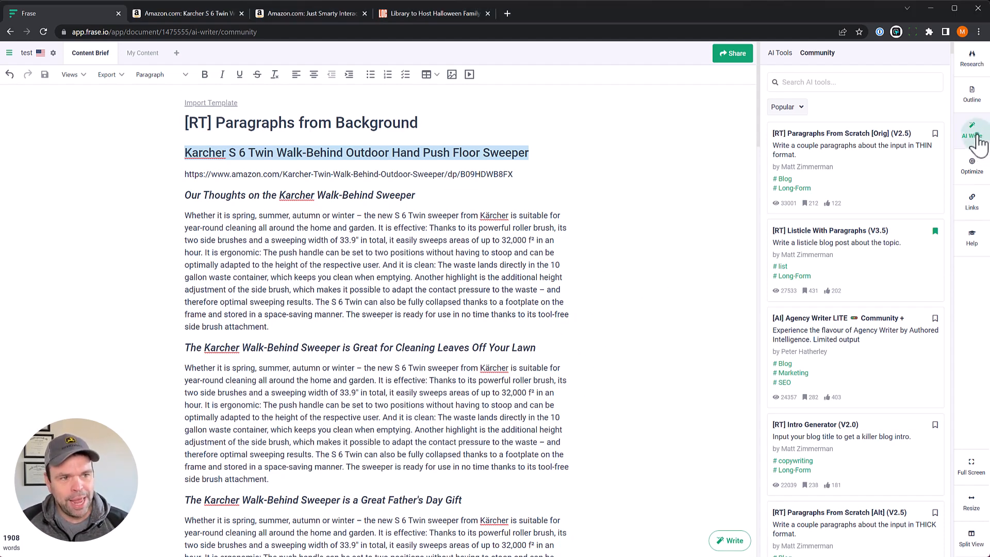
- Search the Community templates for 'paragraphs from' and open [RT] Paragraphs From Background (V1.0)
left_click(971, 131)
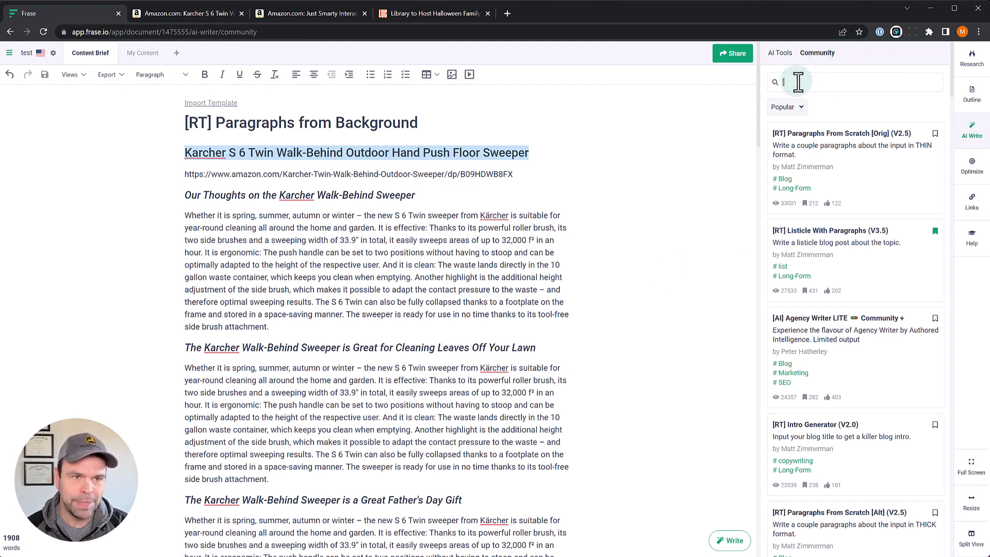
scroll("down", 3)
type("[RT]")
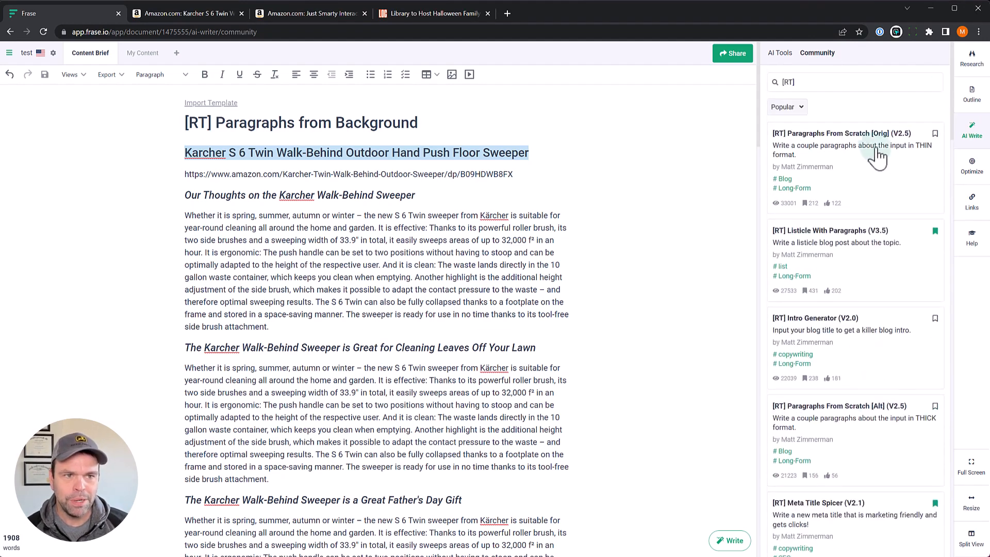
mouse_move(896, 75)
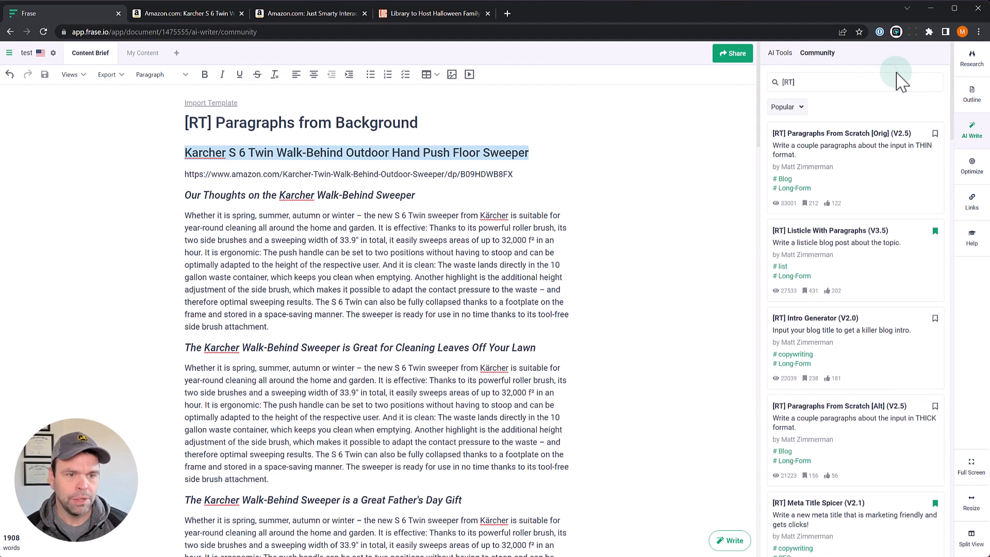
type("paragraphs from")
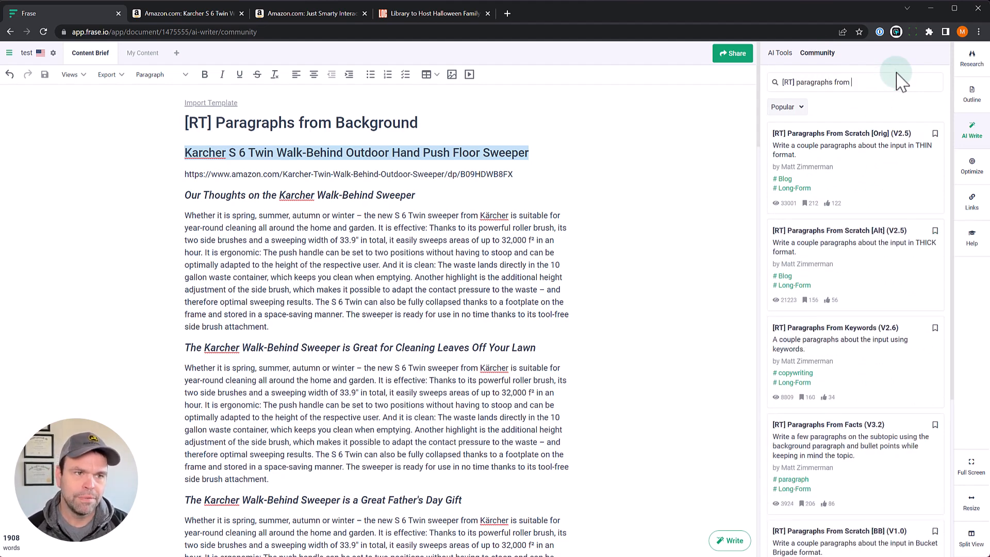
scroll("down", 3)
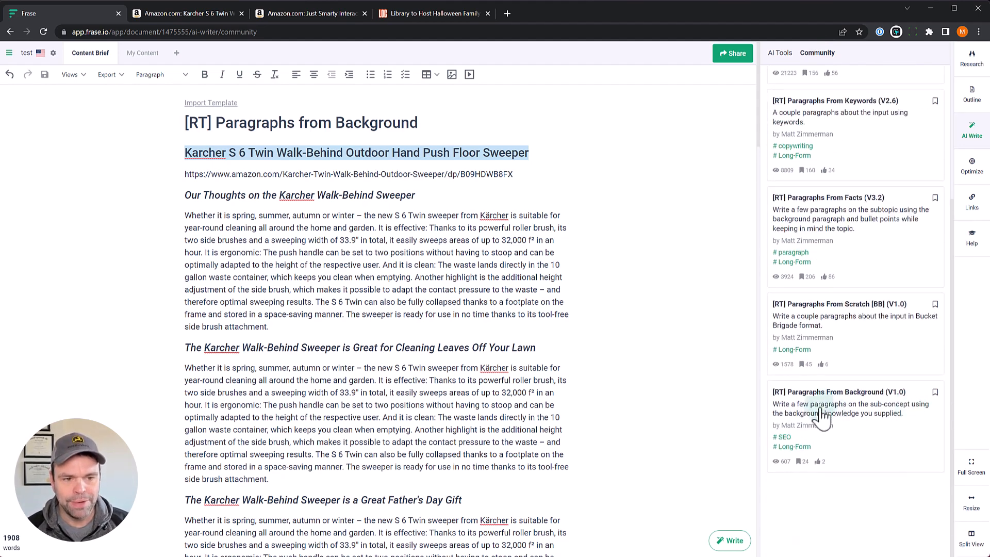
left_click(839, 392)
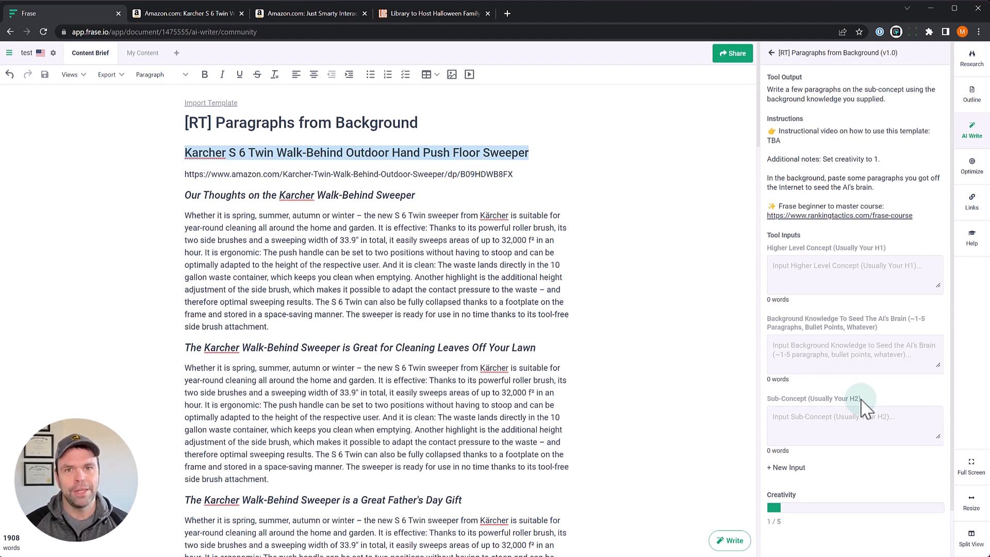
mouse_move(811, 376)
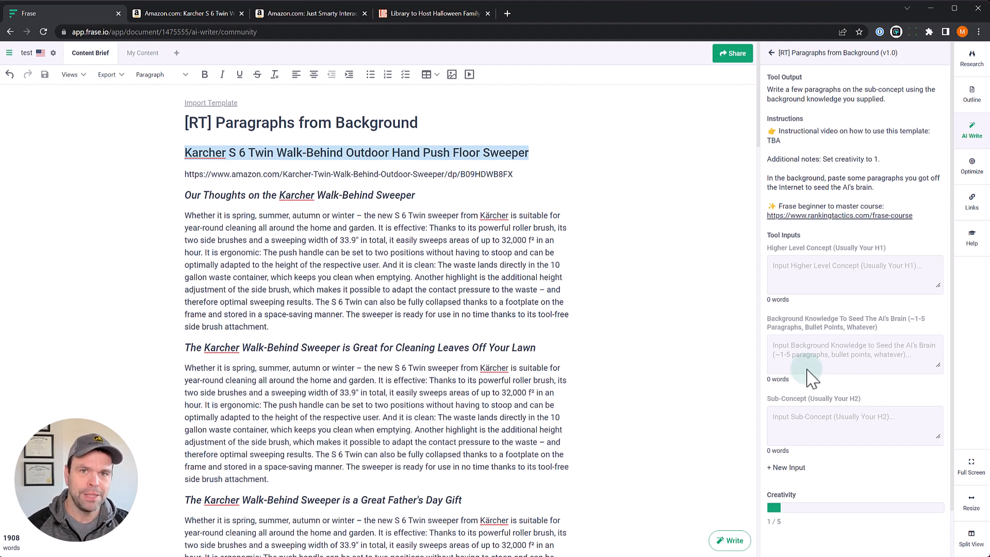
mouse_move(811, 309)
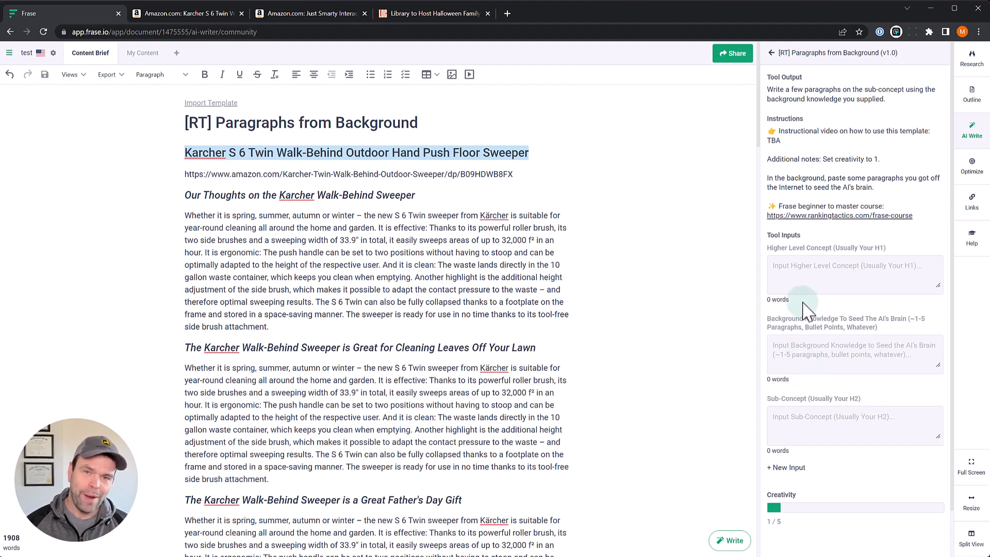
mouse_move(757, 312)
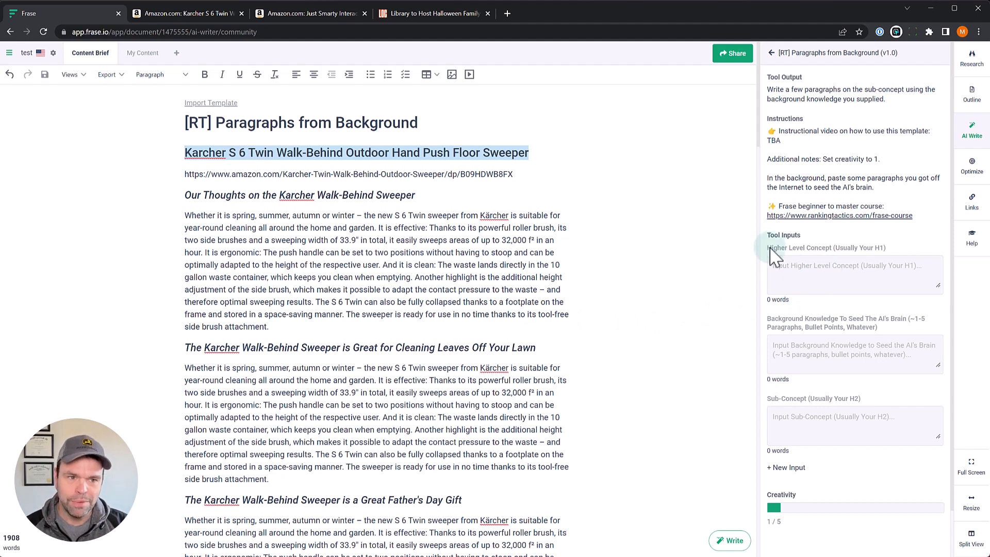
mouse_move(877, 258)
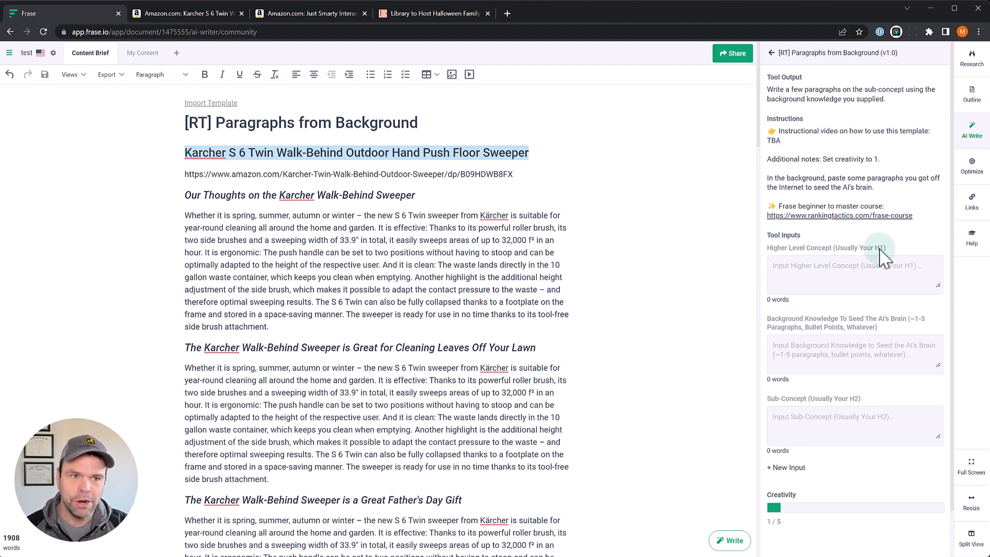
mouse_move(794, 412)
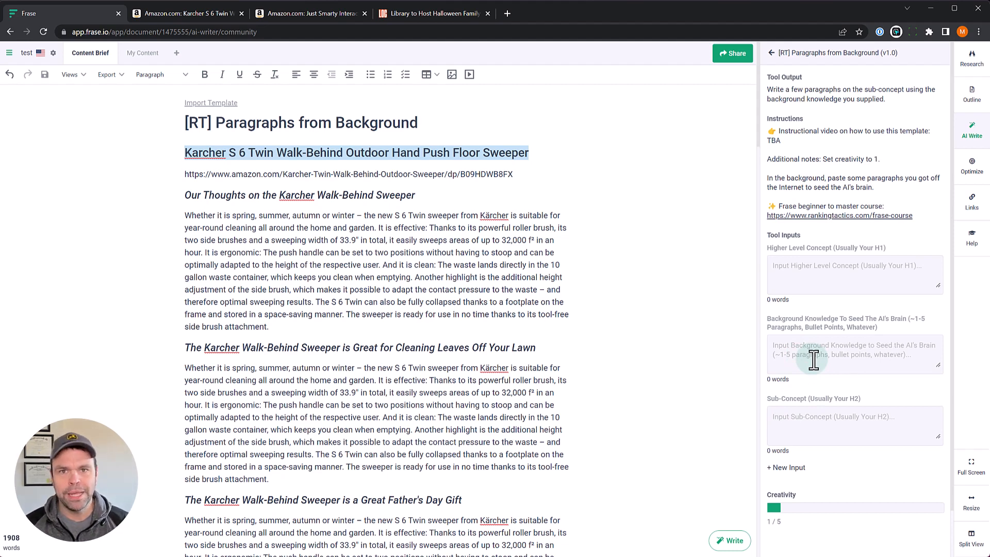
mouse_move(833, 334)
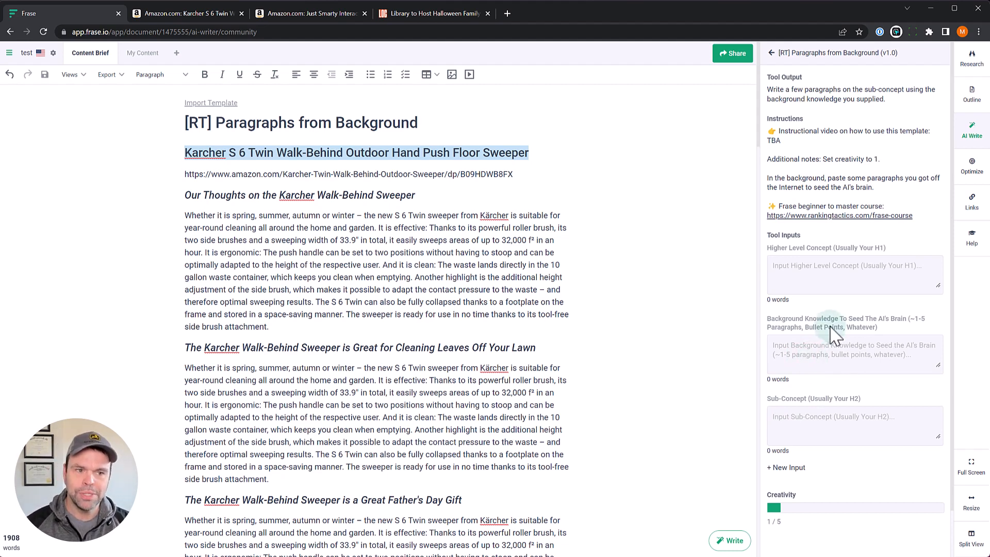
mouse_move(802, 414)
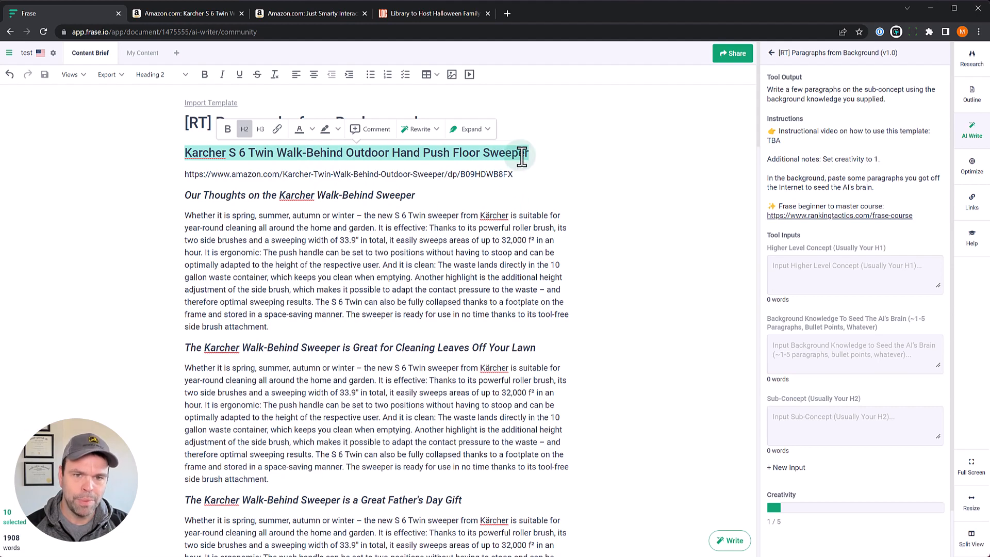
scroll("down", 3)
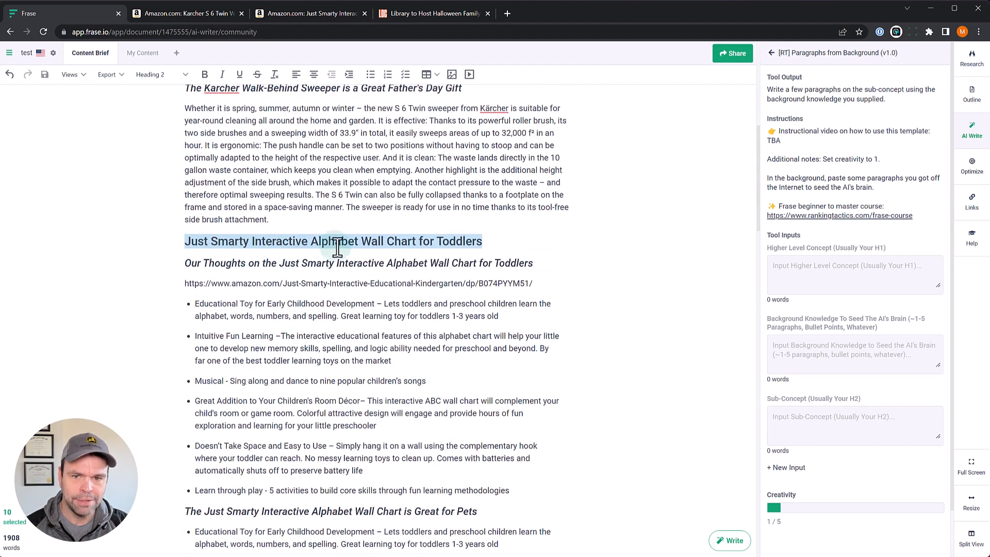
scroll("down", 3)
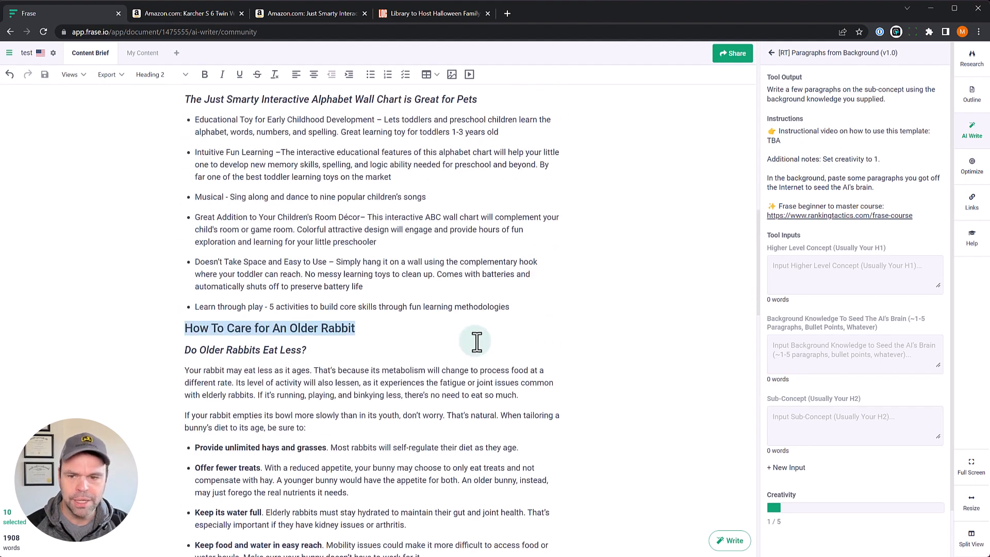
scroll("down", 3)
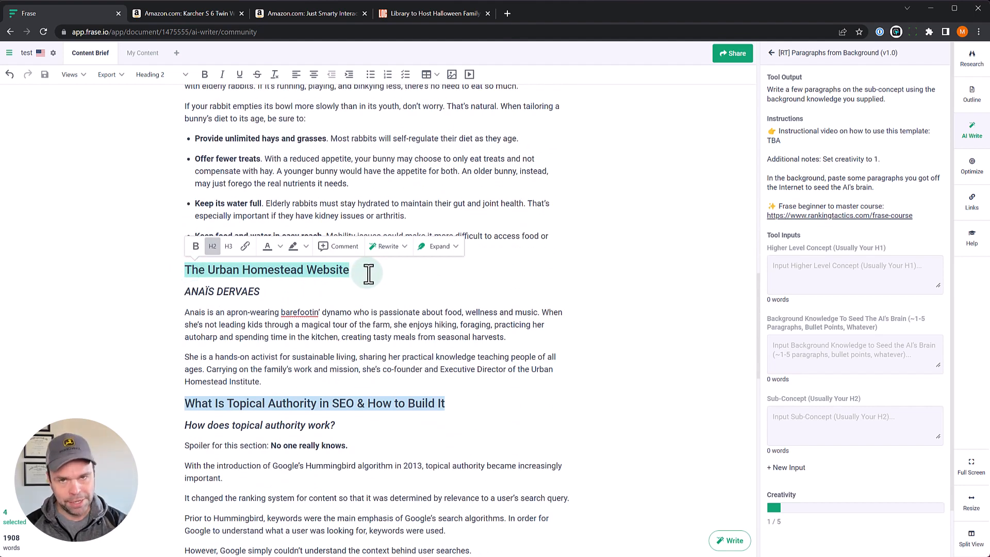
scroll("down", 3)
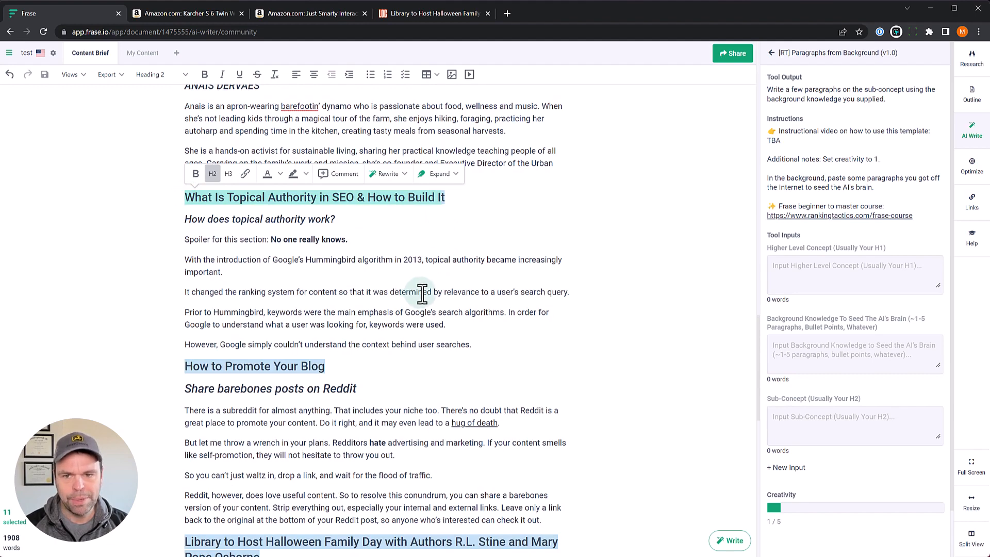
scroll("down", 3)
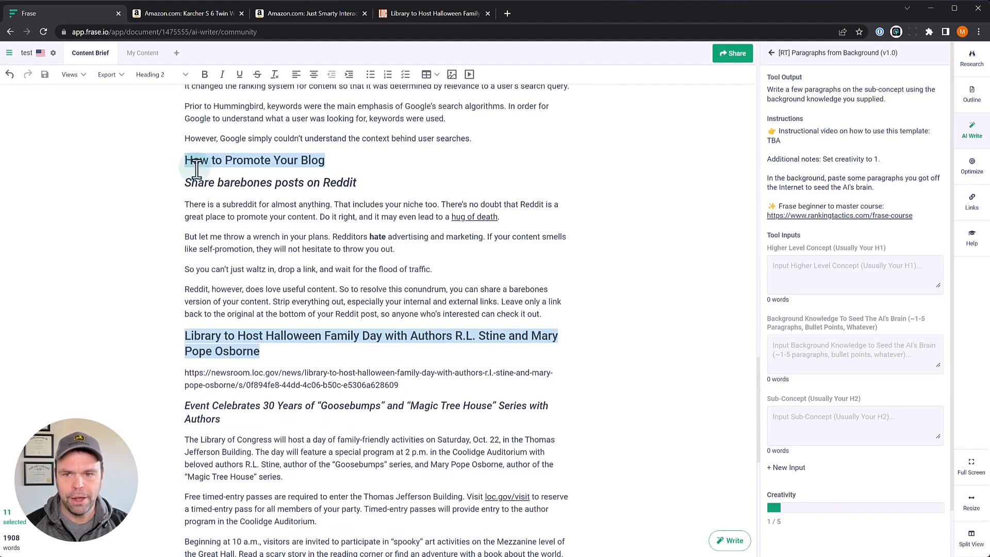
scroll("down", 3)
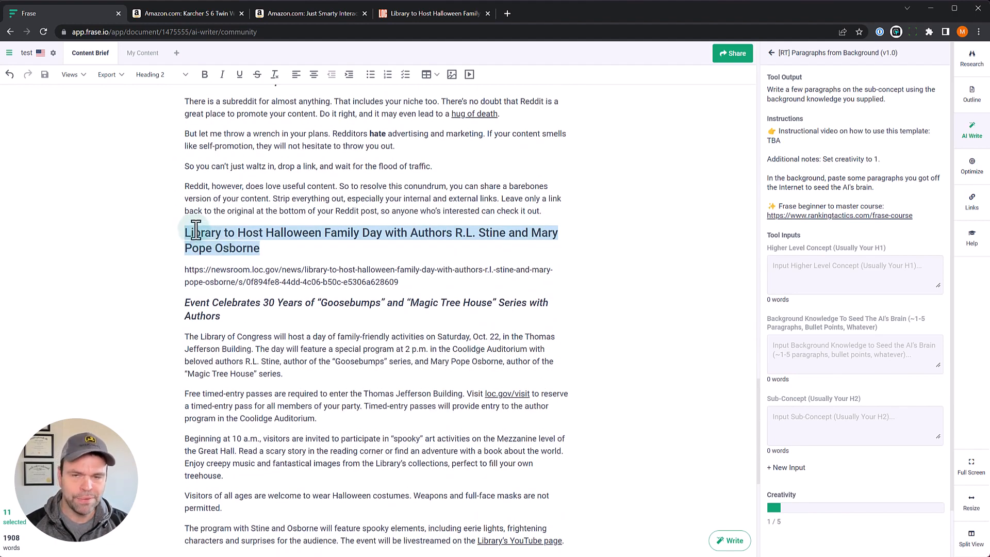
mouse_move(286, 276)
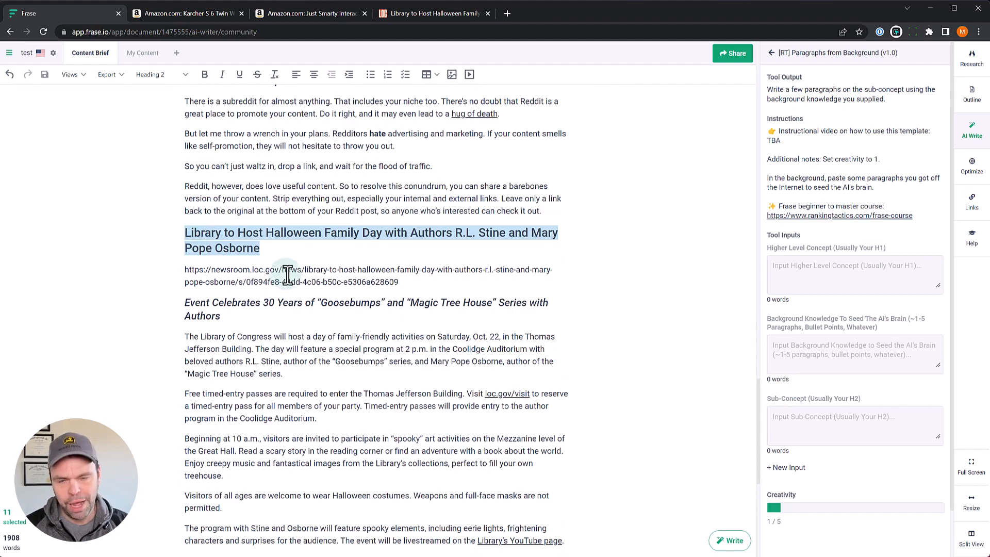
scroll("down", 3)
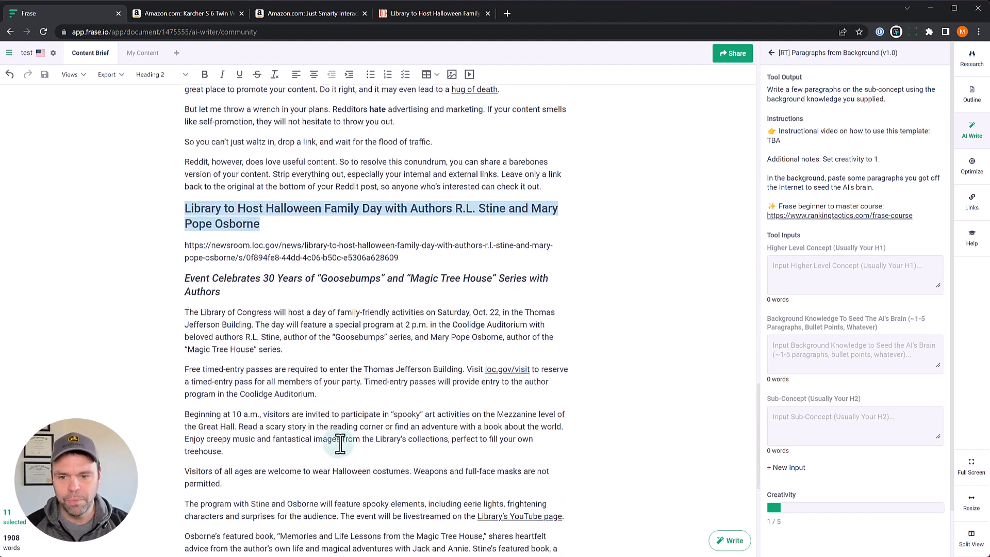
scroll("down", 3)
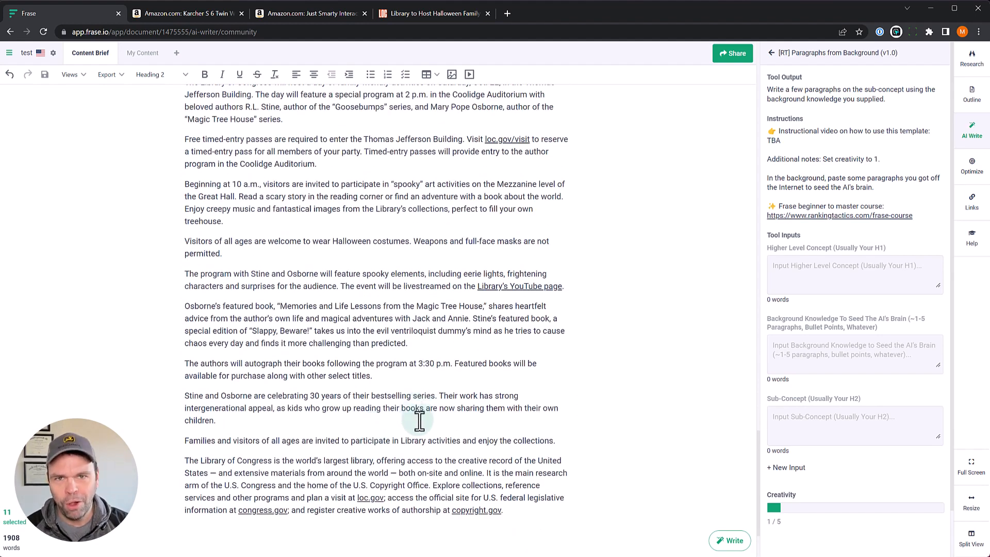
scroll("up", 3)
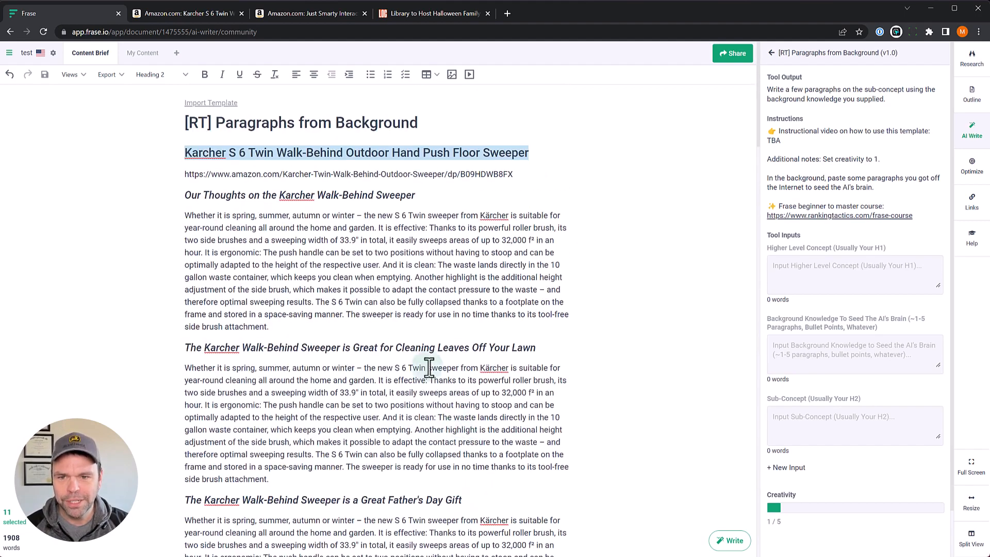
mouse_move(410, 152)
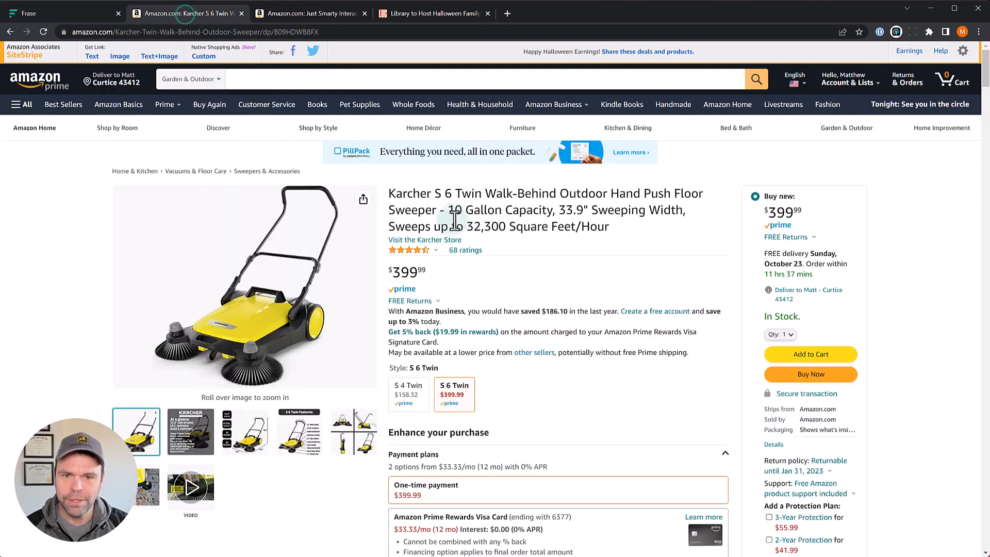
- Scroll to the Karcher S 6 Twin product description and select it for copying
scroll("down", 3)
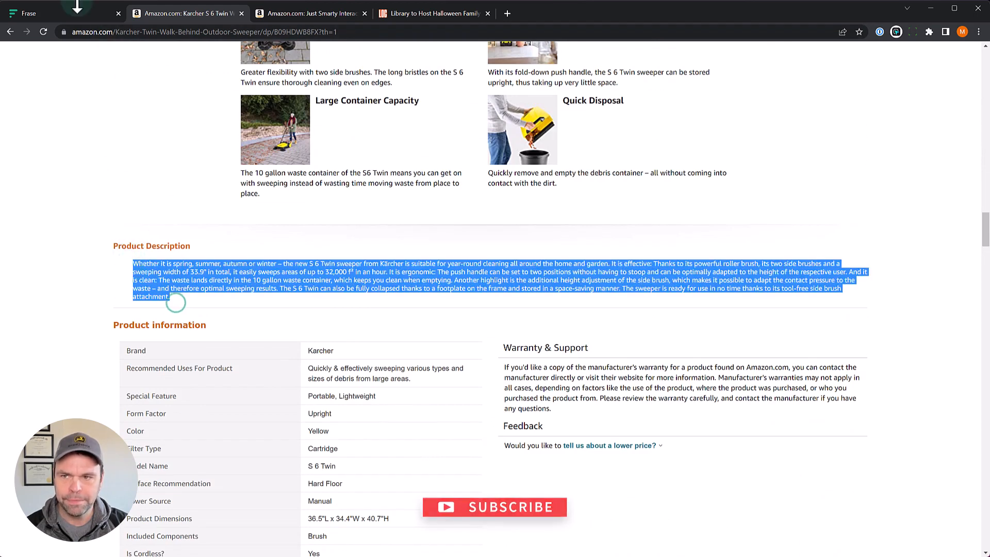
left_click(56, 13)
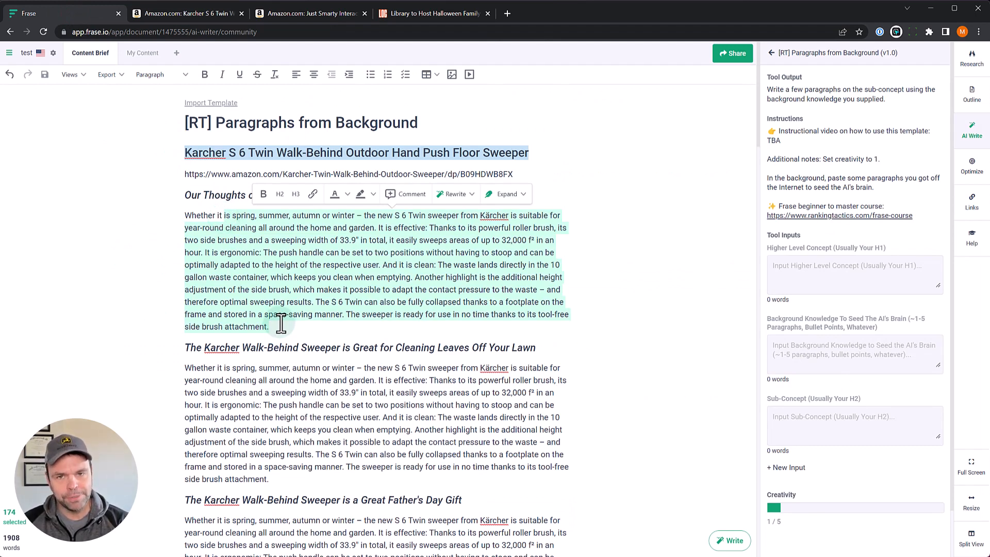
mouse_move(323, 296)
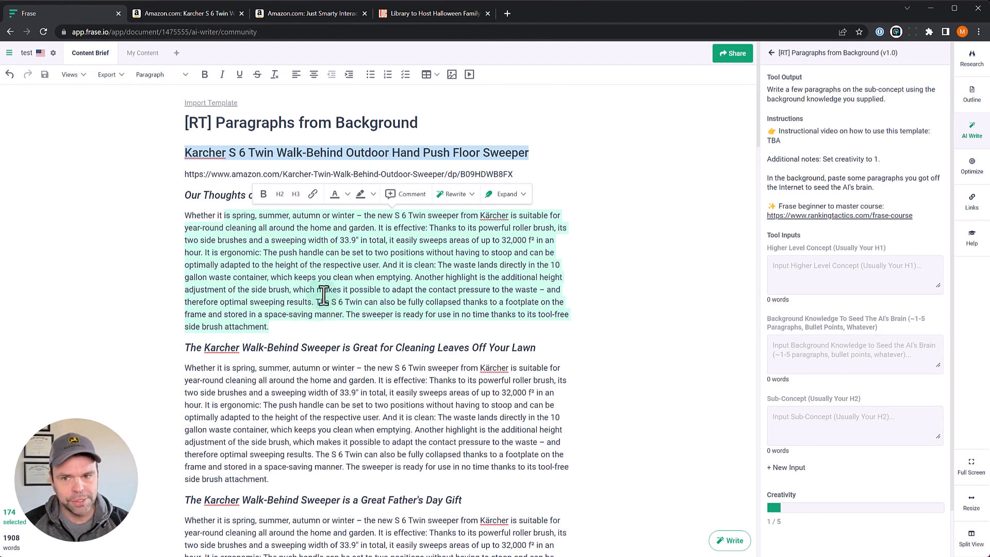
mouse_move(307, 152)
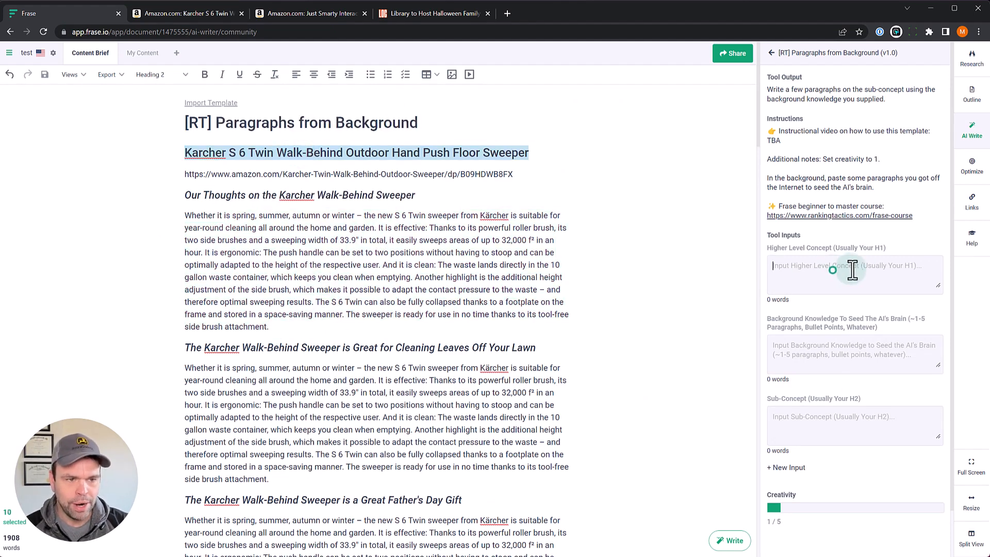
- Enter 'Karcher S 6 Twin Walk-Behind Outdoor Hand Push Floor Sweeper' as the concept and copy the first review paragraph
type("Karcher S 6 Twin Walk-Behind Outdoor Hand Push Floor Sweeper")
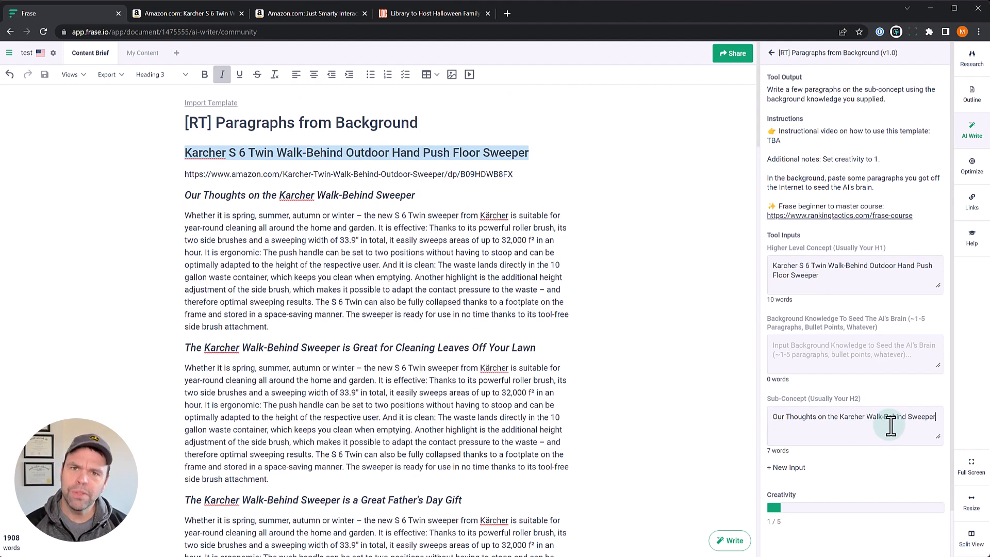
mouse_move(966, 434)
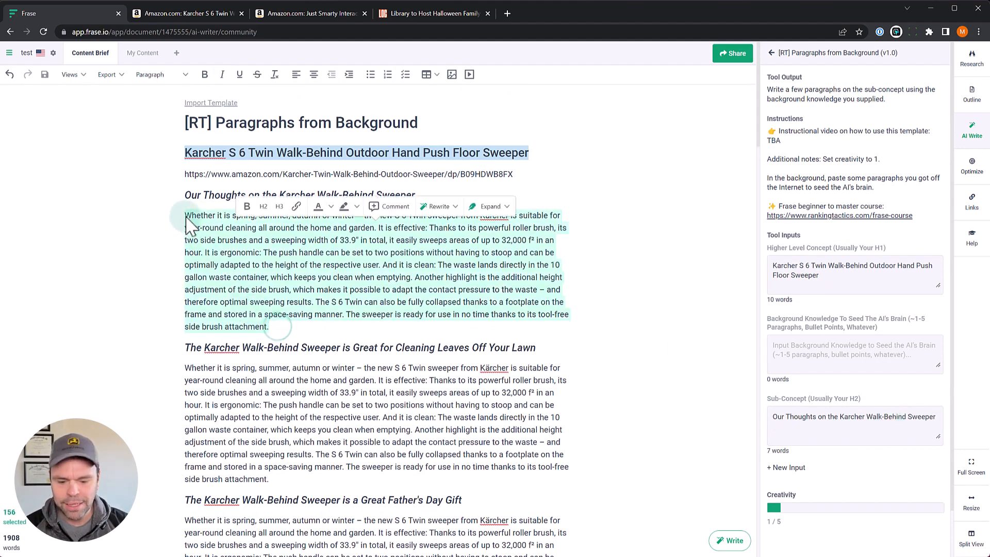
left_click(853, 354)
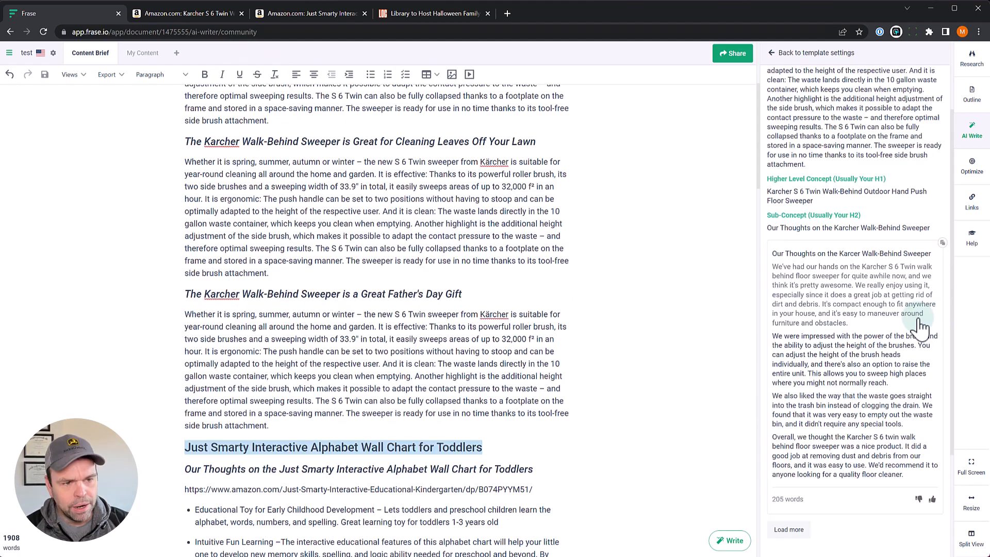
mouse_move(889, 366)
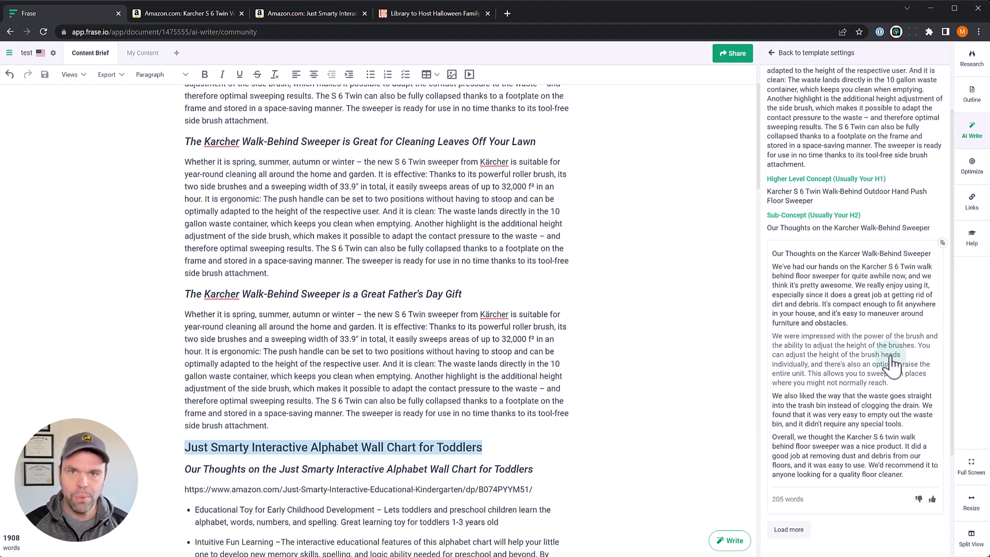
mouse_move(507, 305)
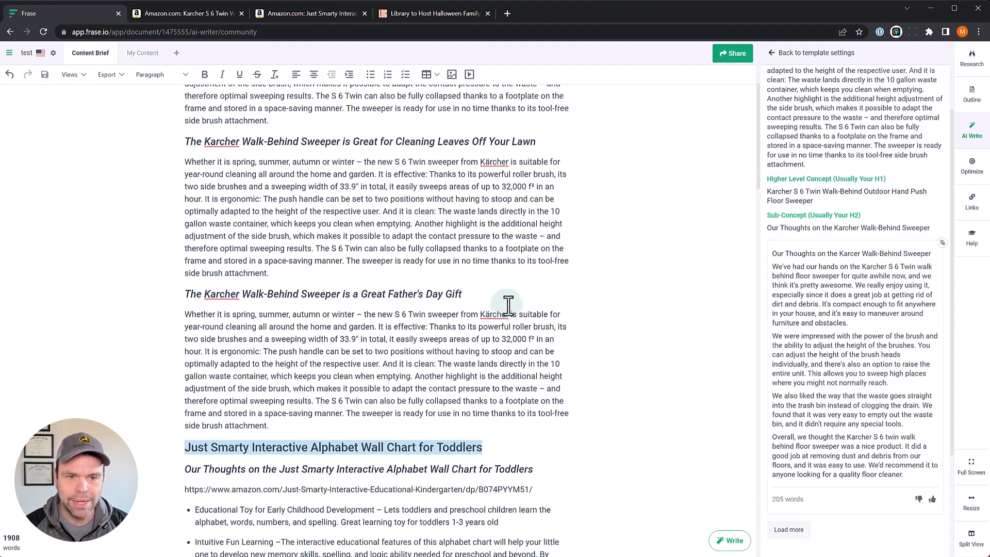
scroll("up", 3)
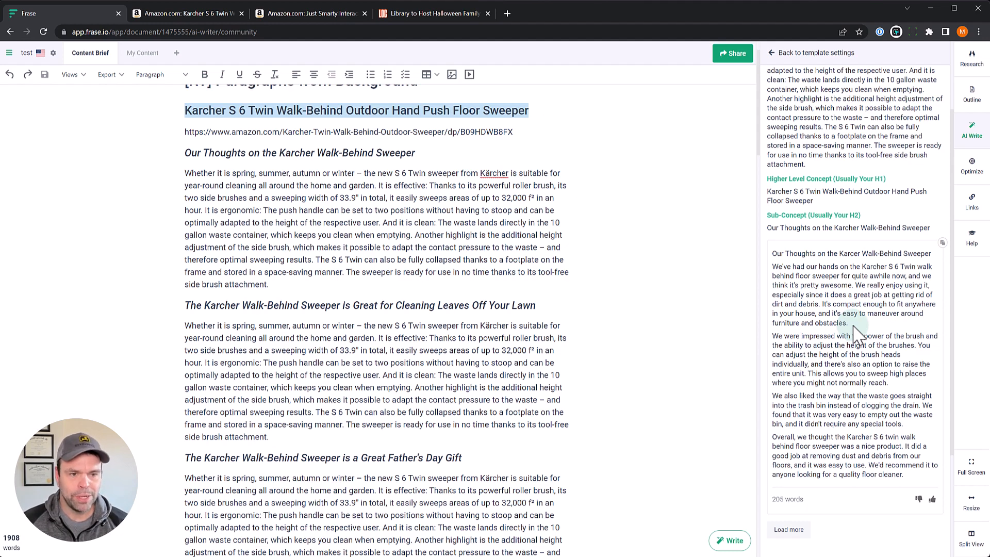
mouse_move(895, 319)
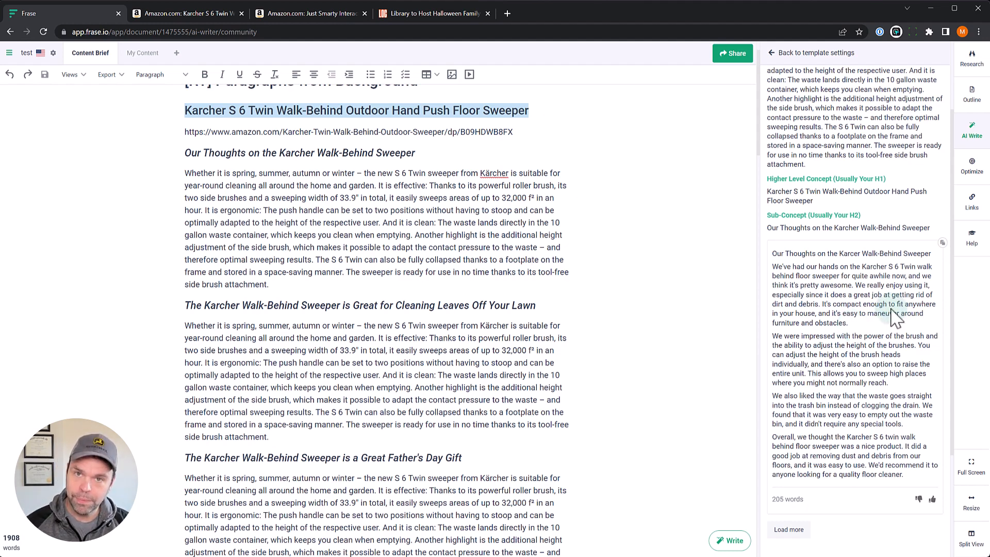
mouse_move(848, 404)
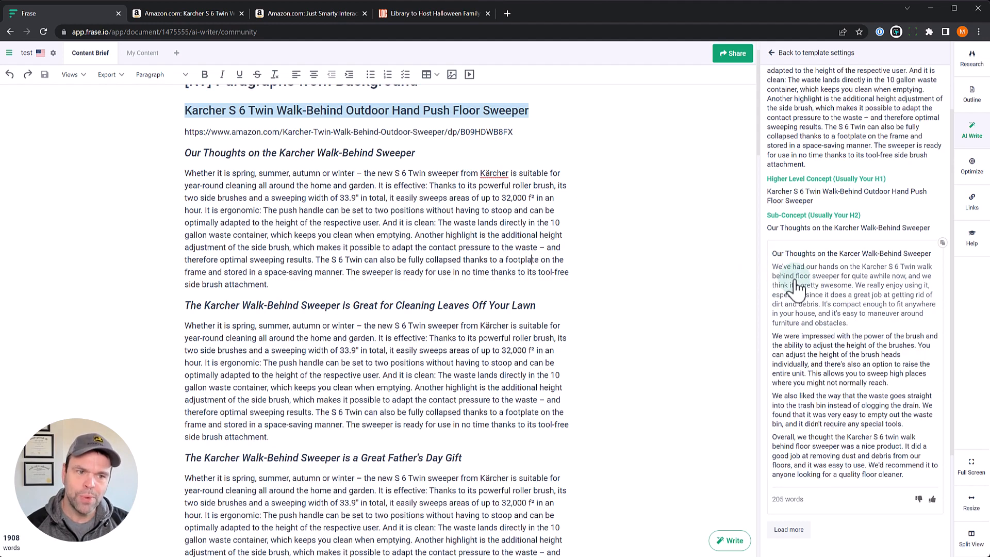
mouse_move(884, 278)
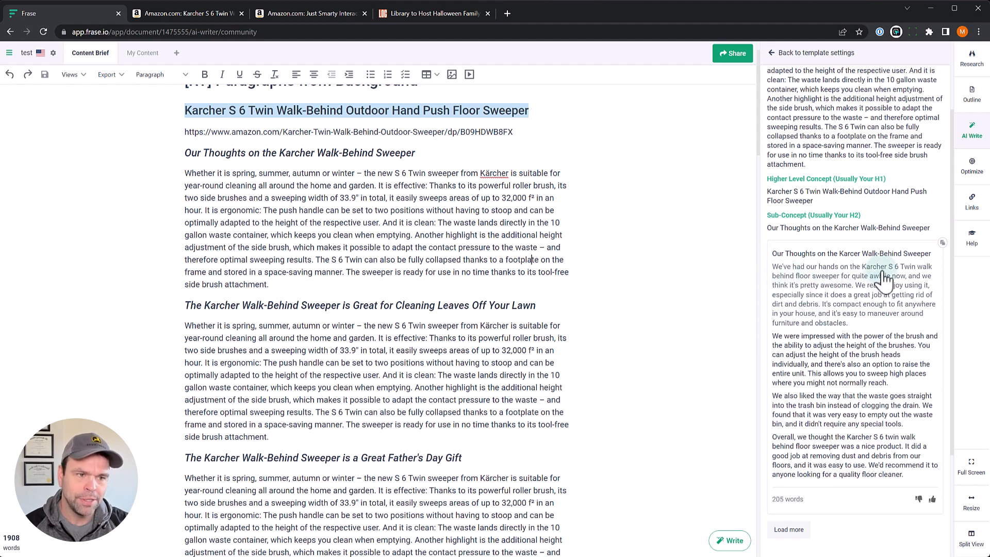
mouse_move(861, 285)
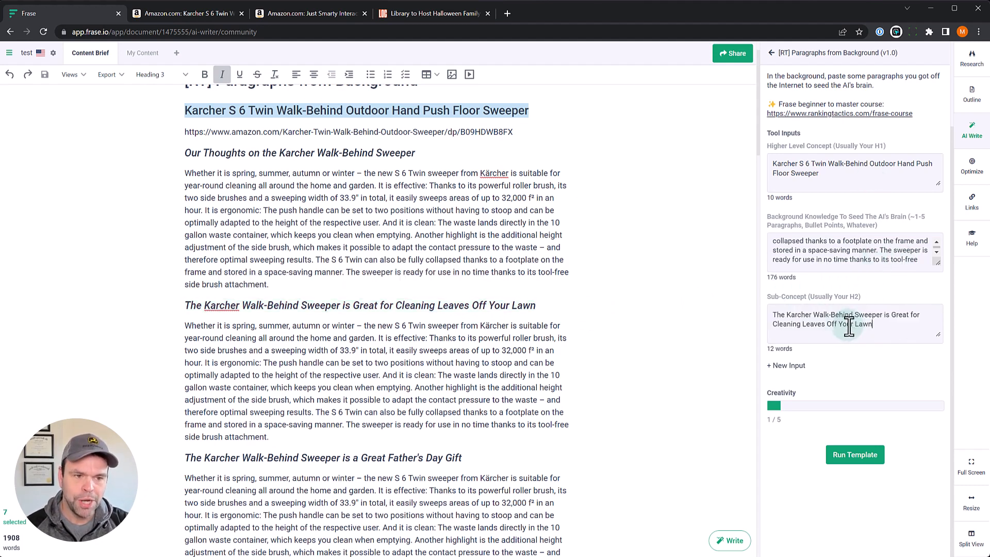
- Run the template for the lawn-leaves subheading and load a second set of paragraphs
left_click(854, 455)
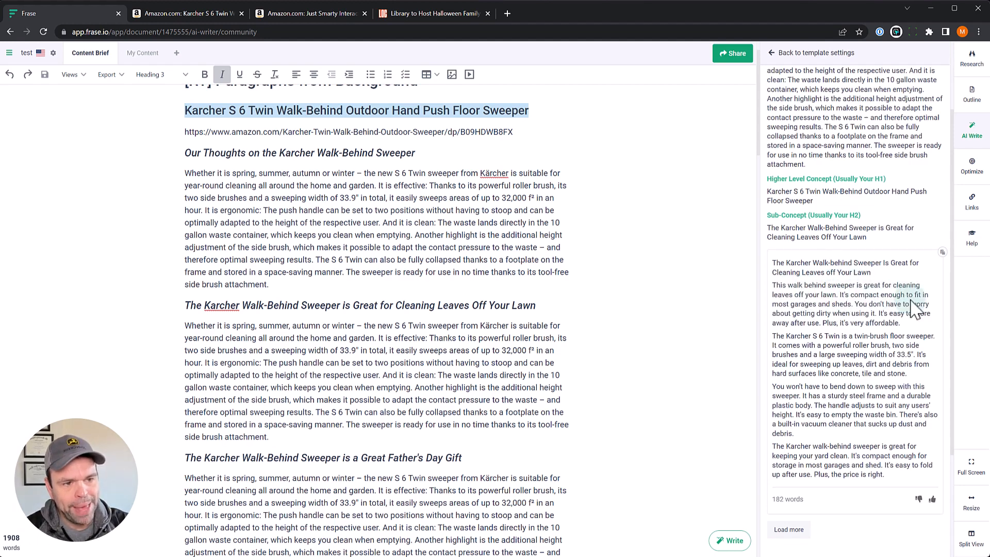
mouse_move(792, 325)
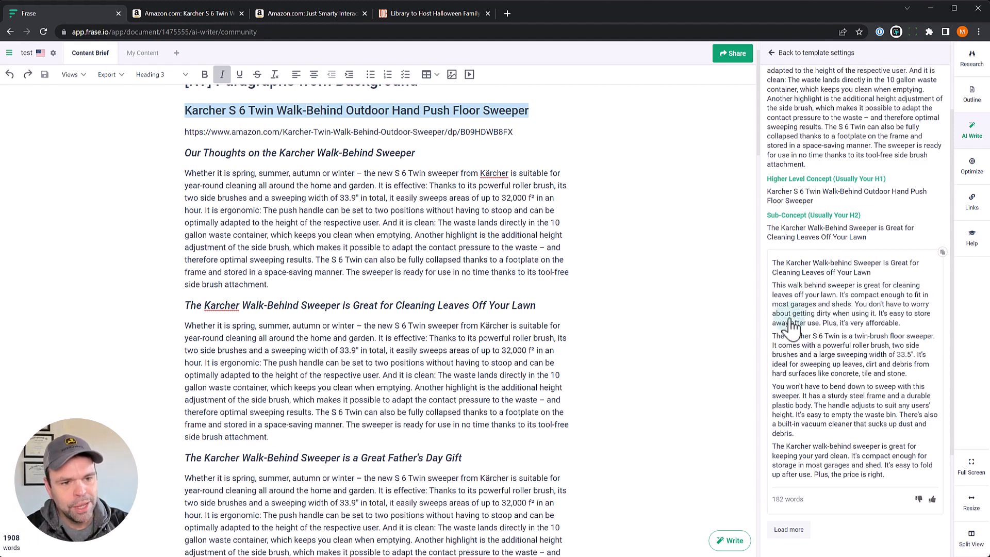
left_click(787, 530)
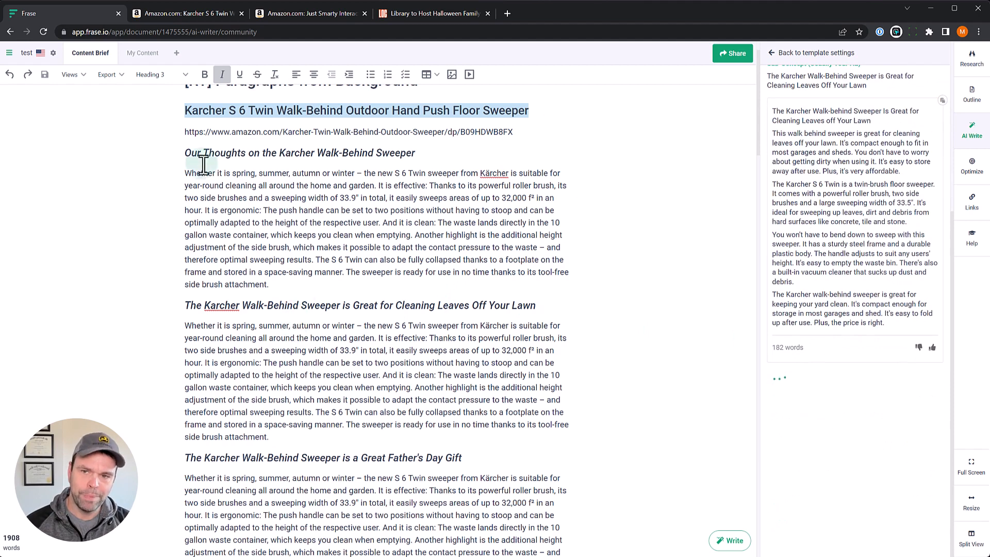
mouse_move(494, 318)
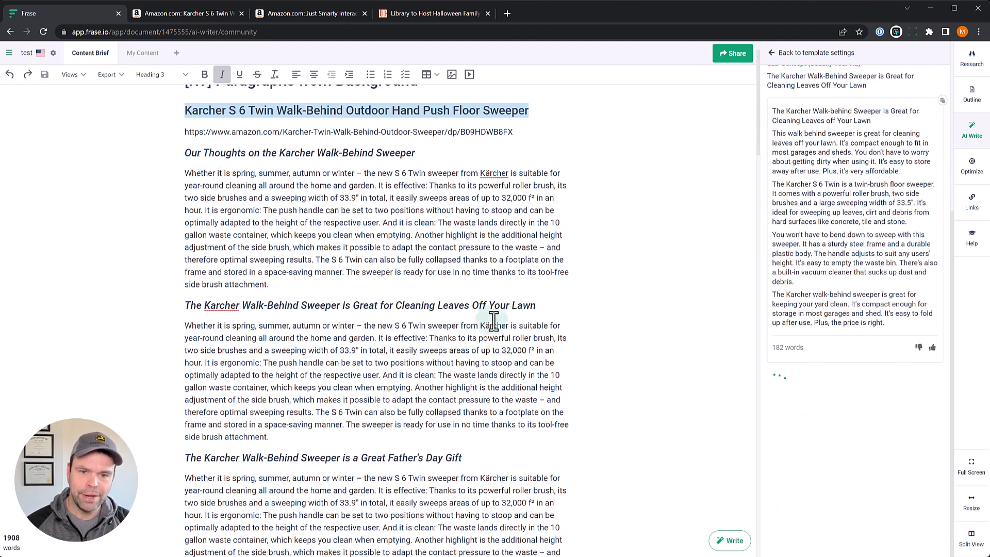
mouse_move(583, 327)
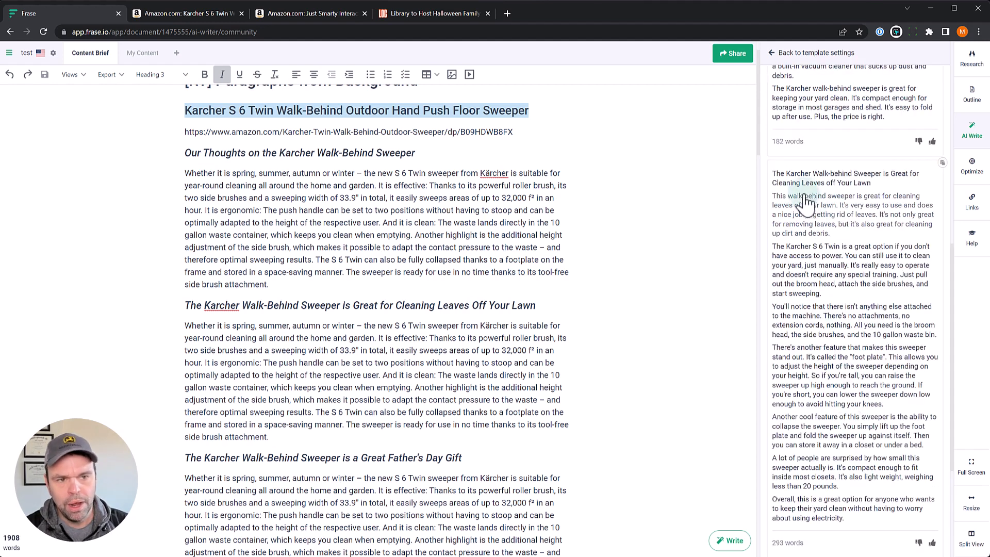
mouse_move(853, 223)
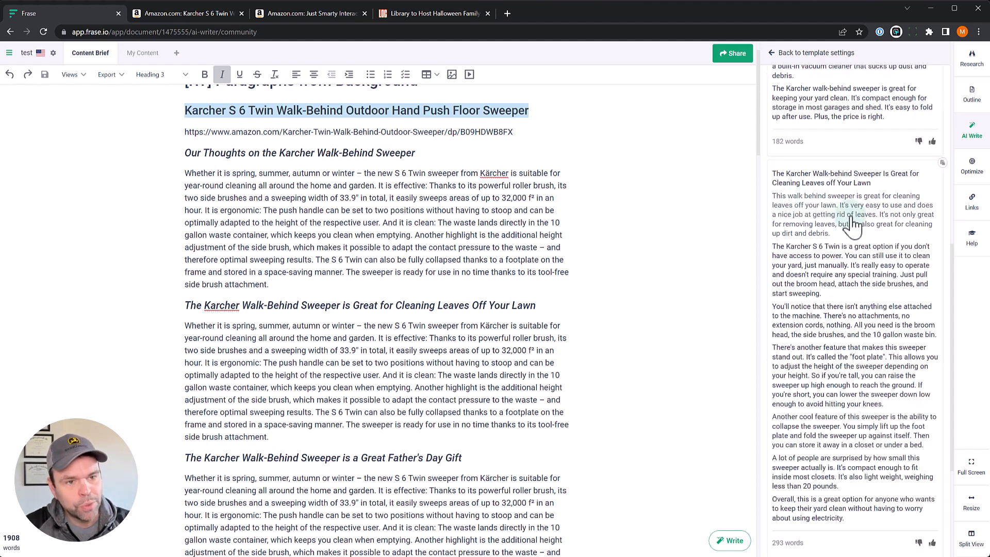
mouse_move(881, 230)
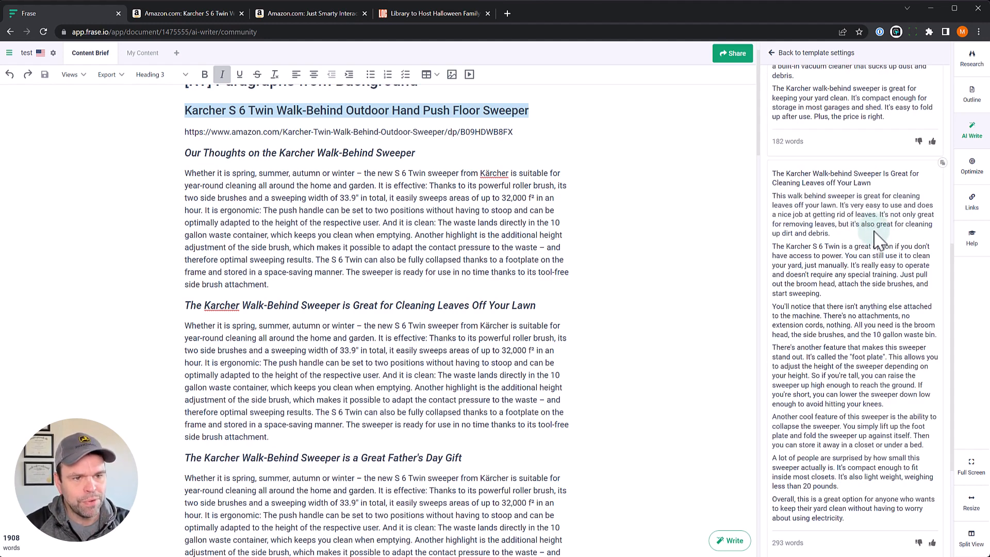
mouse_move(833, 259)
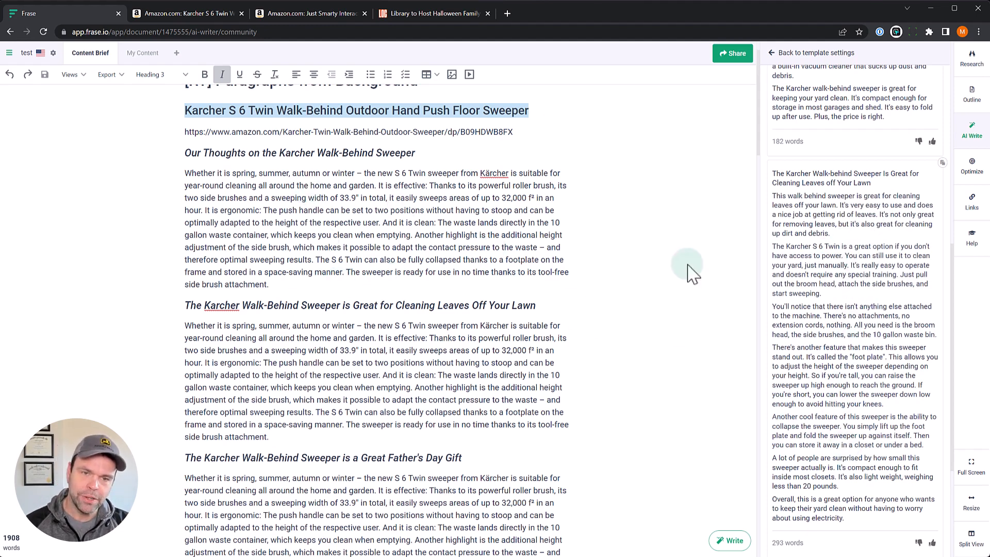
scroll("down", 3)
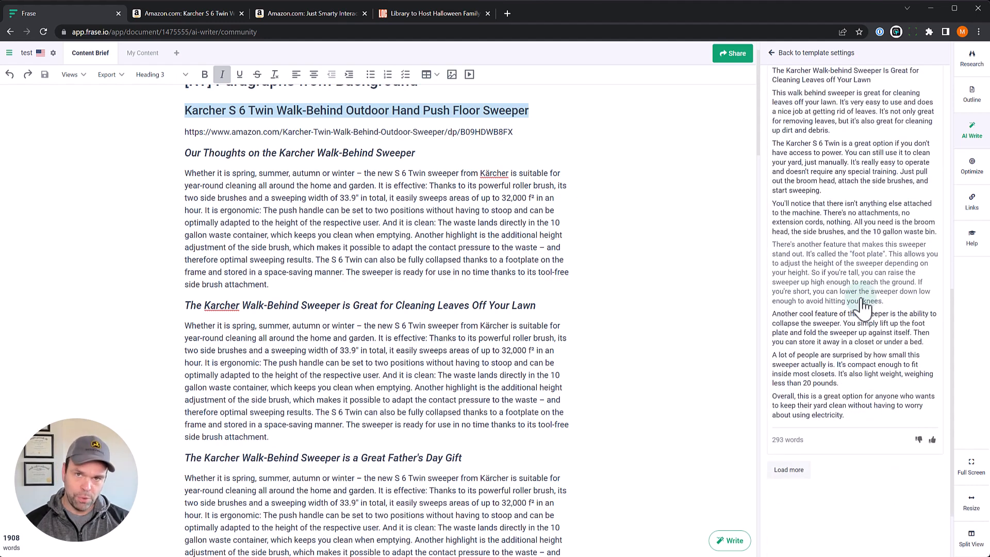
mouse_move(859, 363)
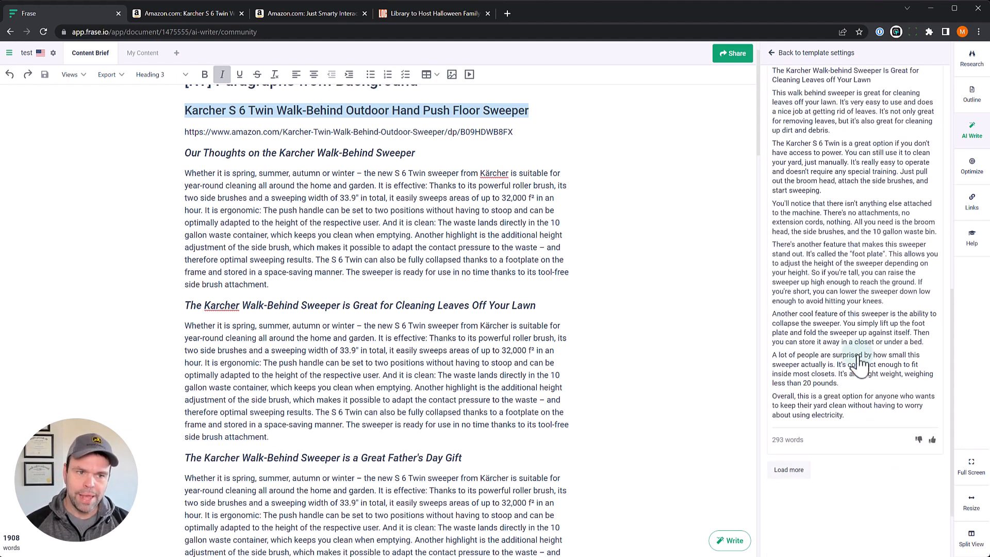
mouse_move(619, 328)
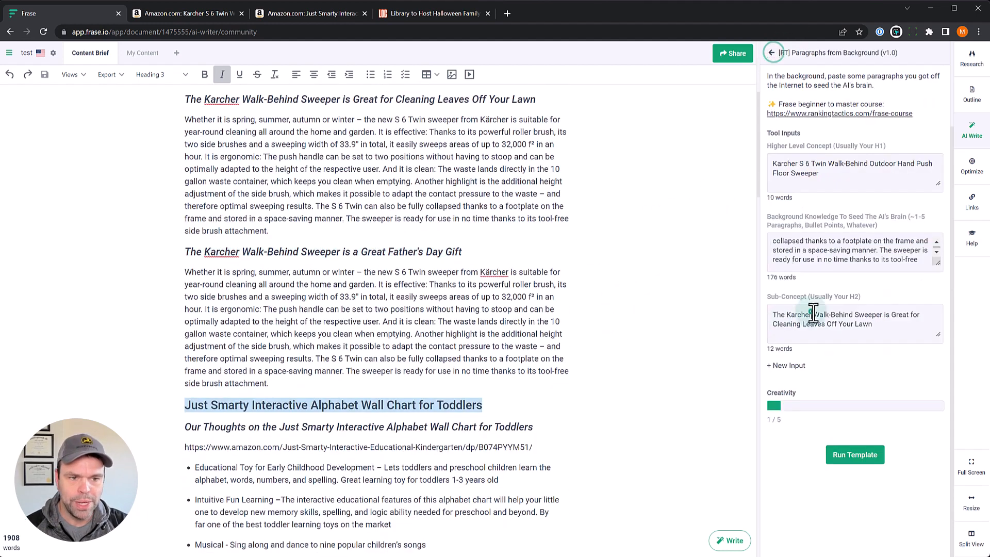
- Set the sub-concept to 'The Karcher Walk-Behind Sweeper is a Great Father's Day Gift' and run the template
type("The Karcher Walk-Behind Sweeper is a Great Father's Day Gift")
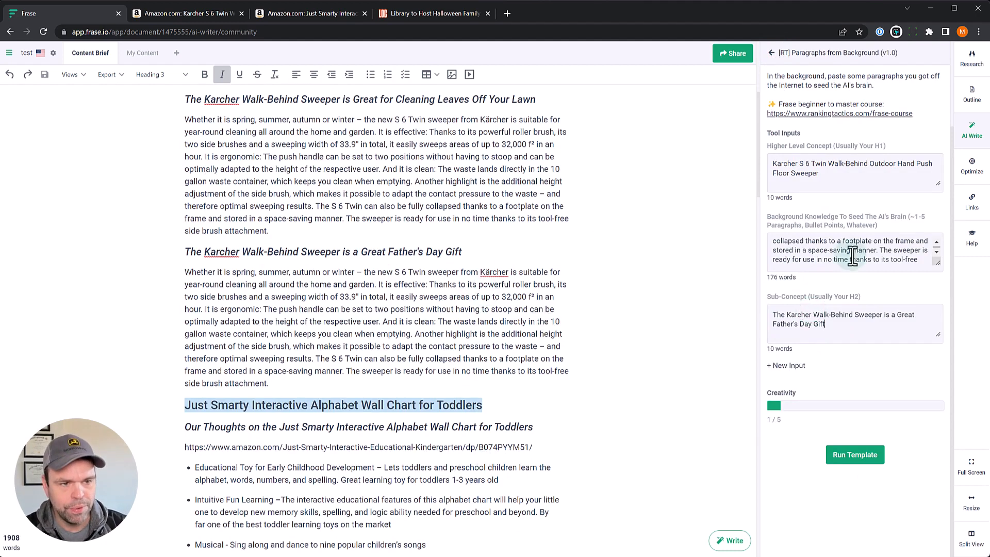
left_click(854, 455)
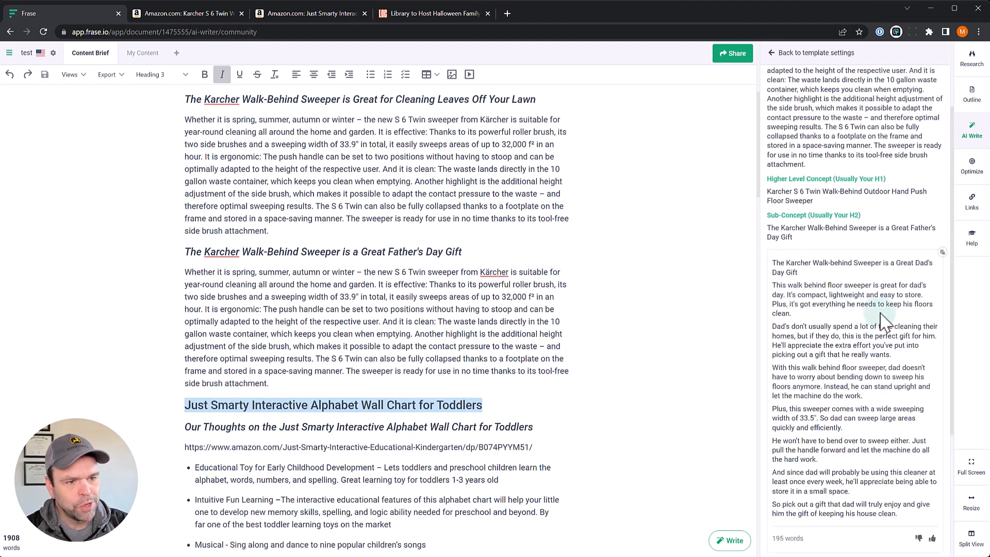
mouse_move(845, 323)
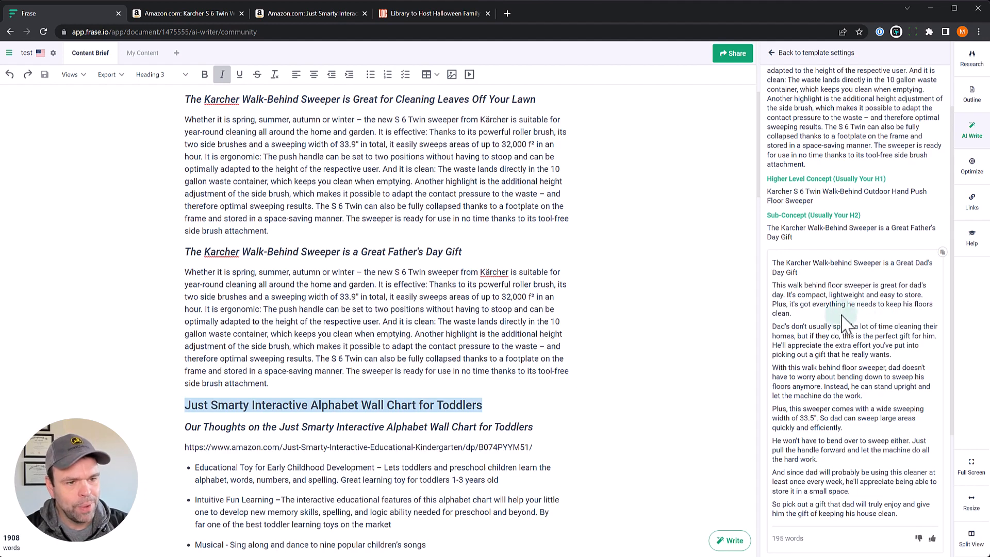
mouse_move(930, 325)
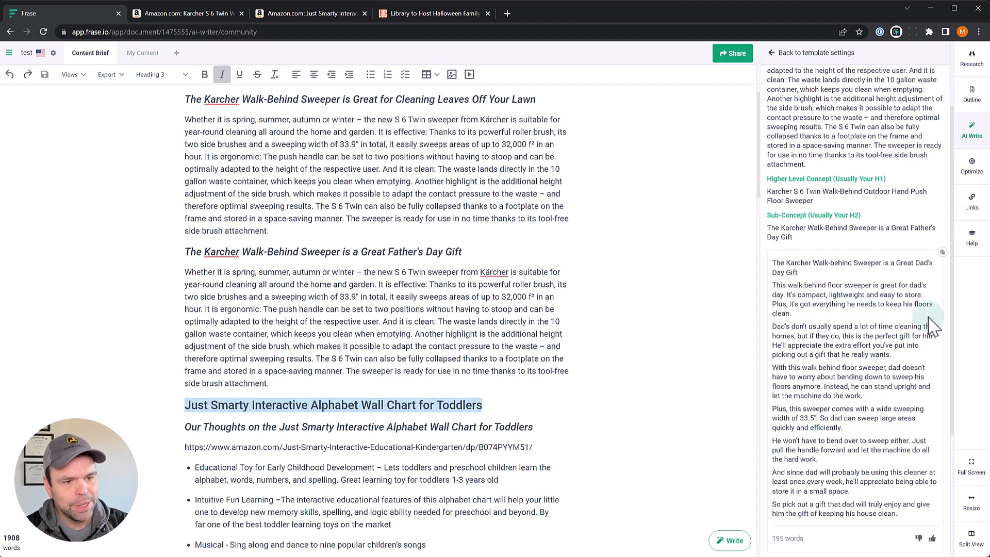
mouse_move(865, 334)
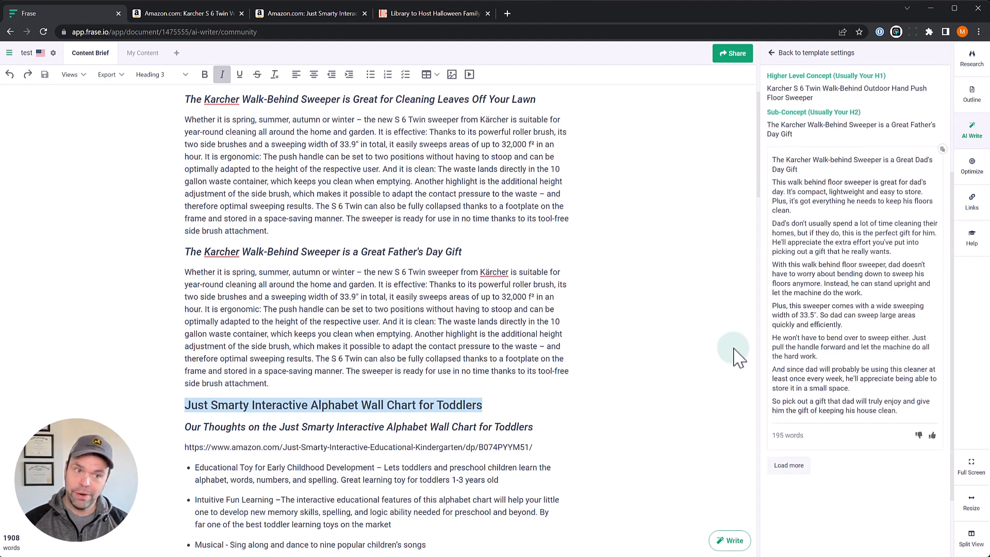
mouse_move(645, 388)
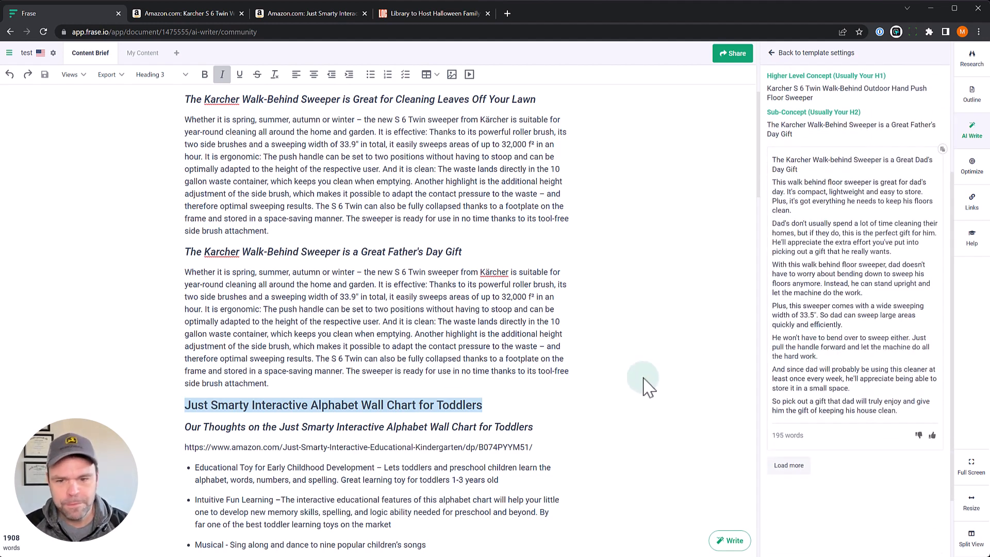
scroll("down", 3)
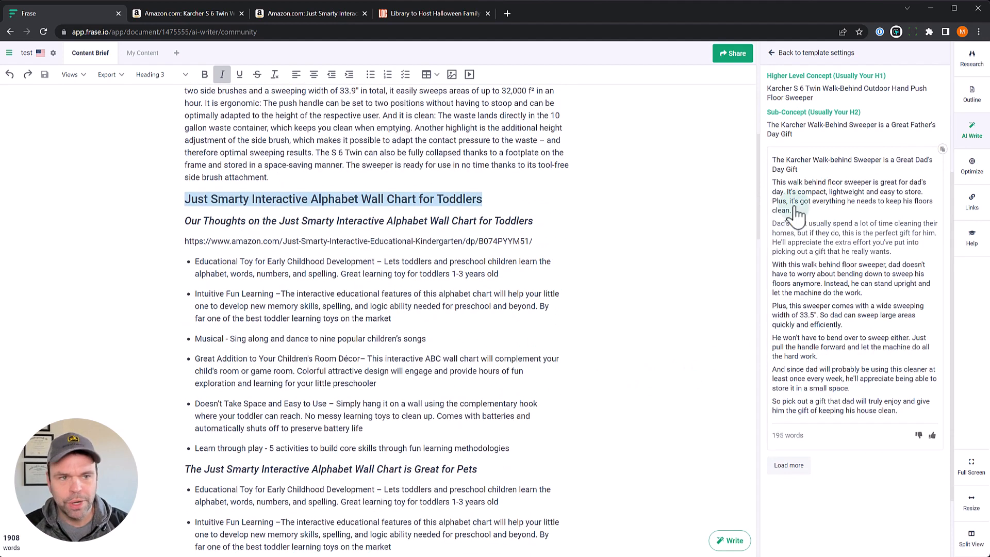
- Review the Just Smarty alphabet chart's About this item bullets on Amazon, then return to Frase
left_click(308, 13)
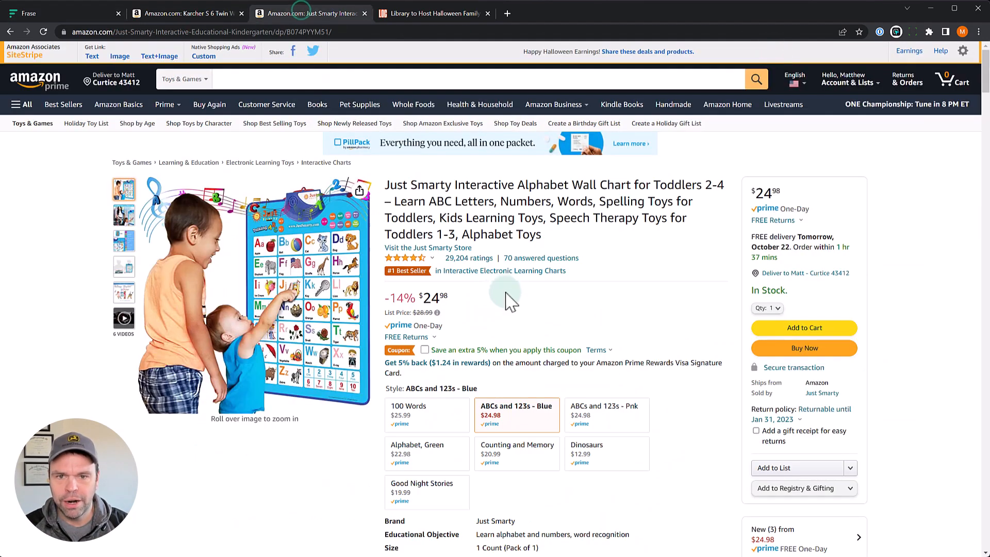
mouse_move(517, 313)
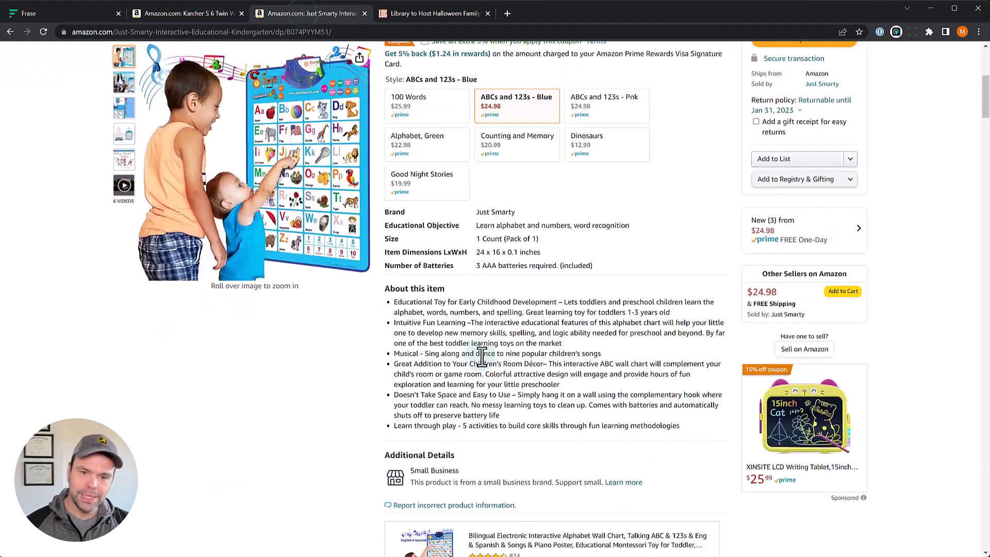
scroll("down", 3)
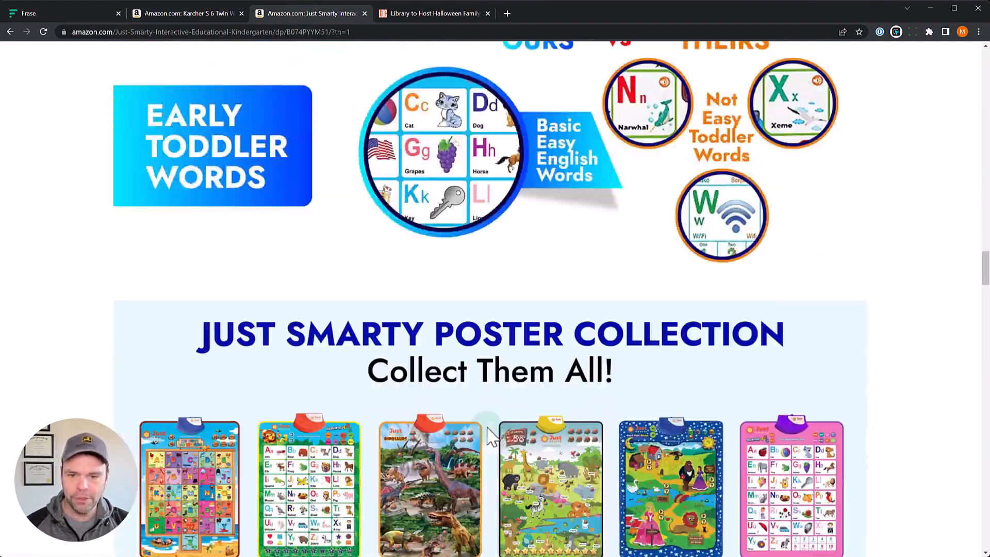
scroll("up", 3)
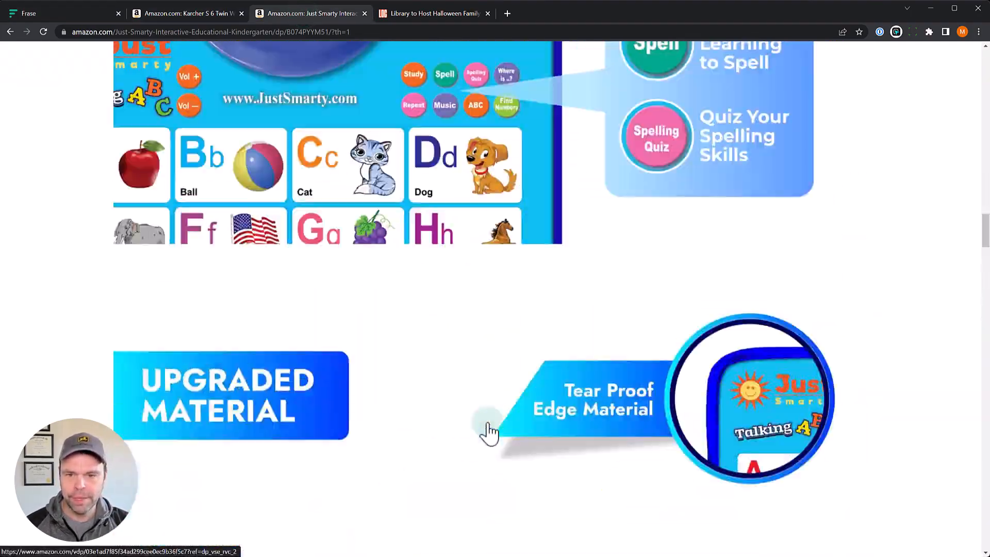
scroll("up", 3)
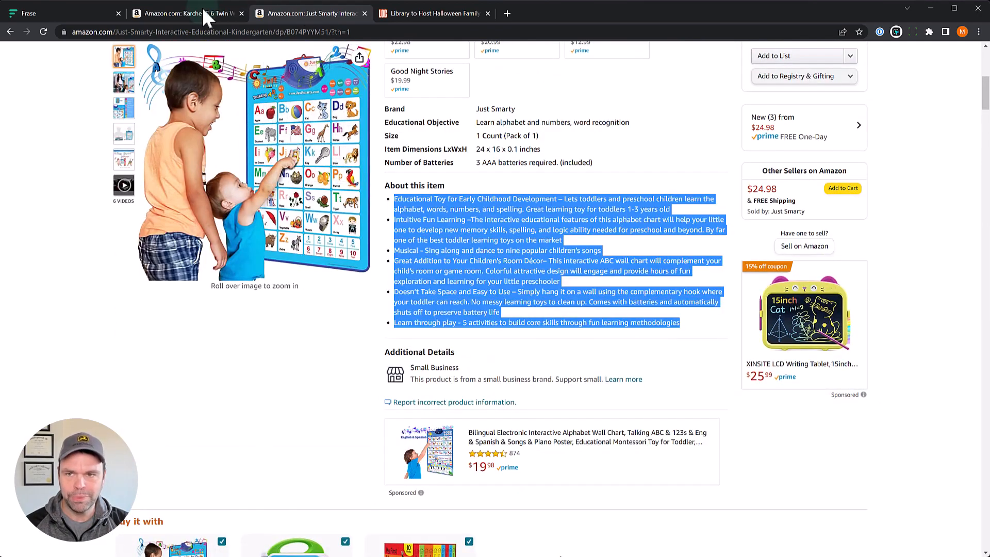
left_click(59, 14)
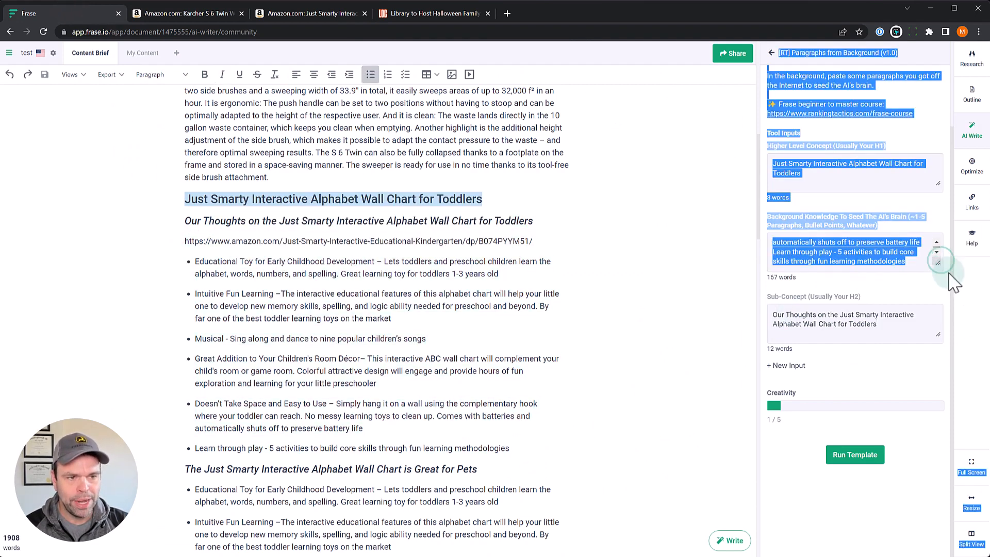
- Run the template to produce a 192-word 'Our Thoughts' draft on the alphabet wall chart
scroll("down", 3)
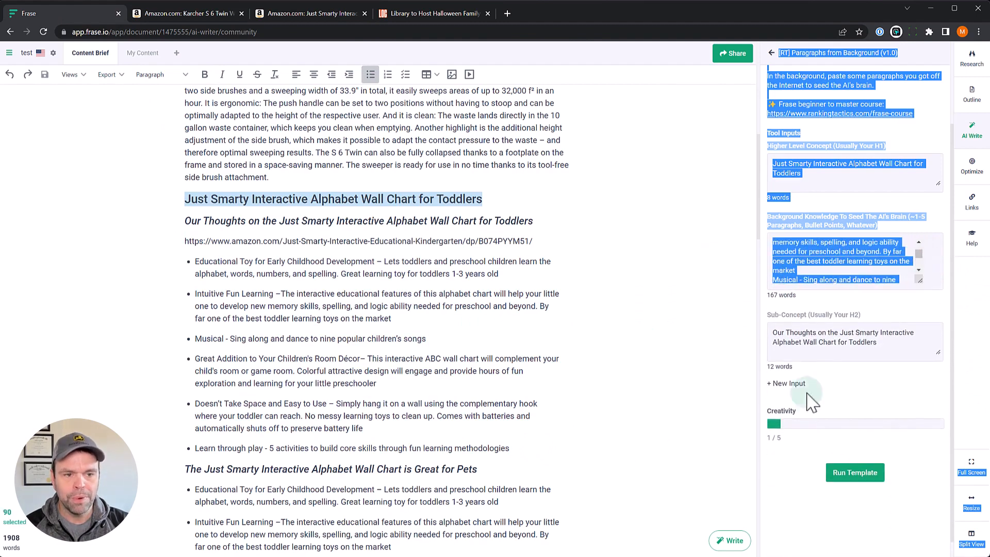
left_click(854, 472)
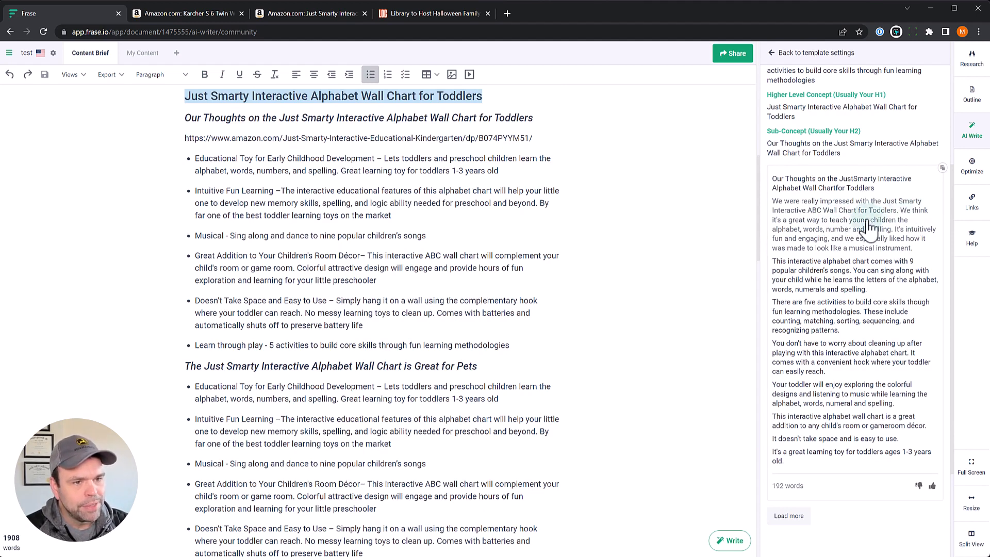
mouse_move(942, 225)
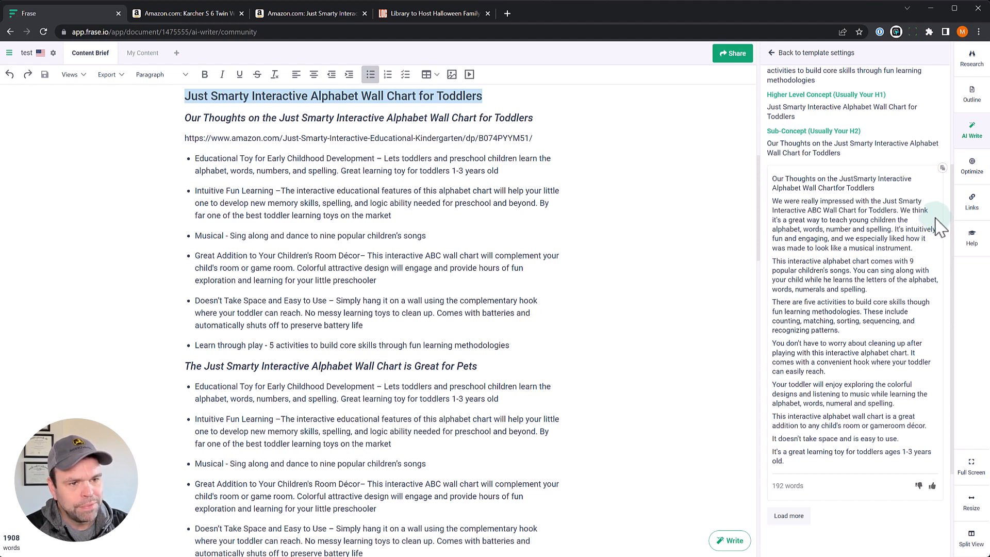
mouse_move(853, 270)
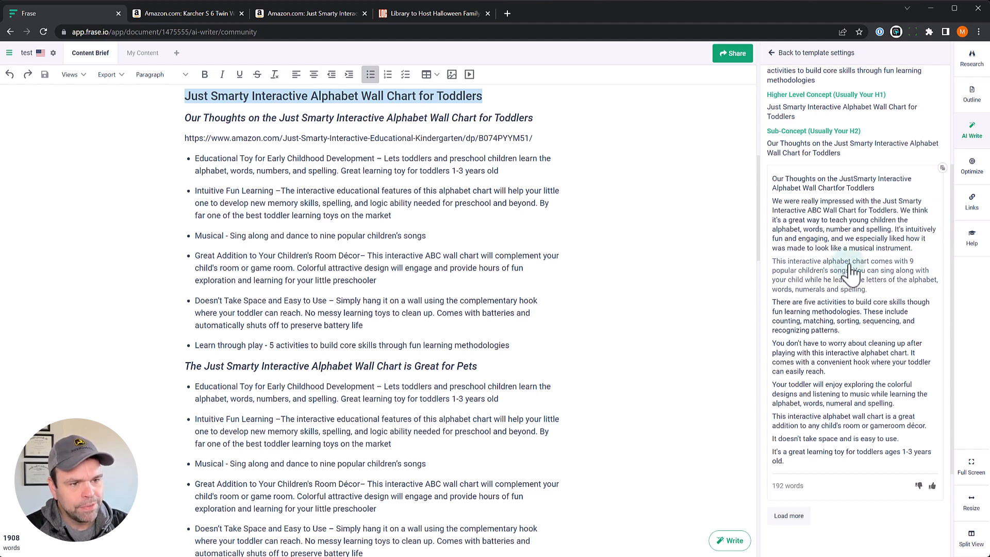
mouse_move(906, 272)
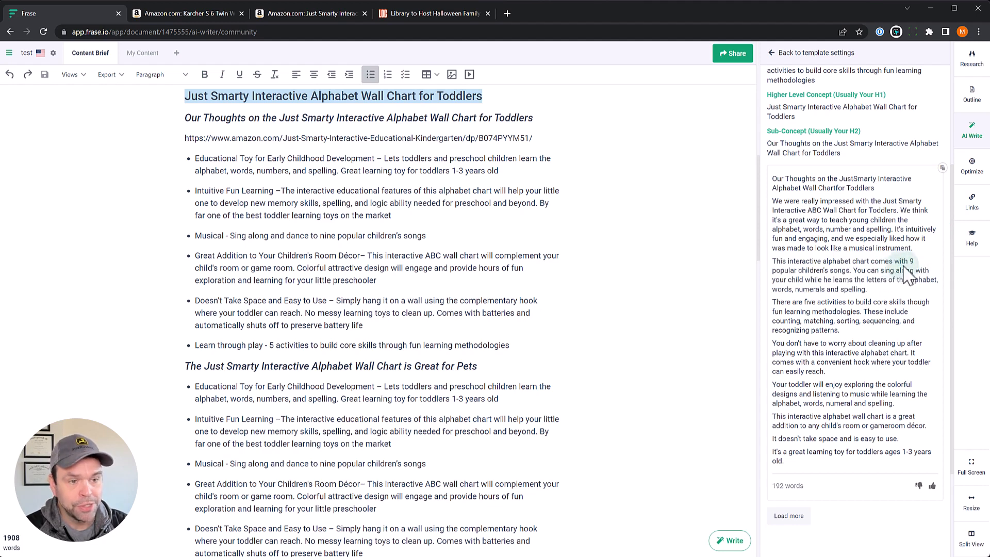
mouse_move(188, 274)
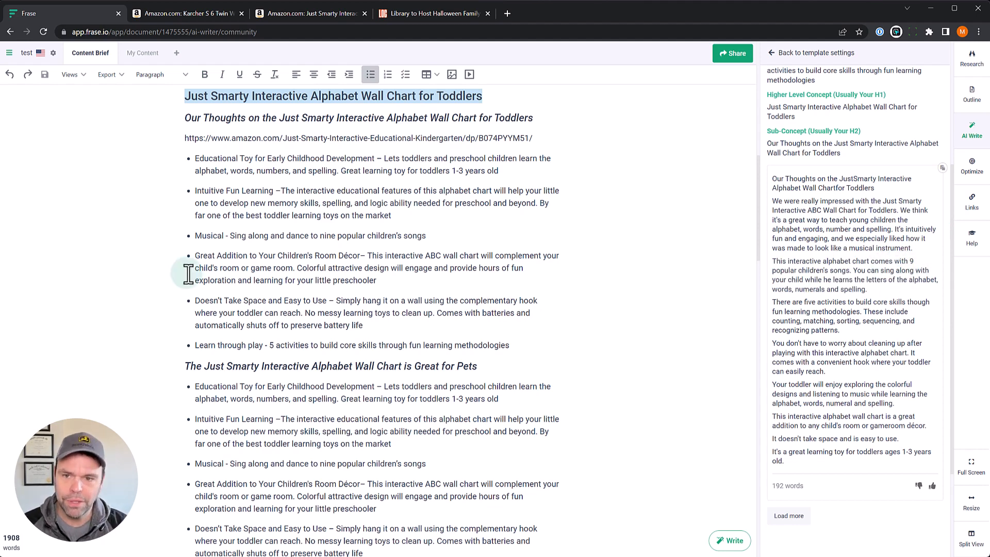
mouse_move(313, 238)
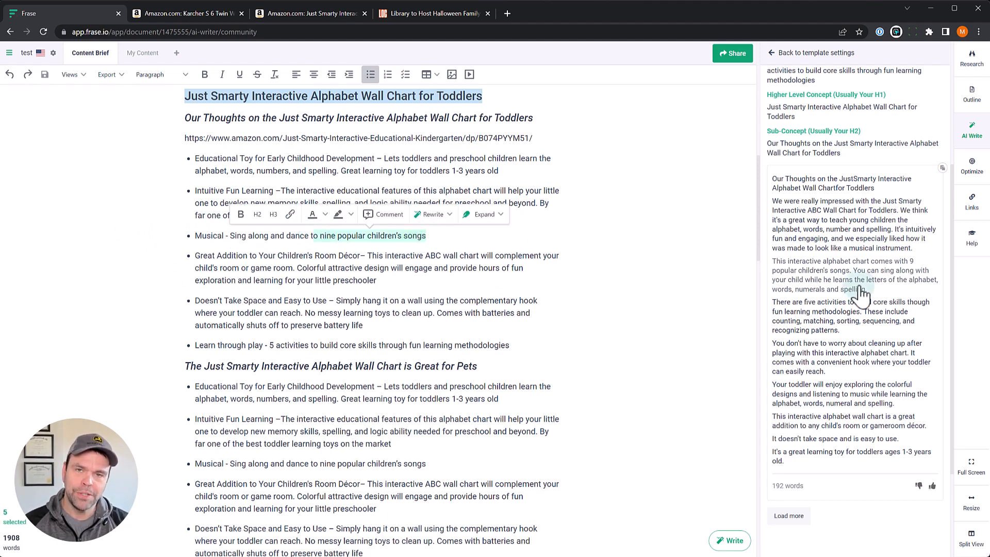
mouse_move(871, 316)
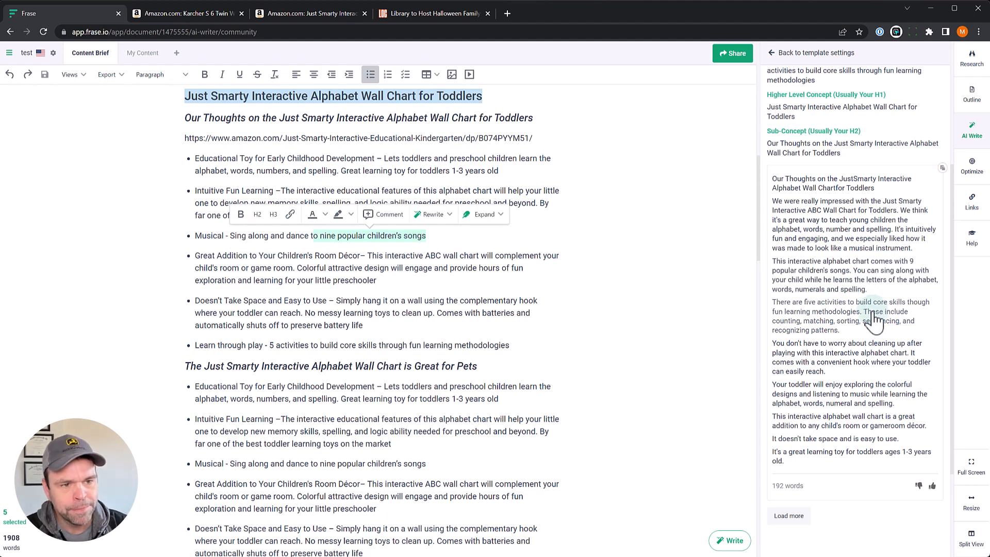
mouse_move(934, 325)
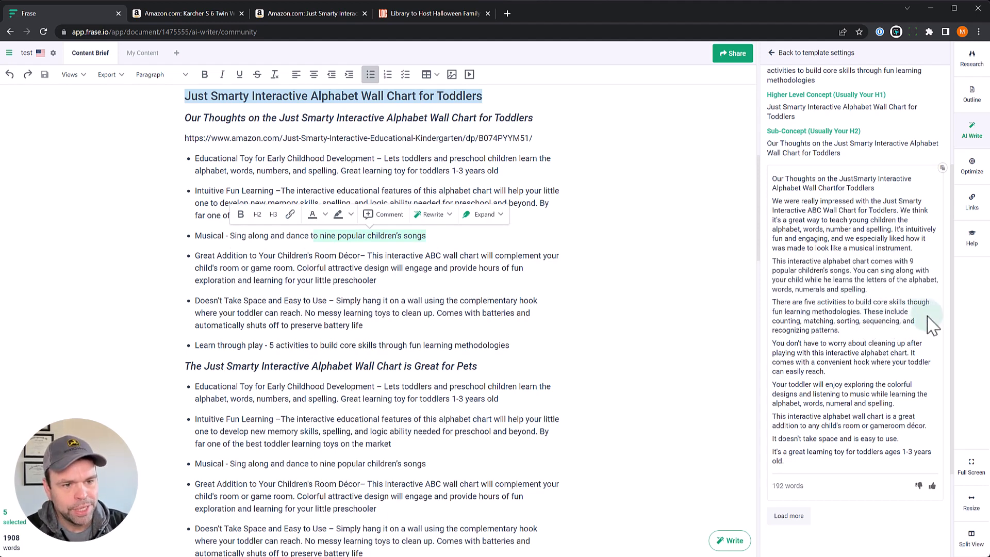
mouse_move(839, 375)
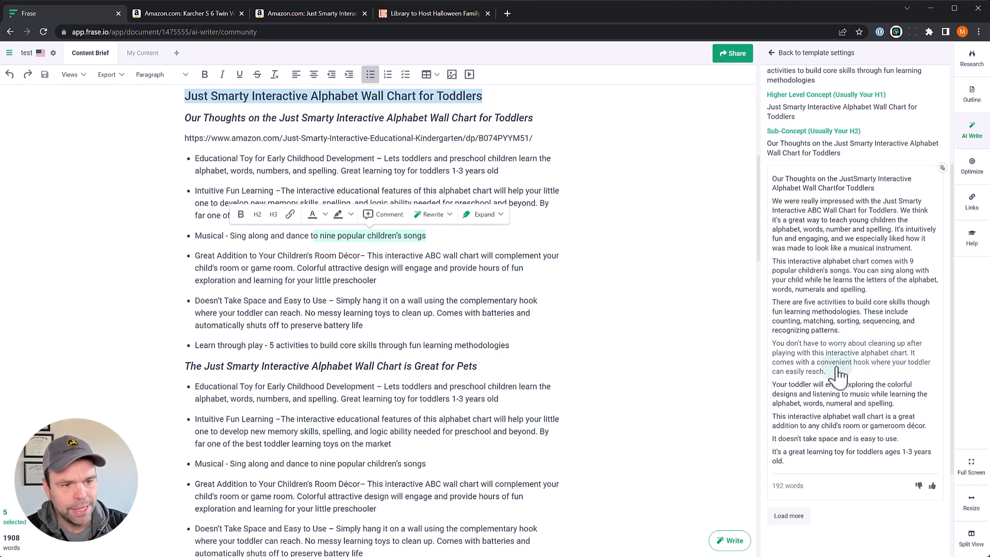
mouse_move(871, 375)
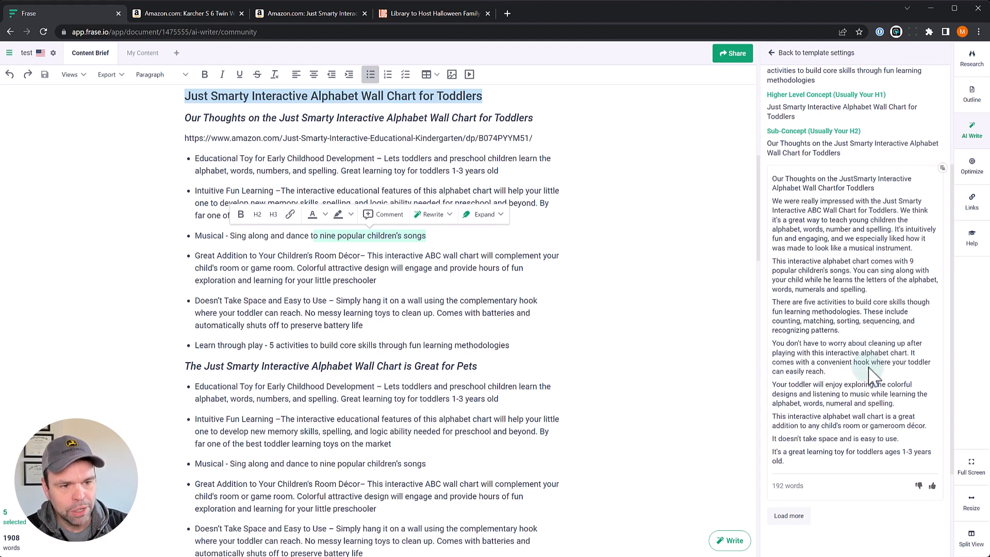
mouse_move(889, 375)
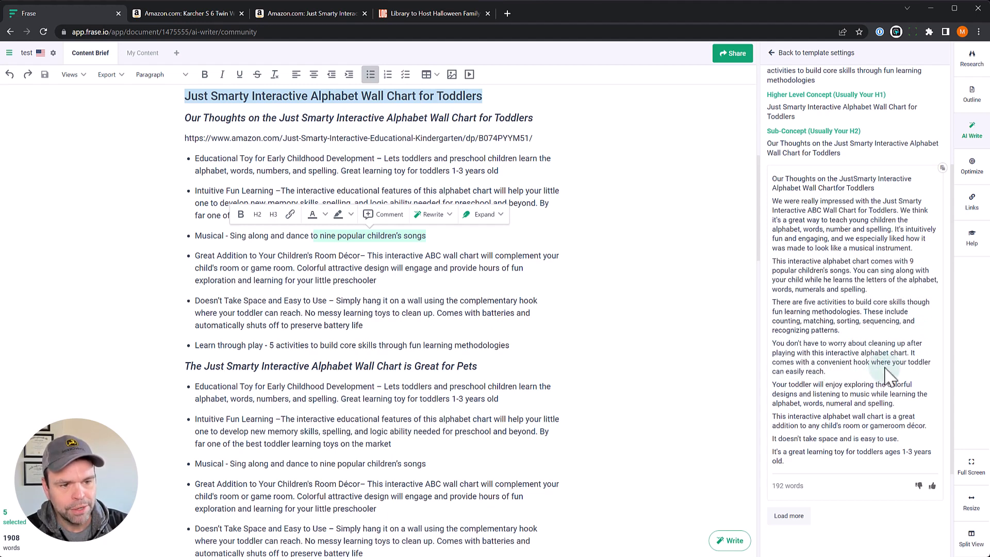
mouse_move(820, 474)
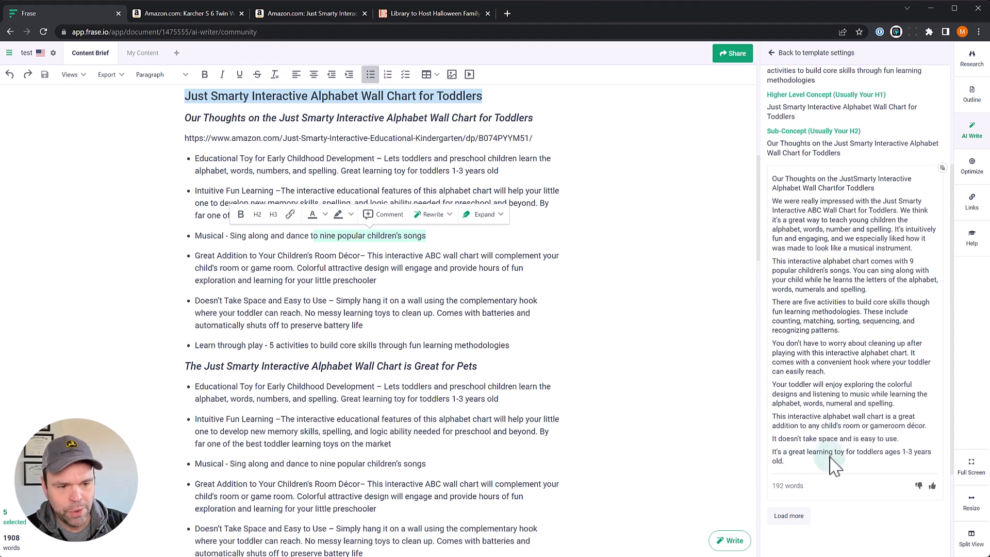
mouse_move(916, 466)
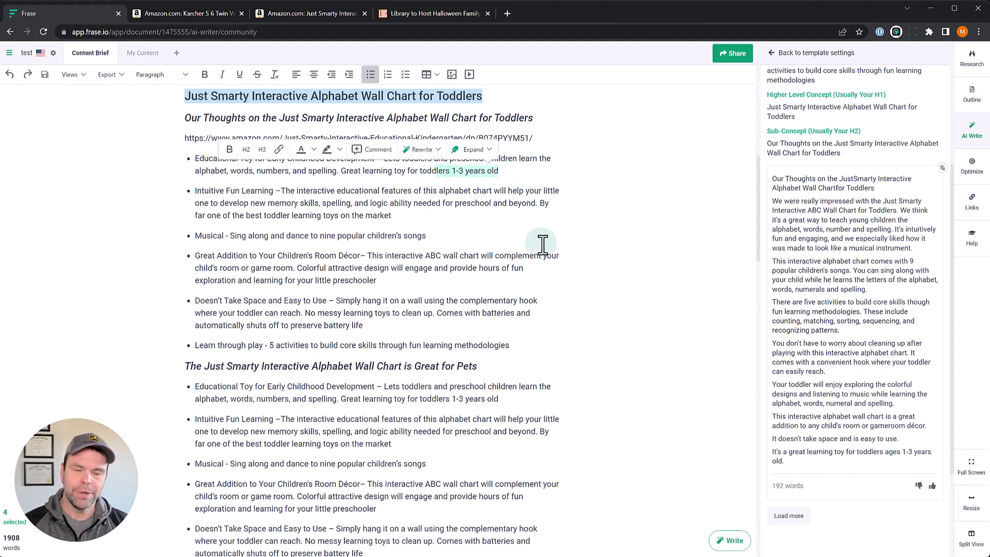
mouse_move(749, 259)
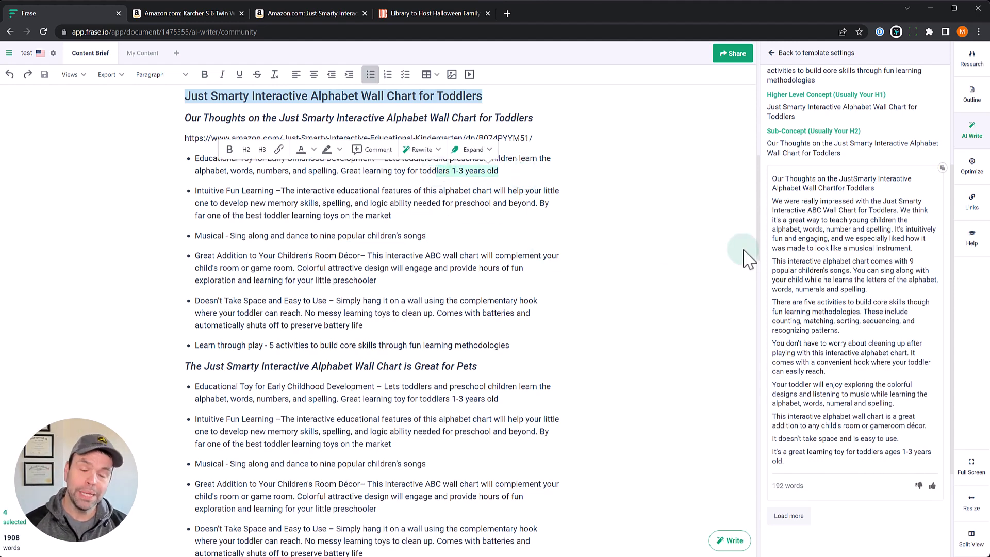
mouse_move(806, 328)
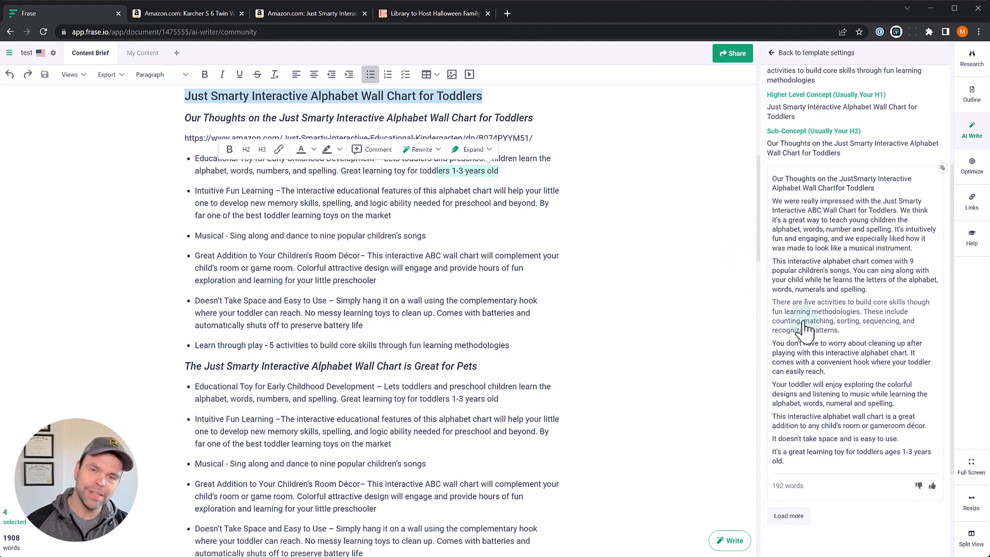
scroll("down", 3)
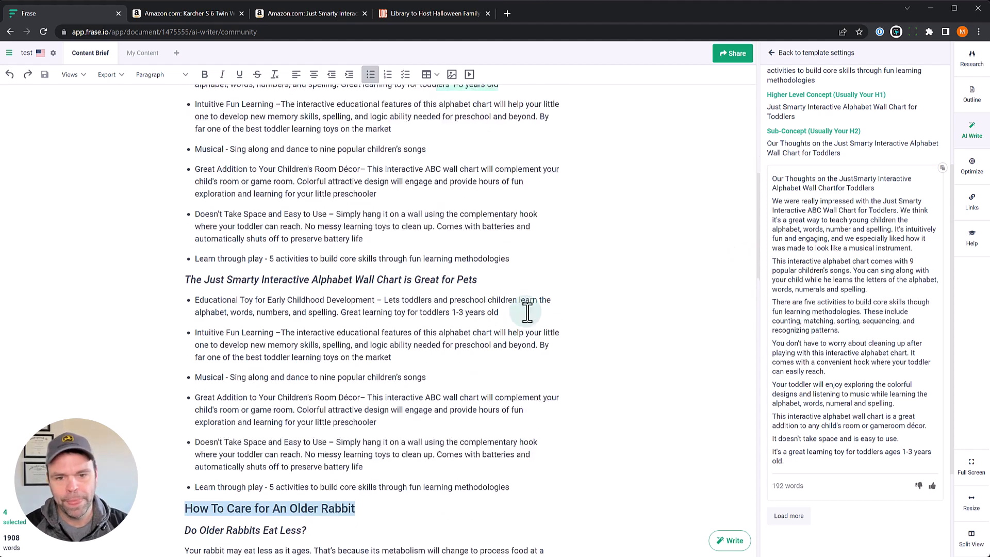
- Return to template settings and run it for the 'Great for Pets' subheading
left_click(814, 53)
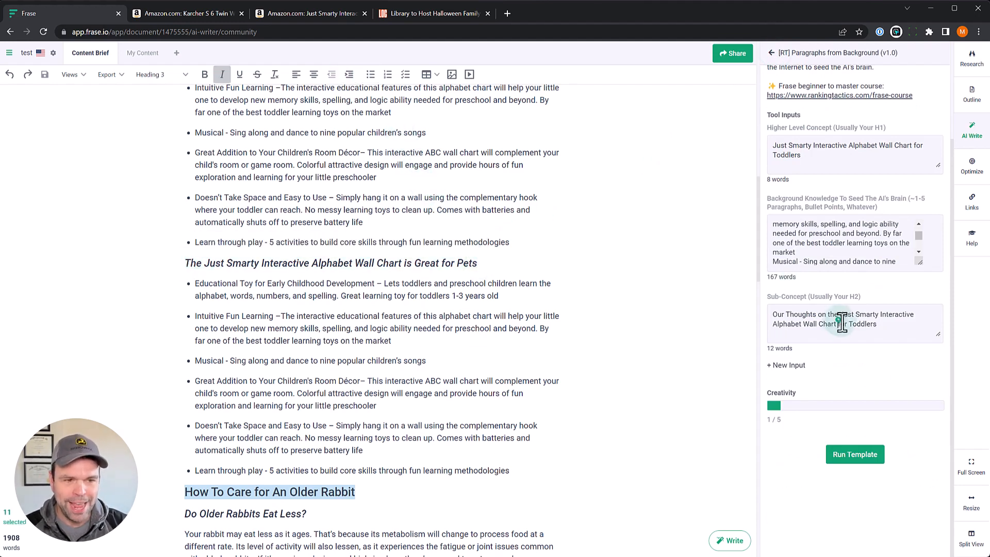
left_click(855, 453)
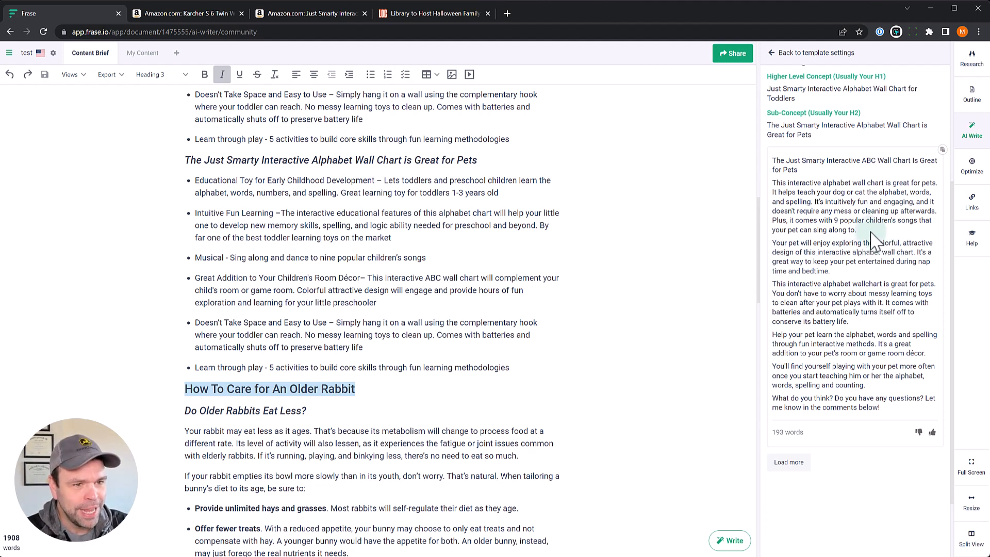
mouse_move(912, 239)
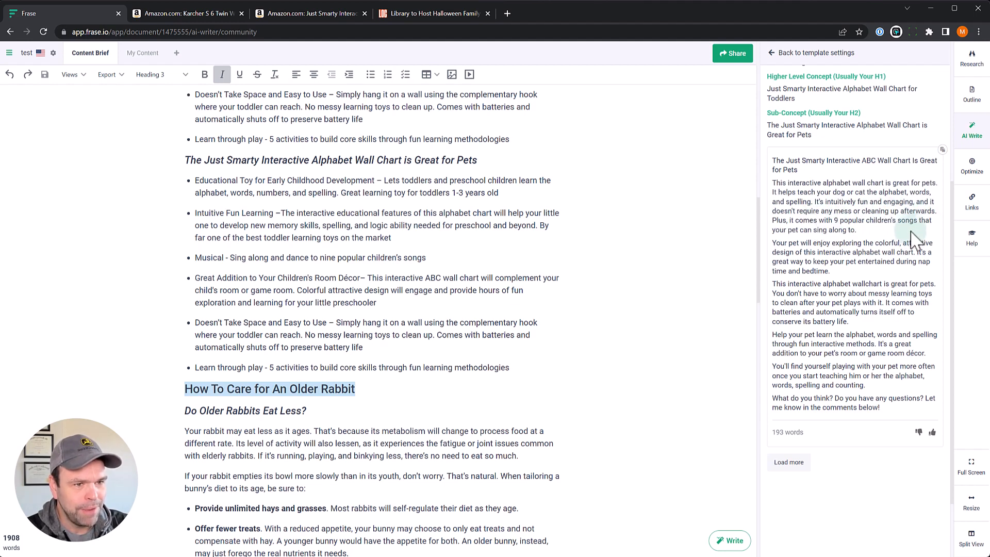
mouse_move(868, 253)
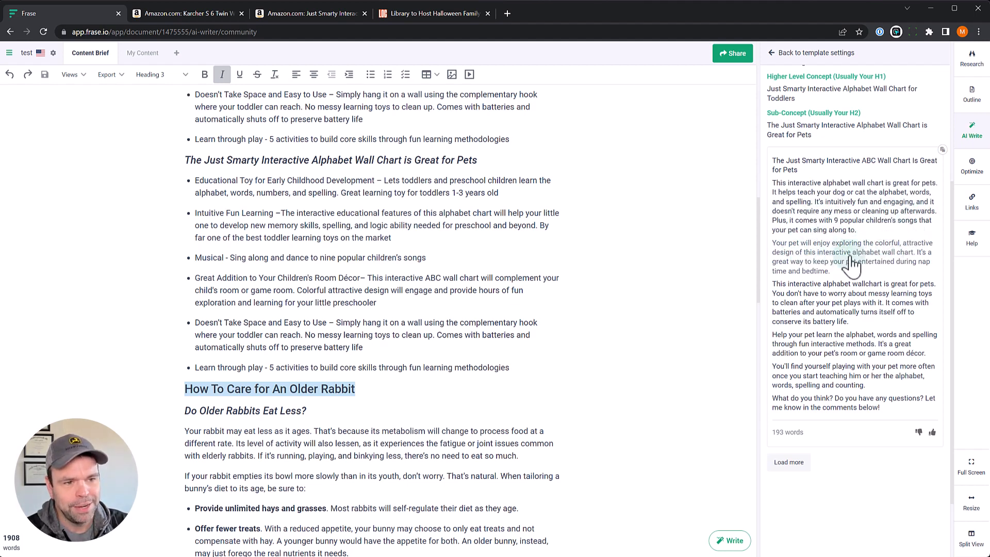
mouse_move(892, 280)
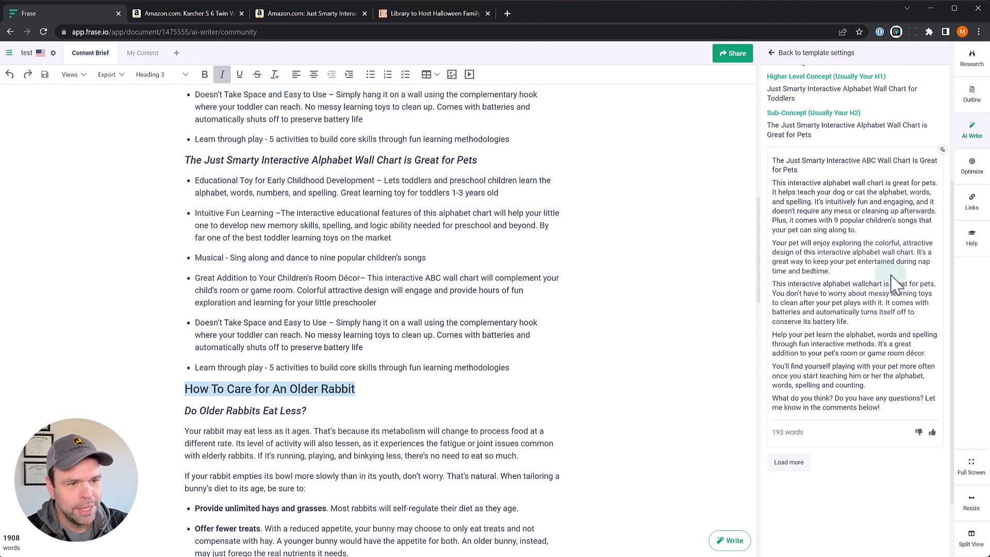
mouse_move(928, 274)
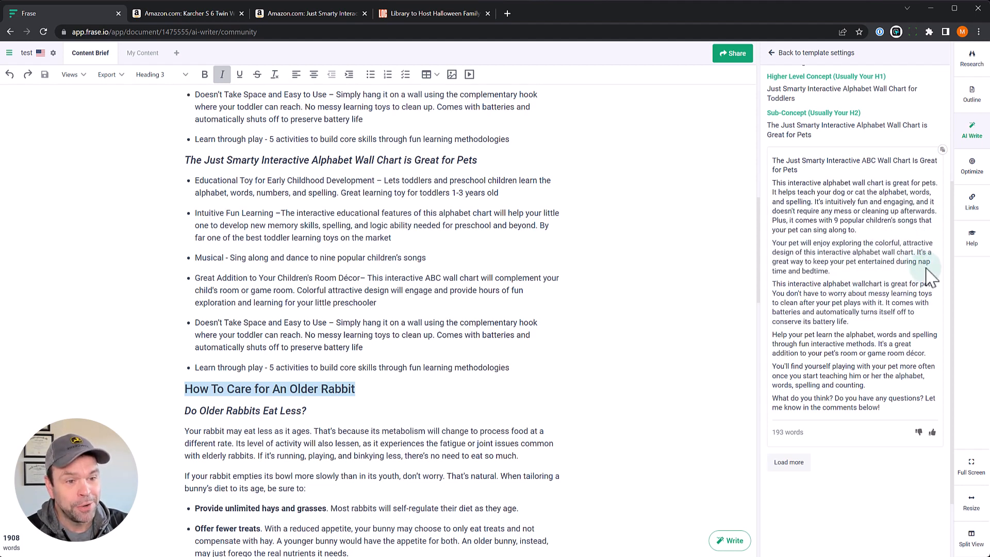
mouse_move(815, 395)
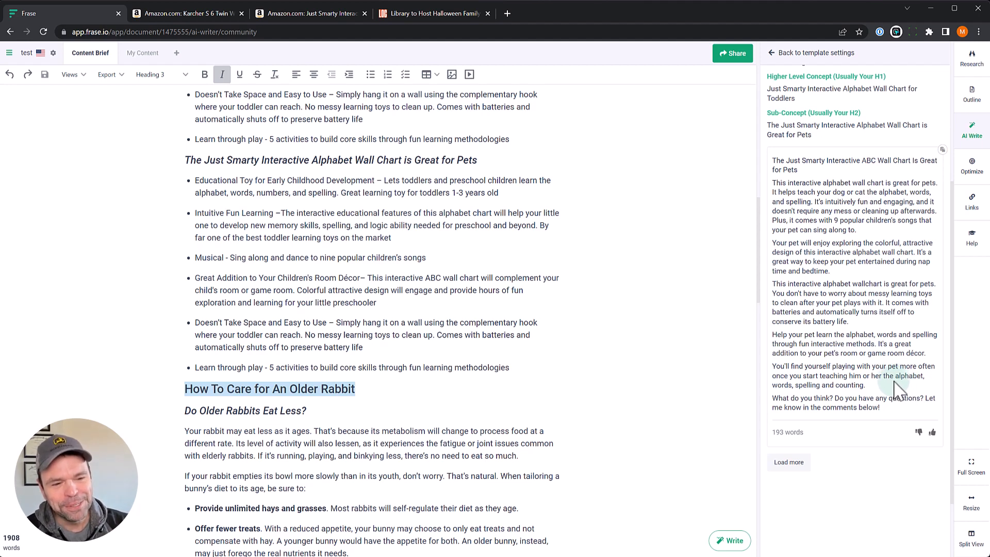
mouse_move(889, 410)
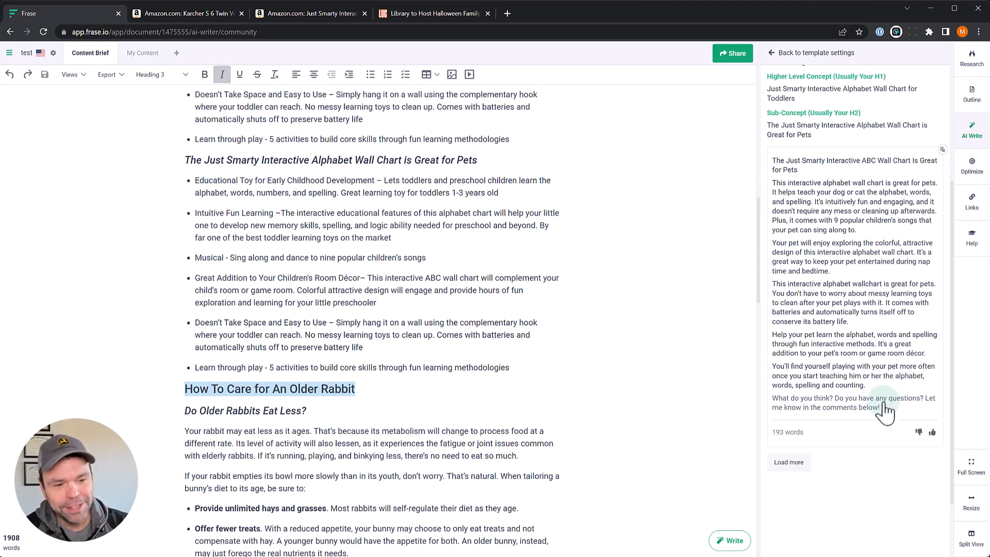
mouse_move(896, 417)
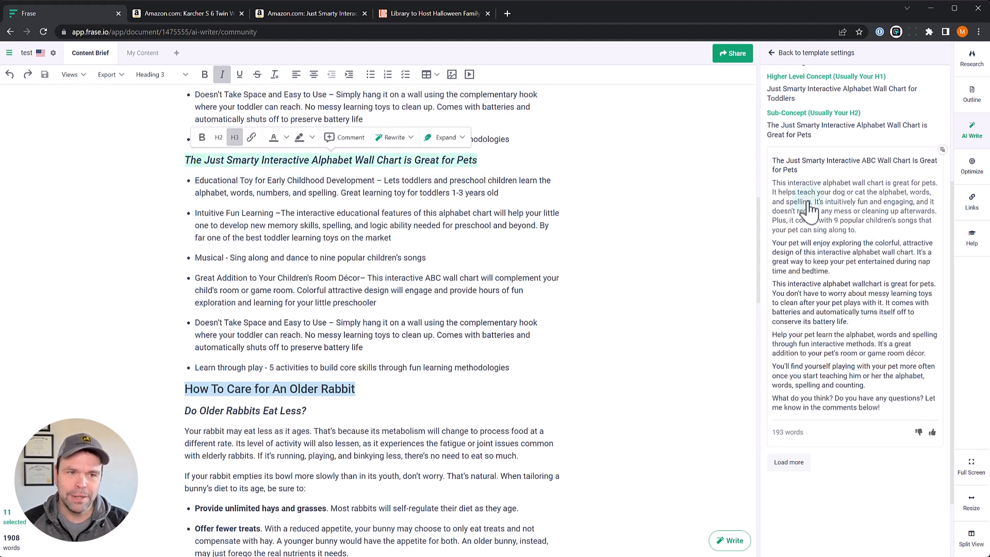
- Go back to the template input form with the alphabet chart concept and pets sub-concept
left_click(773, 53)
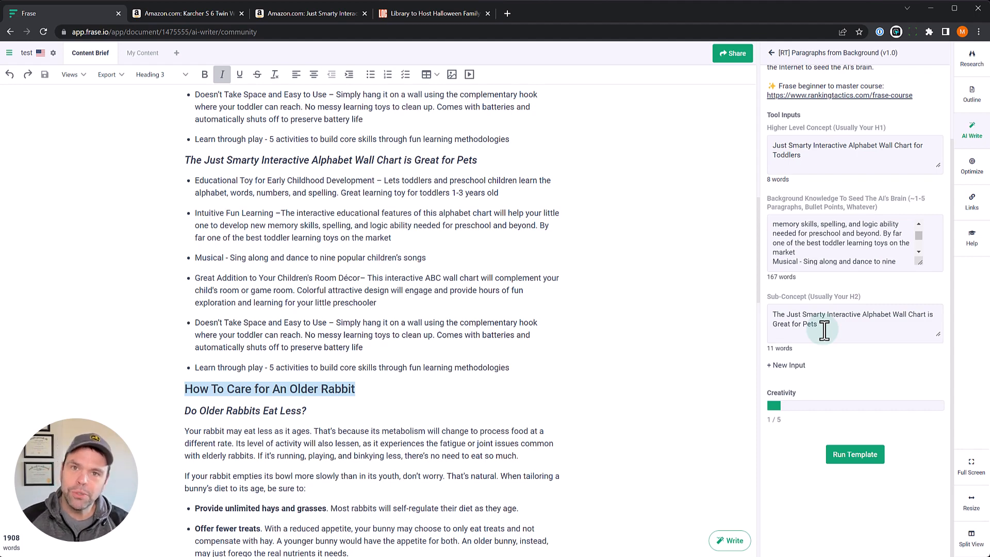
mouse_move(470, 288)
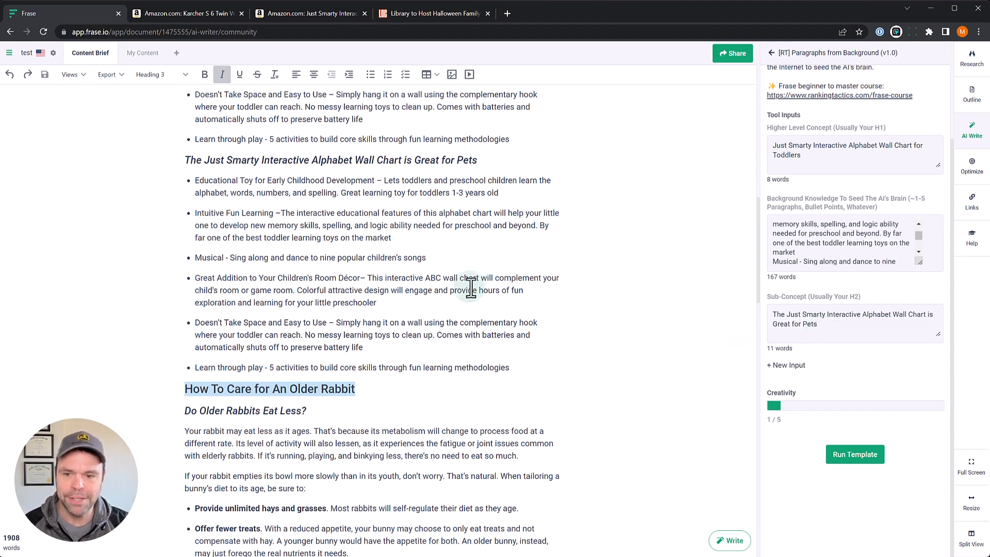
- Run the template with the older-rabbit care inputs and 'Do Older Rabbits Eat Less?' sub-concept
scroll("down", 3)
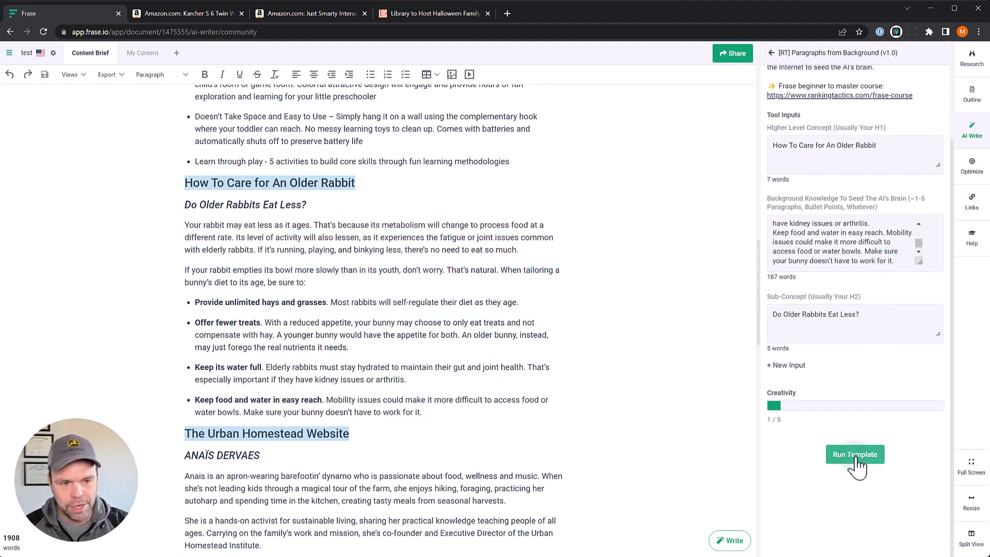
left_click(854, 454)
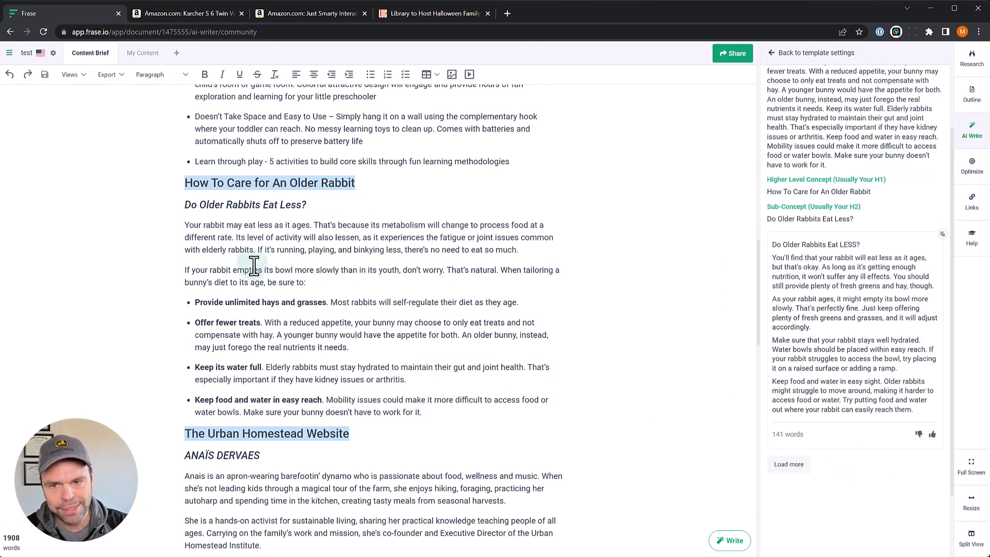
mouse_move(208, 302)
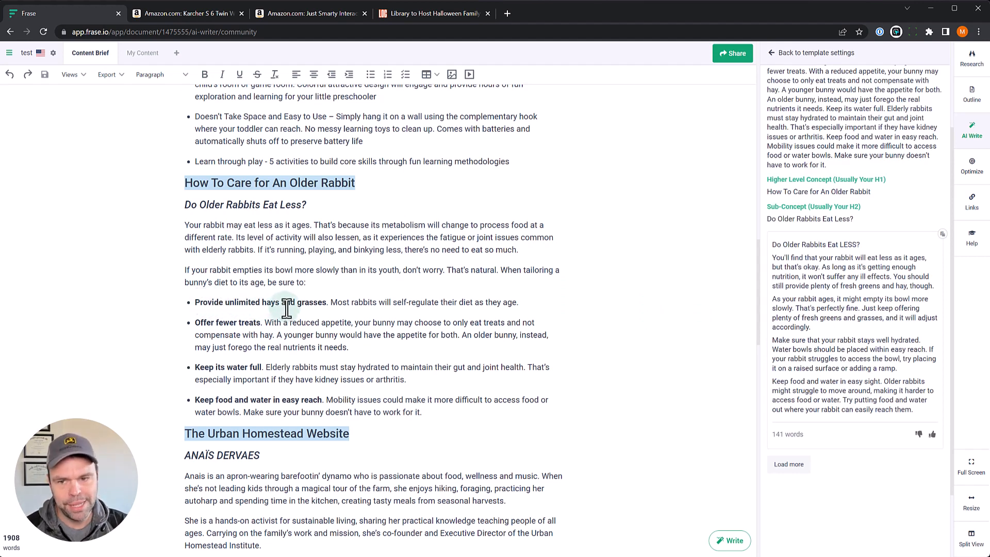
mouse_move(270, 372)
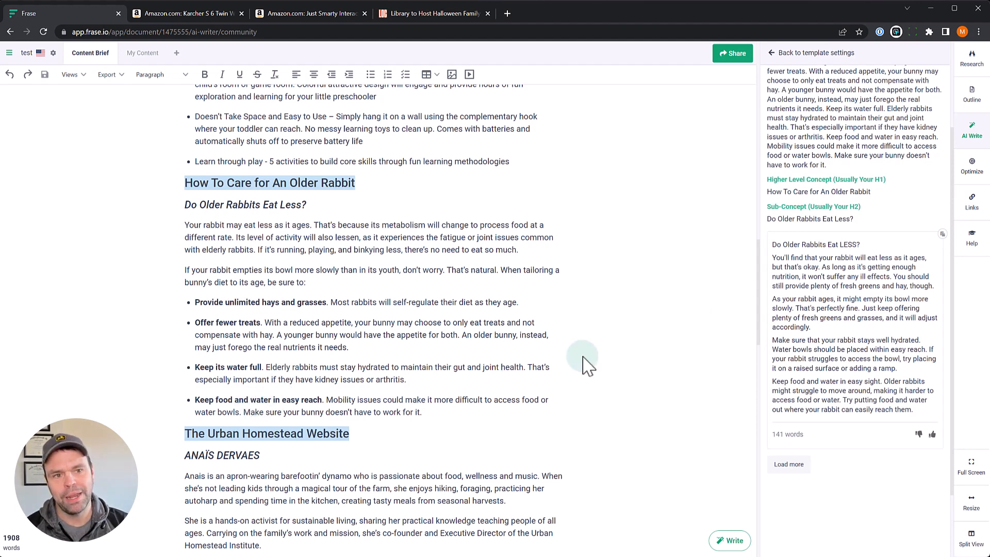
mouse_move(950, 294)
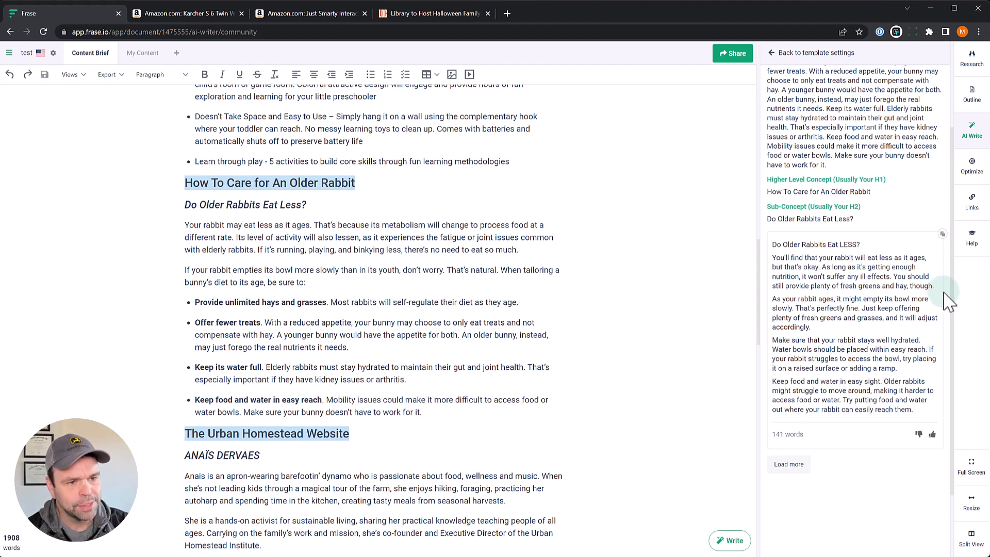
mouse_move(347, 305)
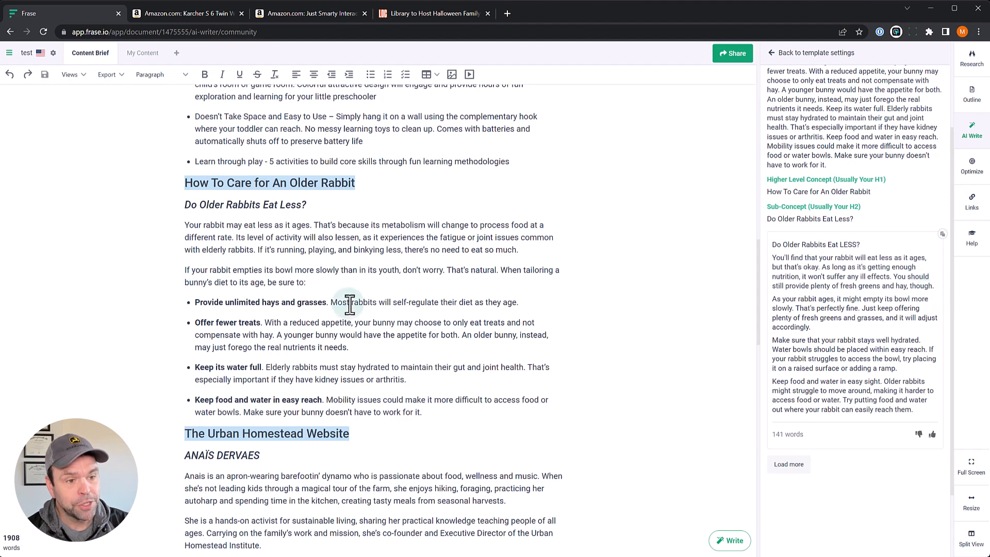
mouse_move(274, 305)
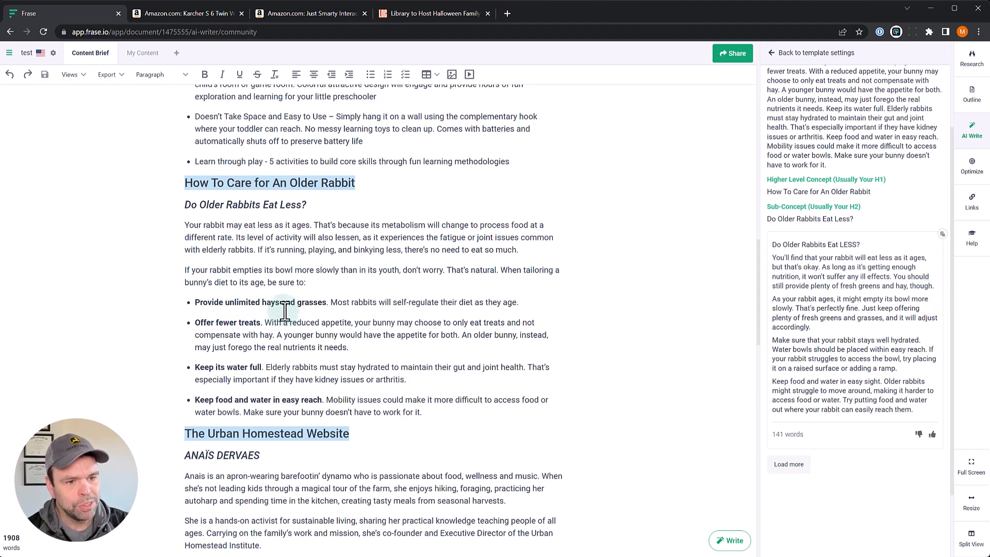
mouse_move(923, 334)
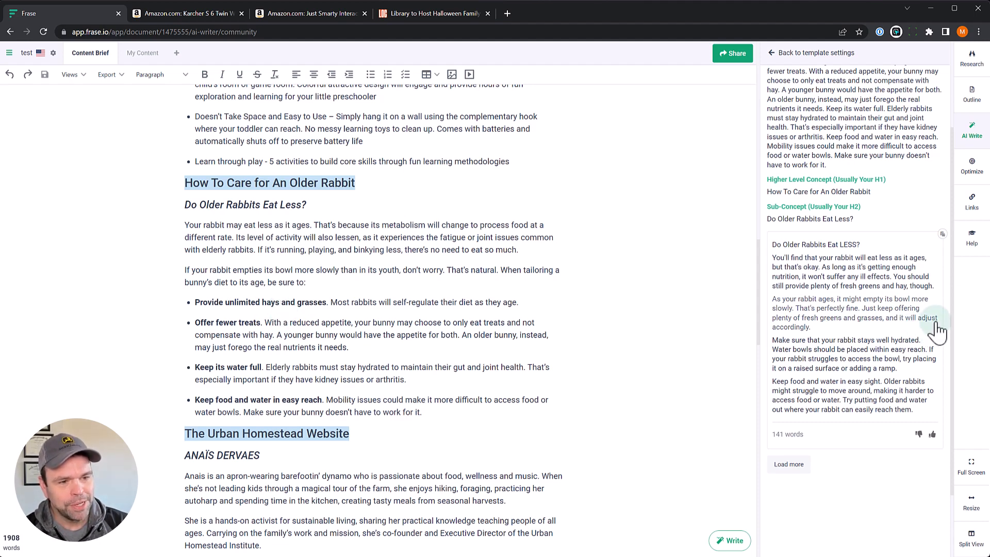
mouse_move(890, 366)
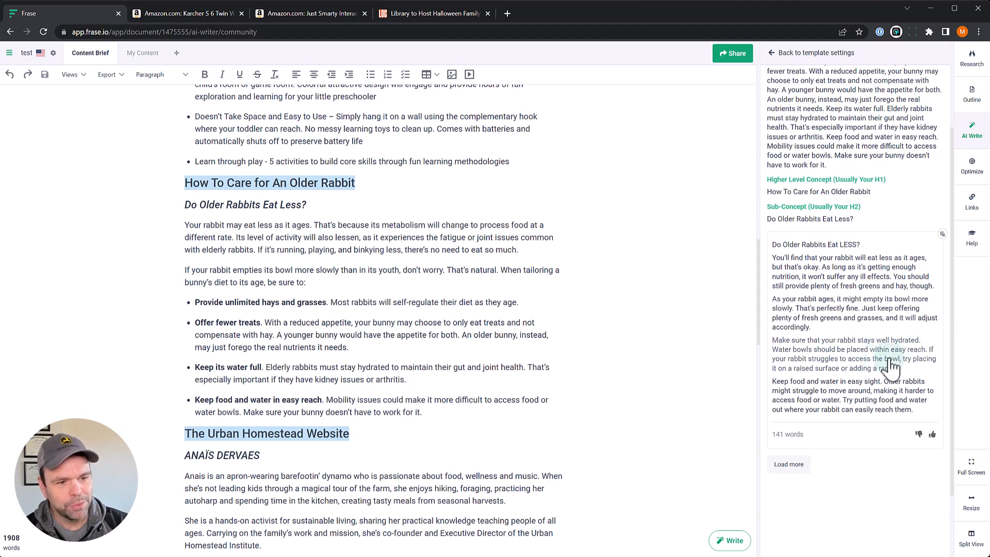
mouse_move(896, 372)
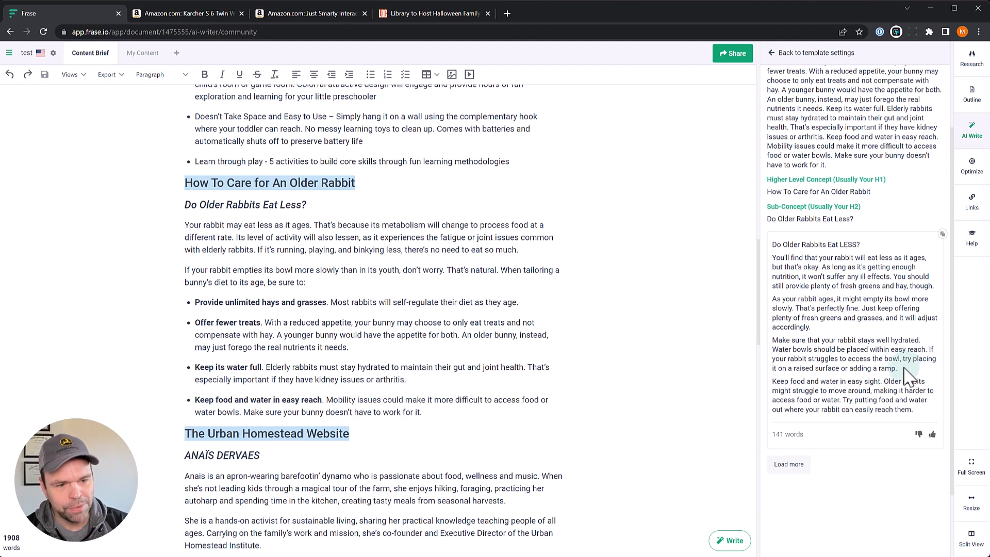
mouse_move(853, 392)
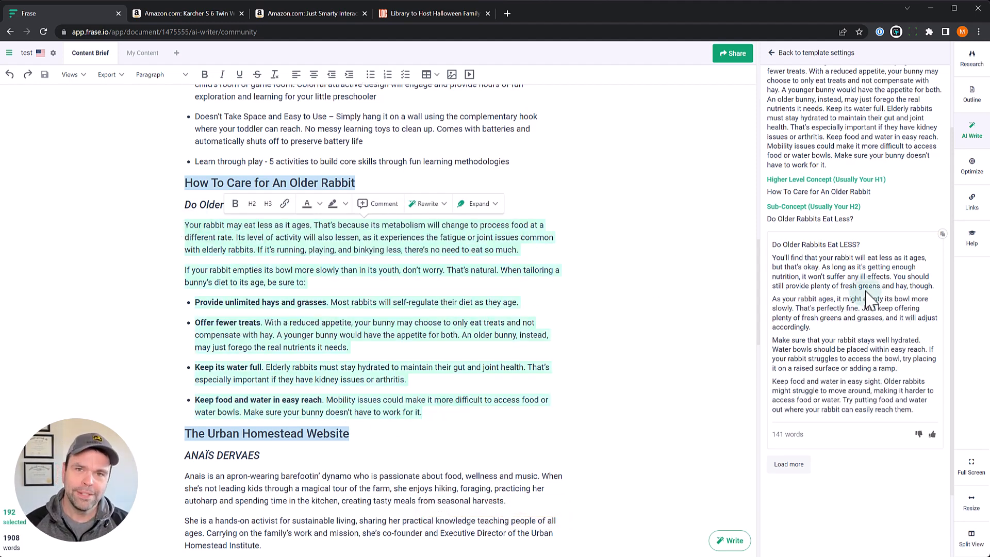
- Run the template for 'The Urban Homestead Website' with the Anaïs Dervaes founder bio as sub-concept
scroll("down", 3)
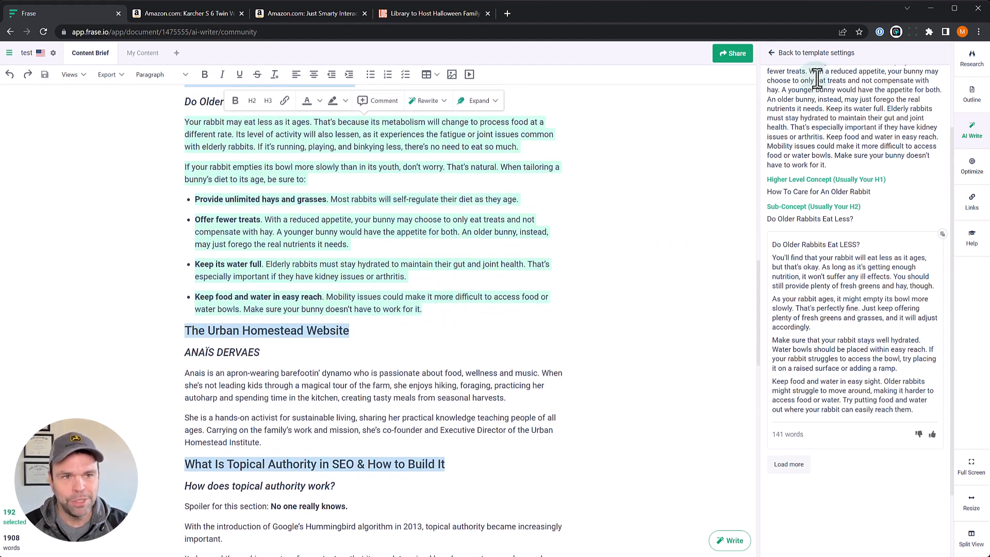
left_click(814, 52)
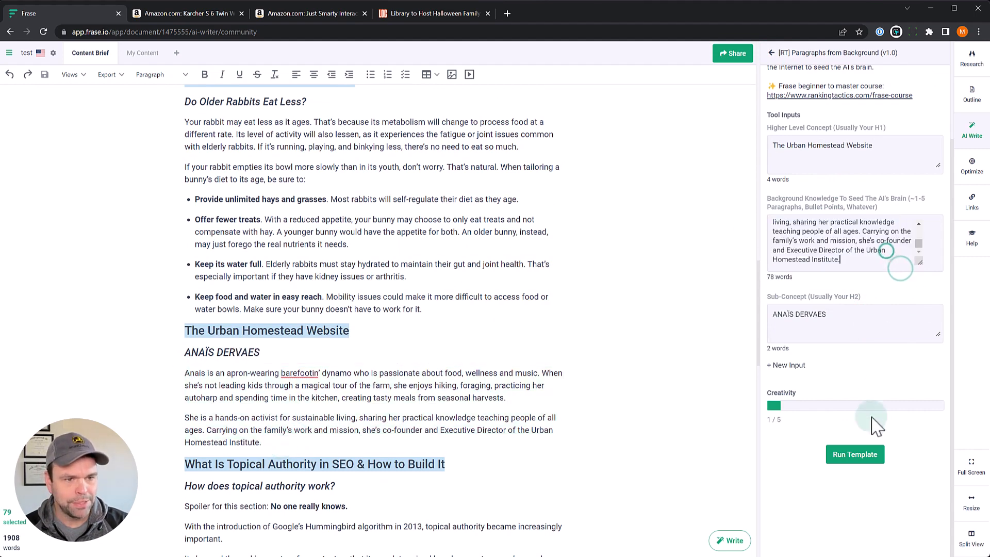
left_click(854, 453)
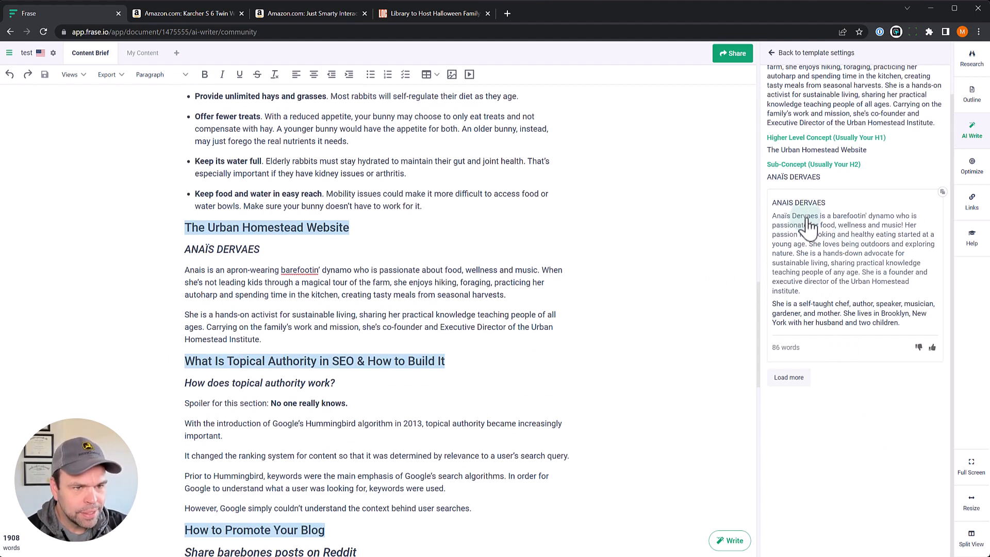
mouse_move(904, 225)
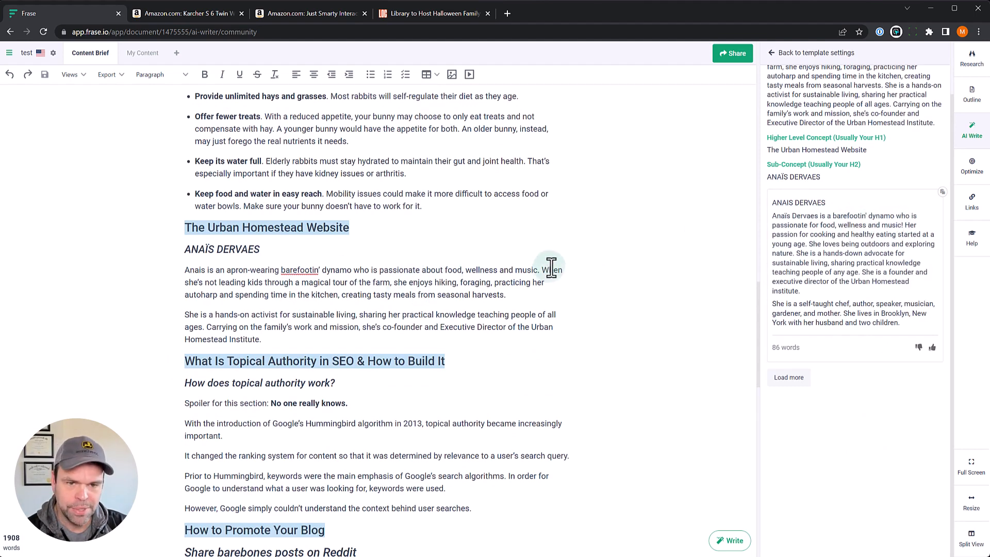
mouse_move(922, 240)
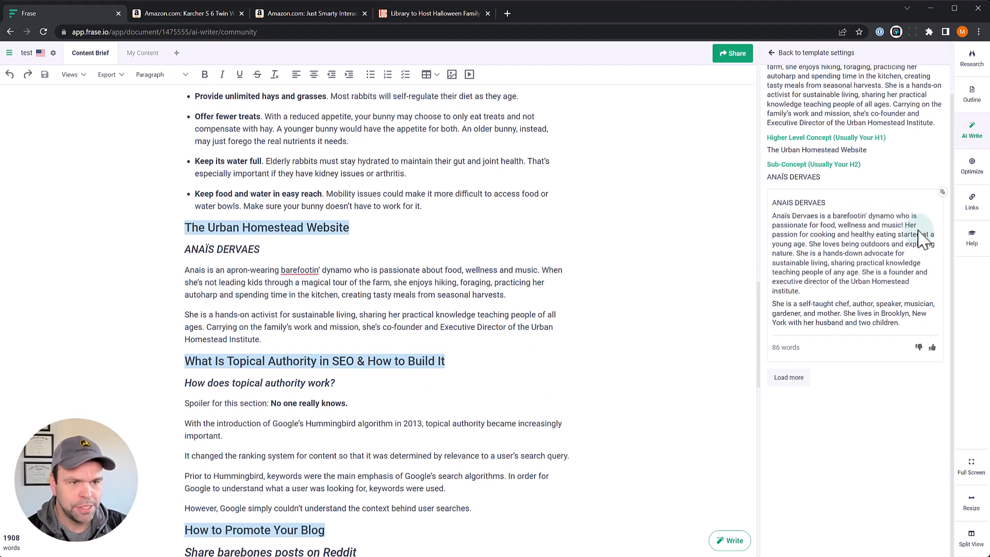
mouse_move(874, 247)
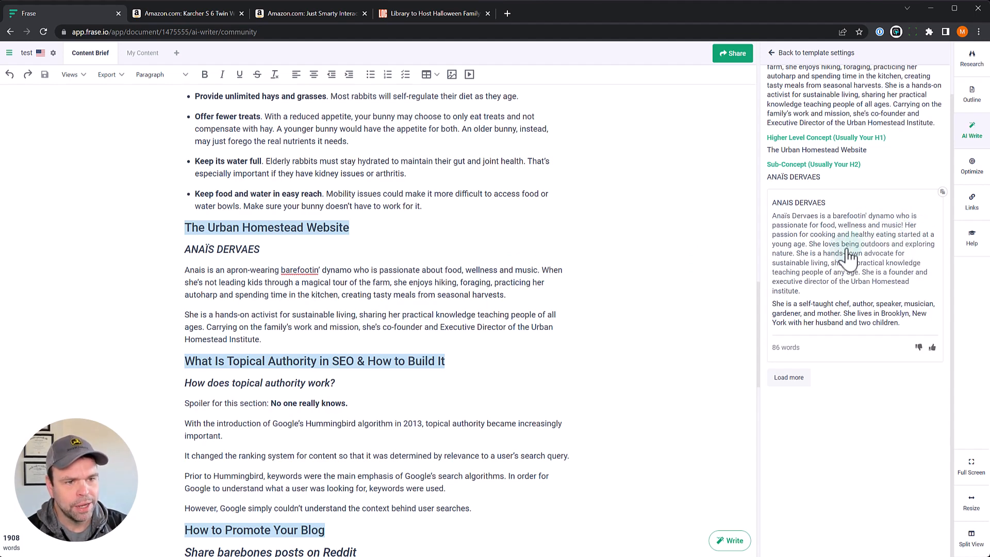
mouse_move(870, 265)
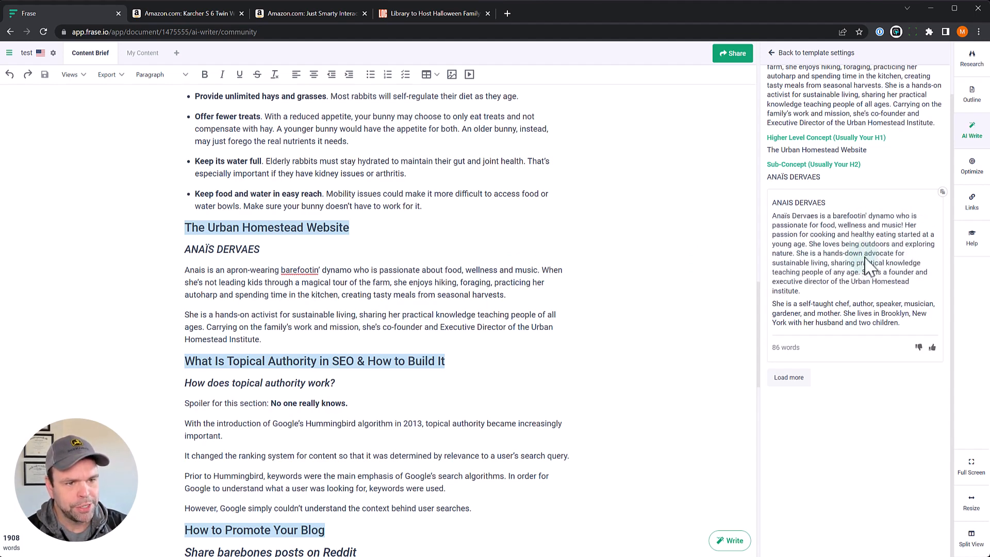
mouse_move(871, 268)
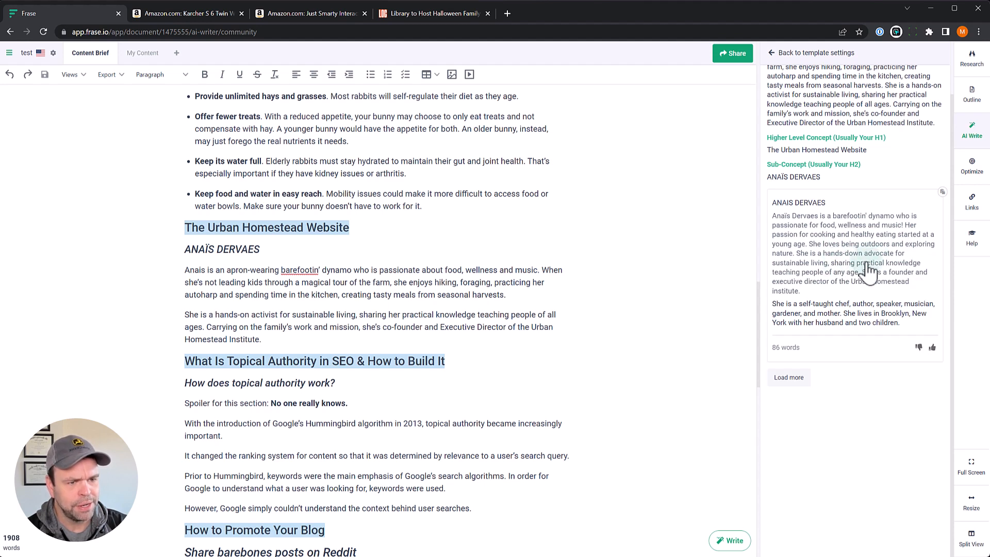
mouse_move(845, 274)
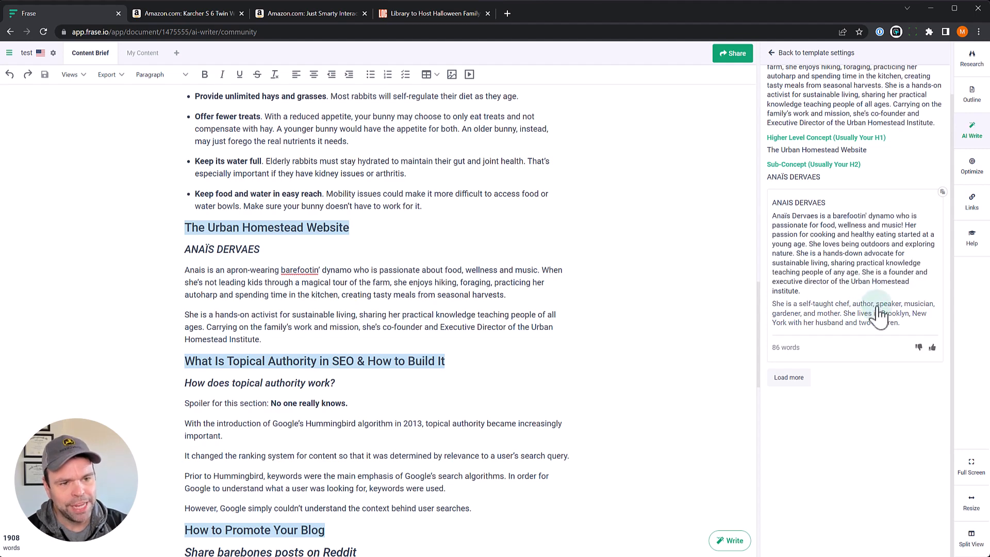
mouse_move(859, 315)
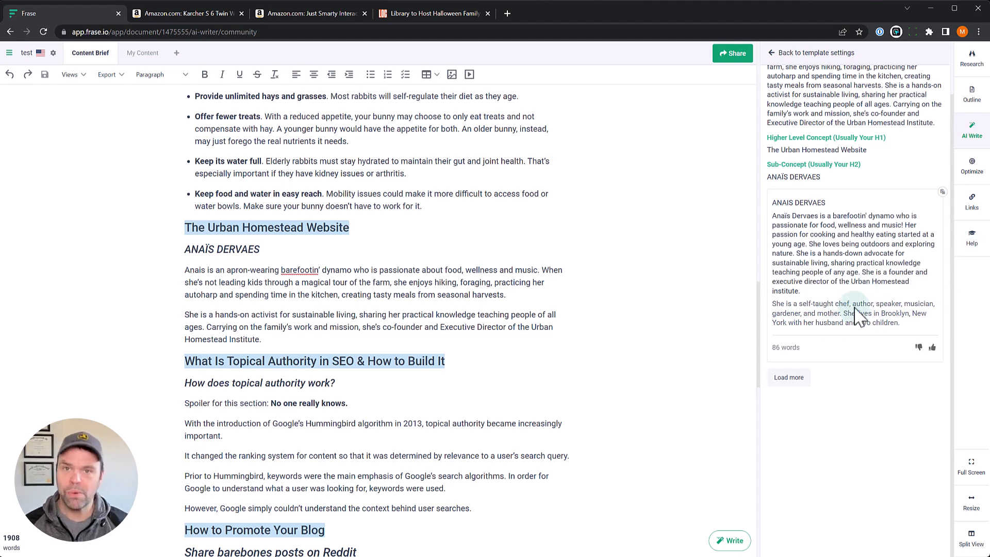
scroll("down", 3)
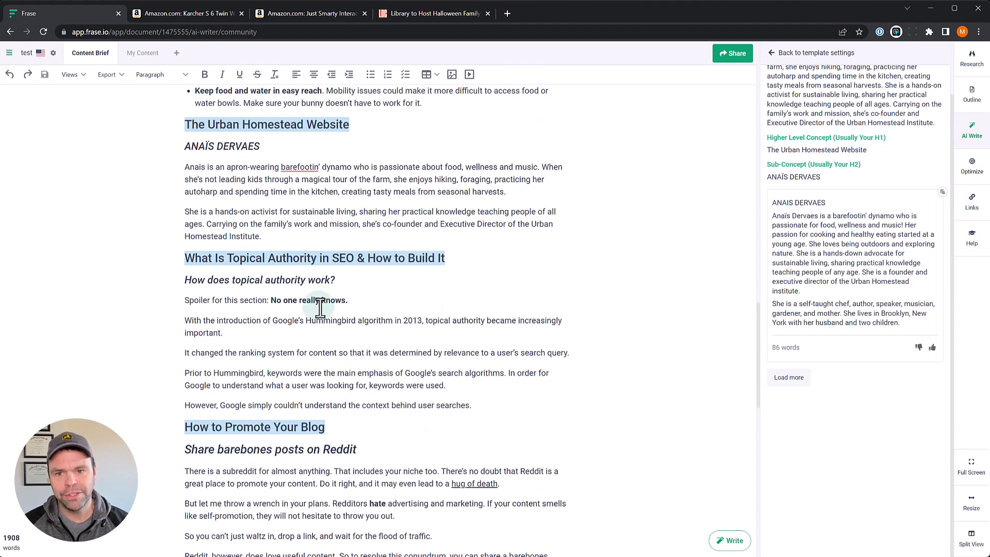
mouse_move(455, 401)
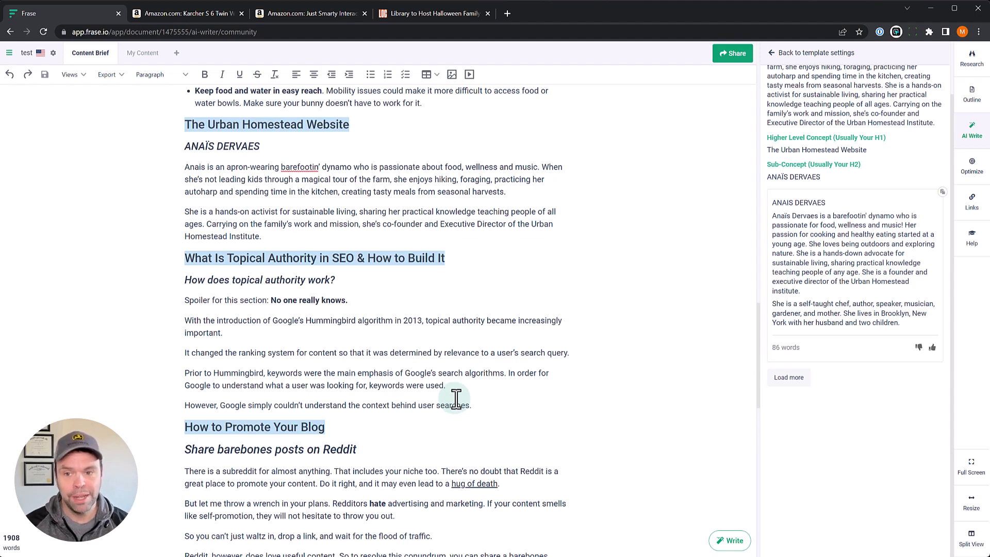
- Run the template for 'What Is Topical Authority in SEO' with sub-concept 'How does topical authority work?'
left_click(773, 53)
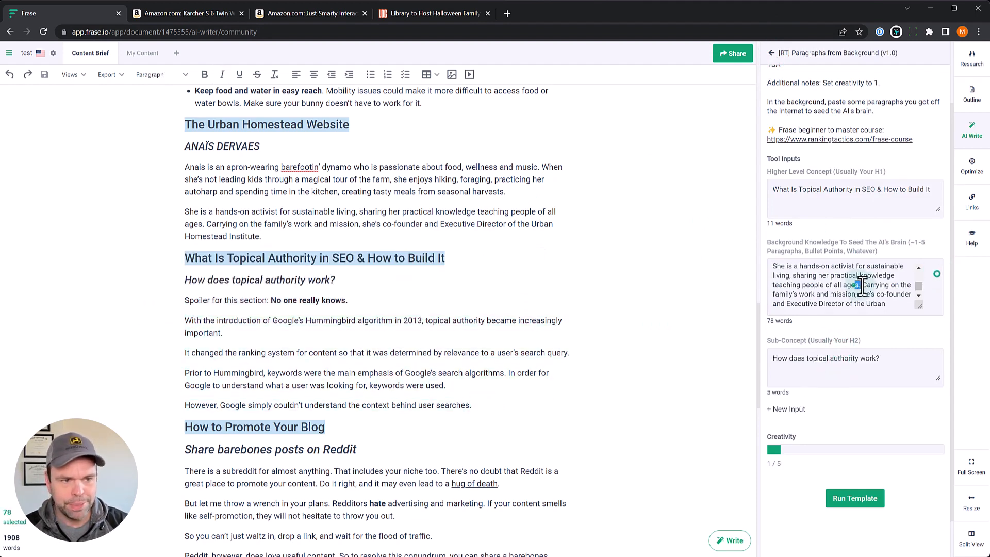
left_click(854, 498)
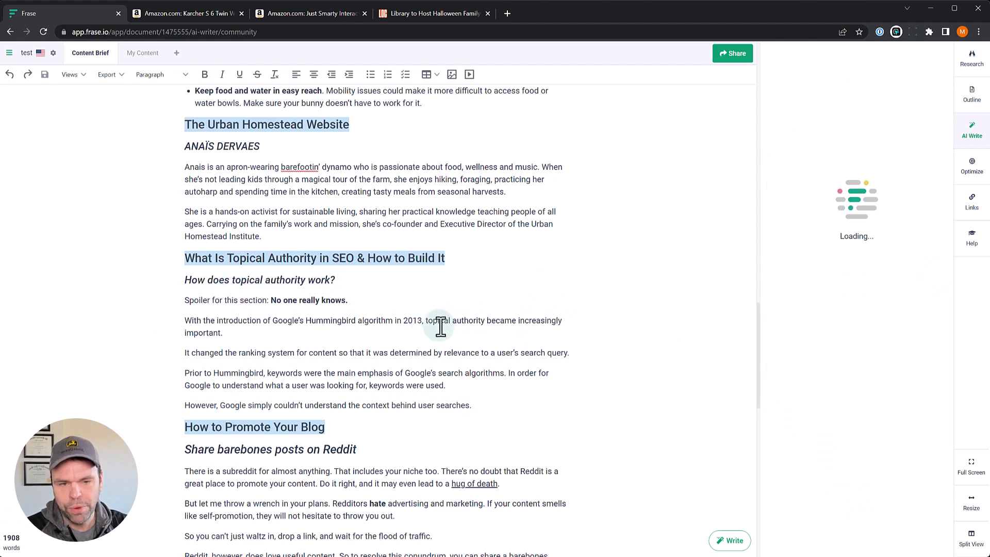
scroll("down", 3)
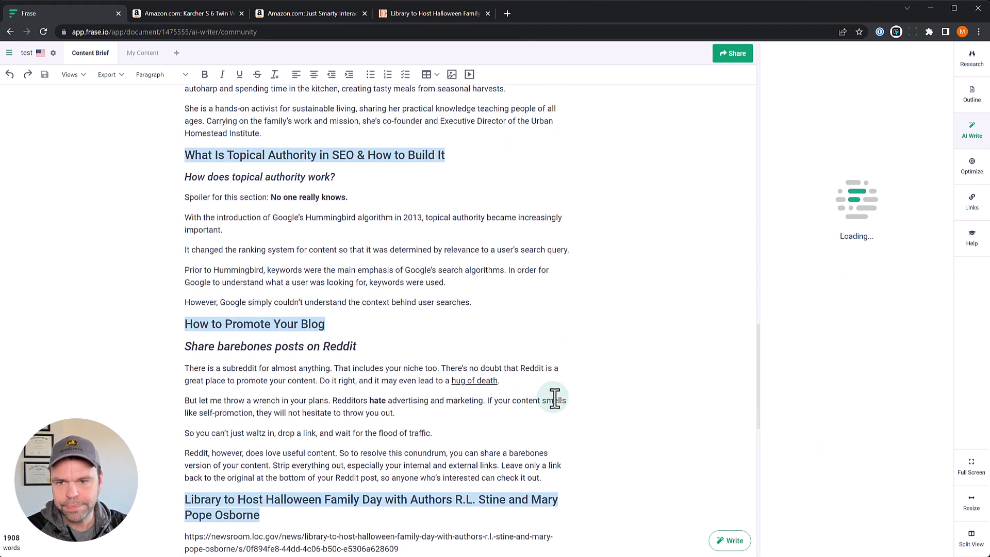
mouse_move(369, 214)
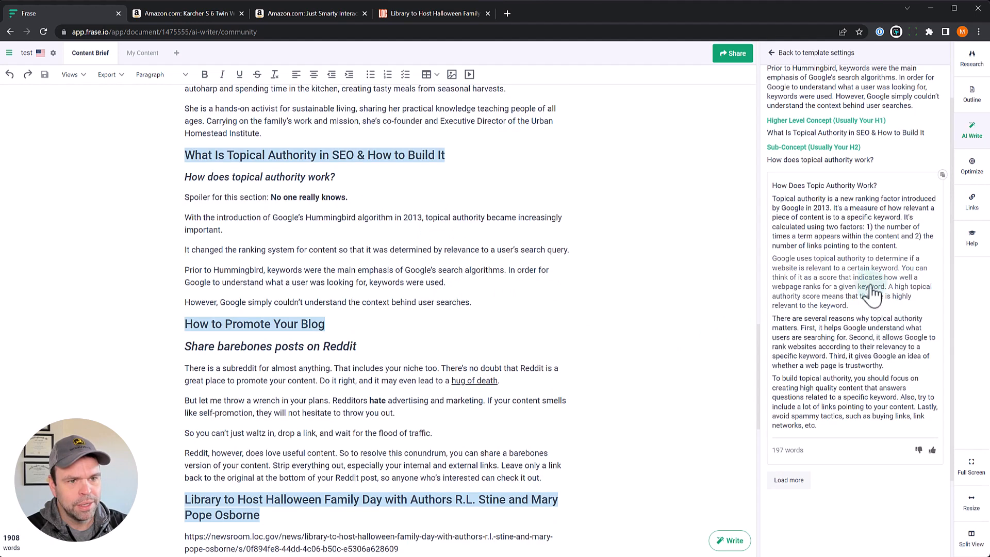
mouse_move(789, 217)
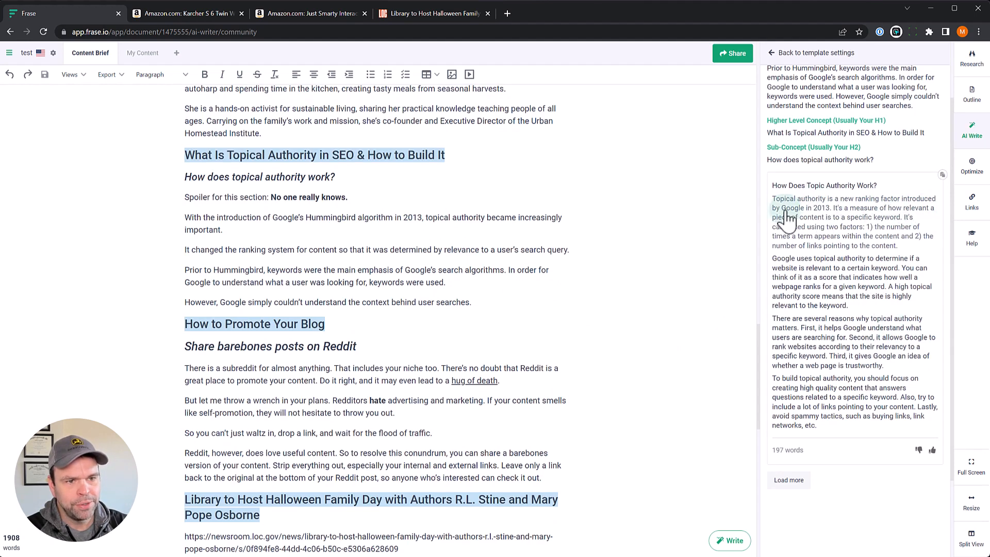
mouse_move(896, 227)
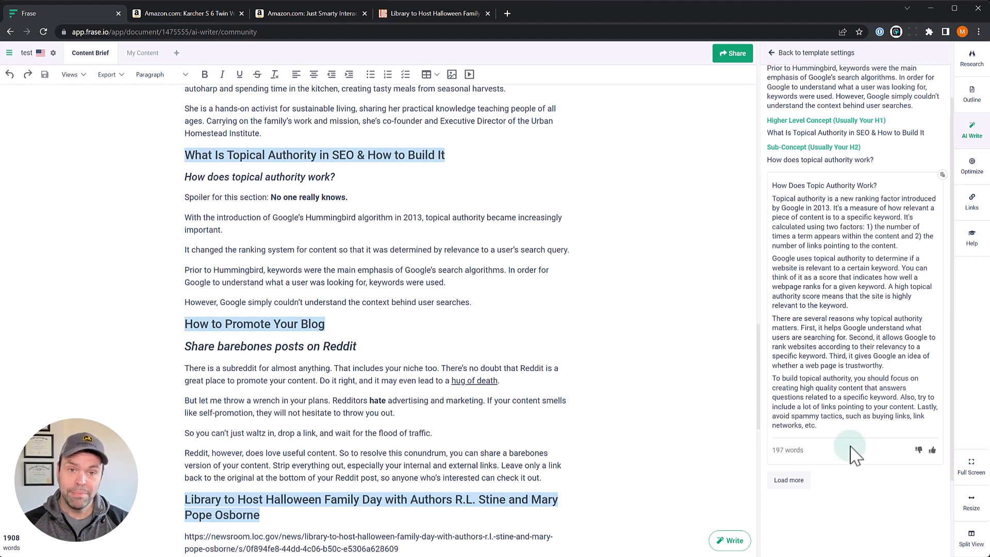
mouse_move(470, 309)
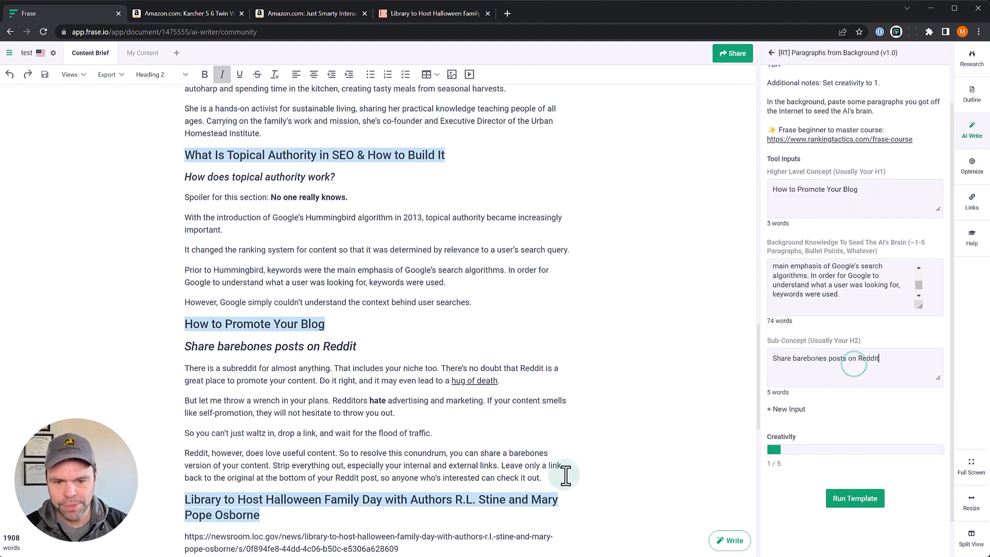
- Run the template for 'How to Promote Your Blog' with sub-concept 'Share barebones posts on Reddit'
left_click(853, 498)
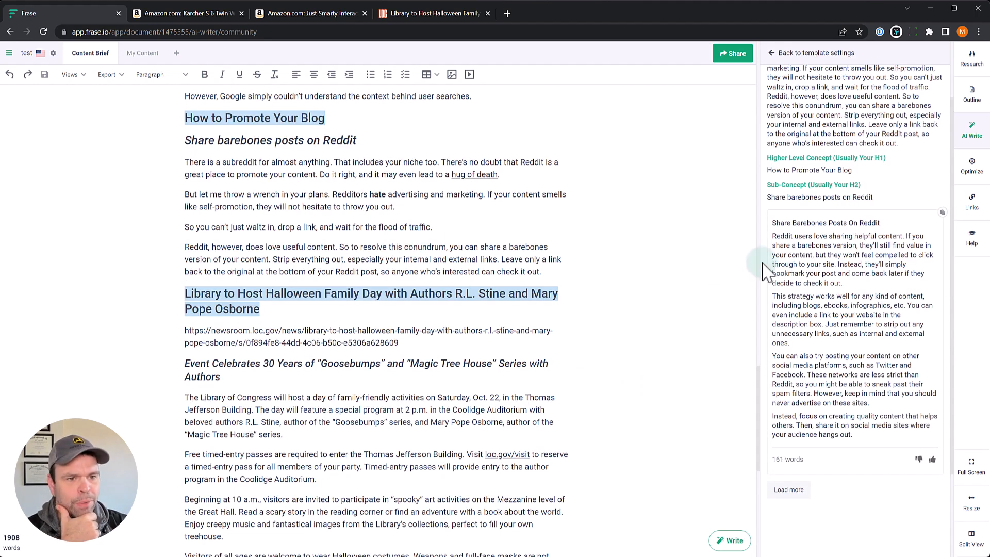
mouse_move(629, 303)
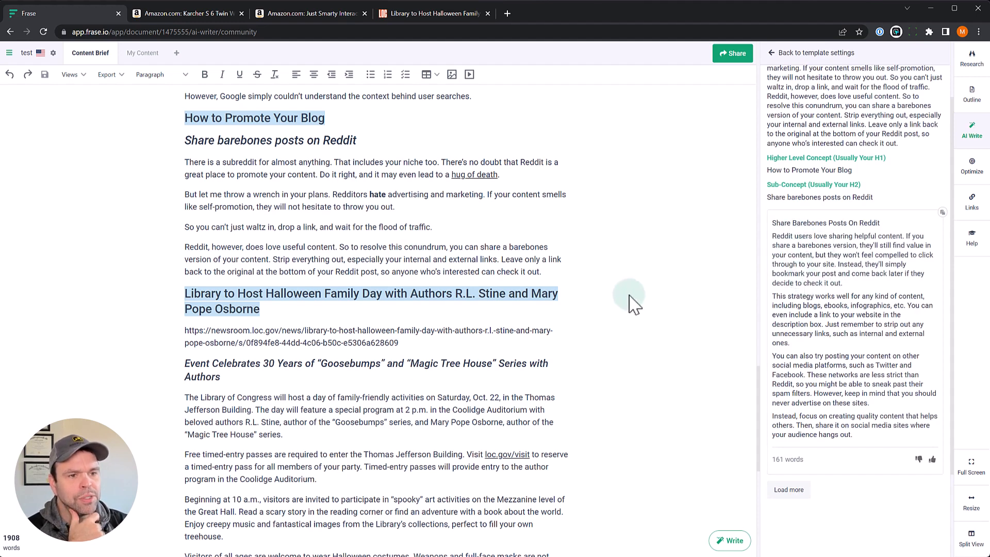
mouse_move(773, 300)
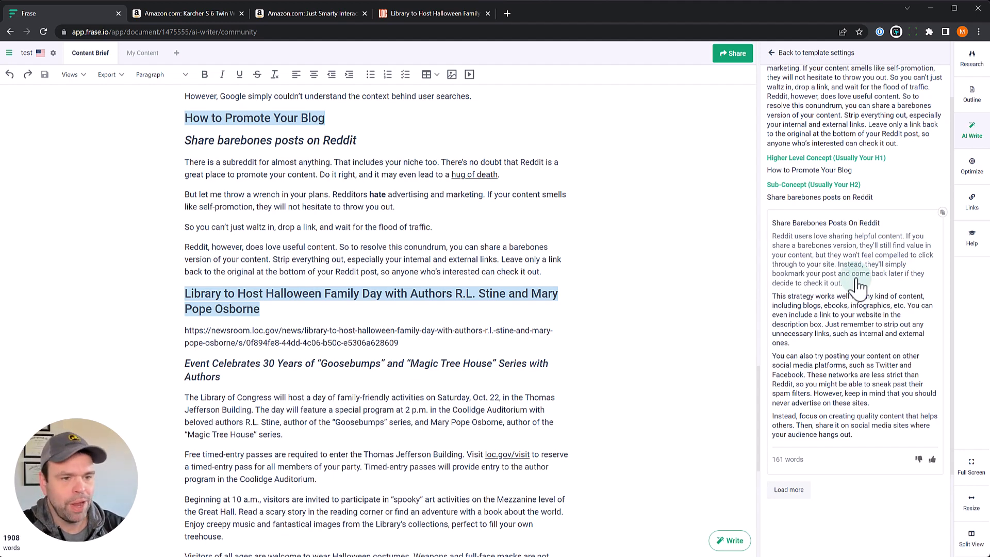
mouse_move(852, 345)
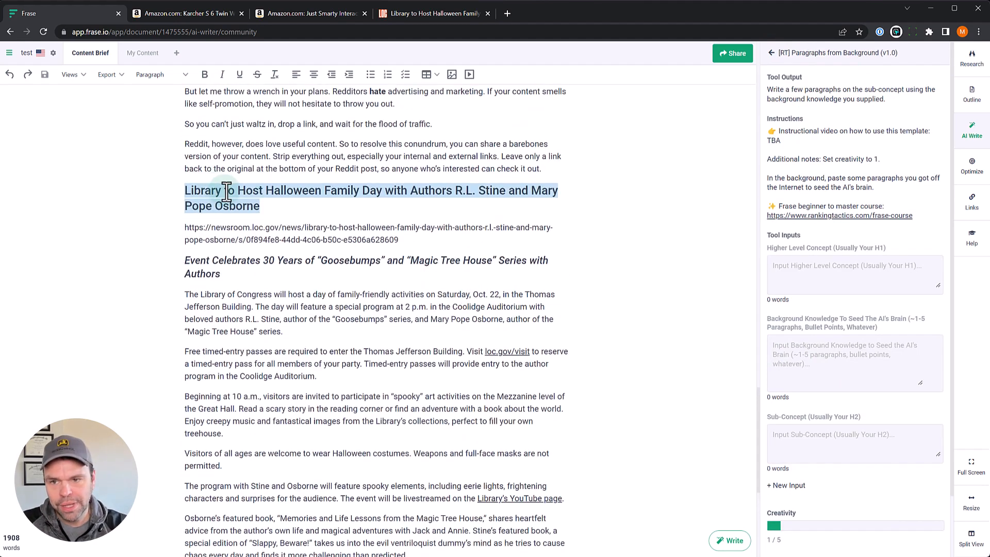
mouse_move(309, 206)
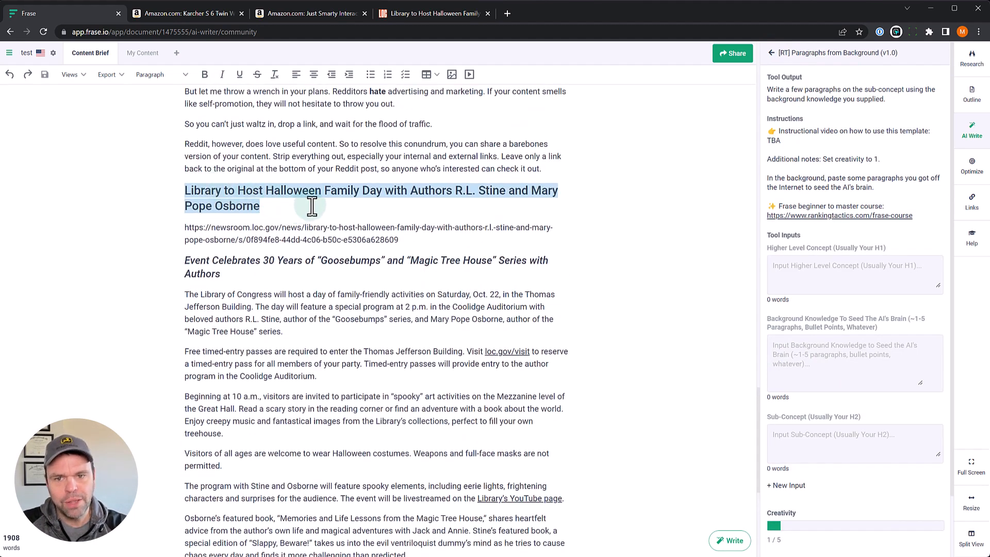
mouse_move(325, 210)
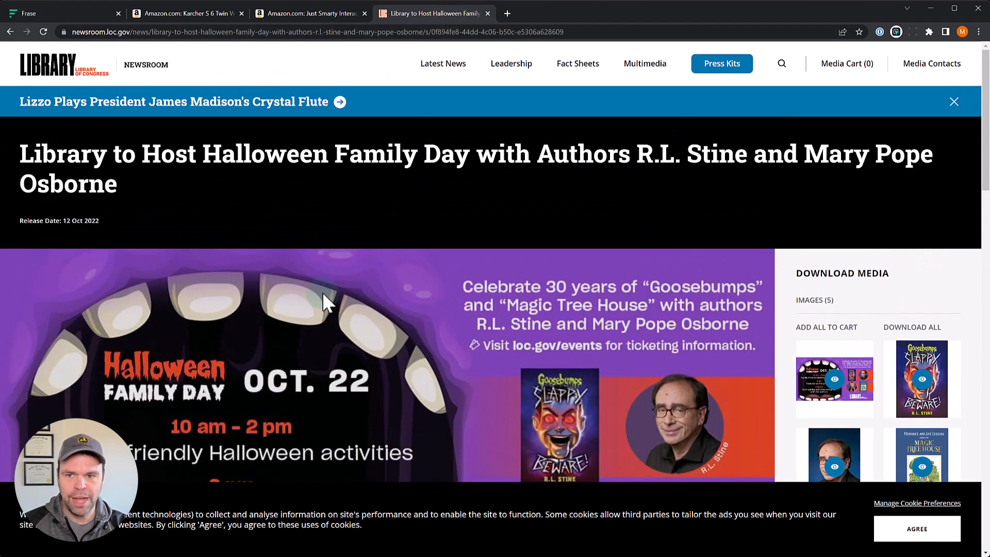
mouse_move(410, 187)
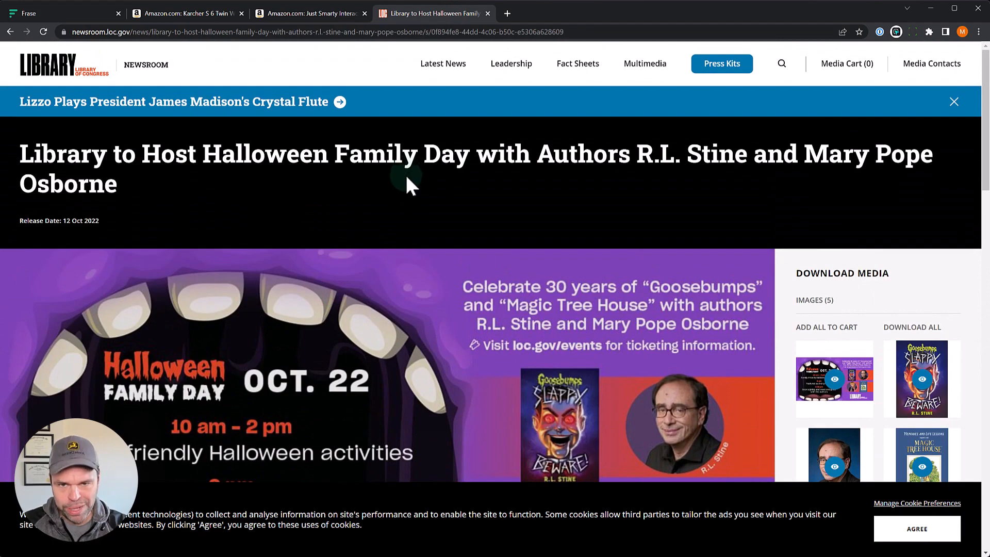
- Scroll through the Halloween Family Day press release and return to the Frase document
scroll("down", 3)
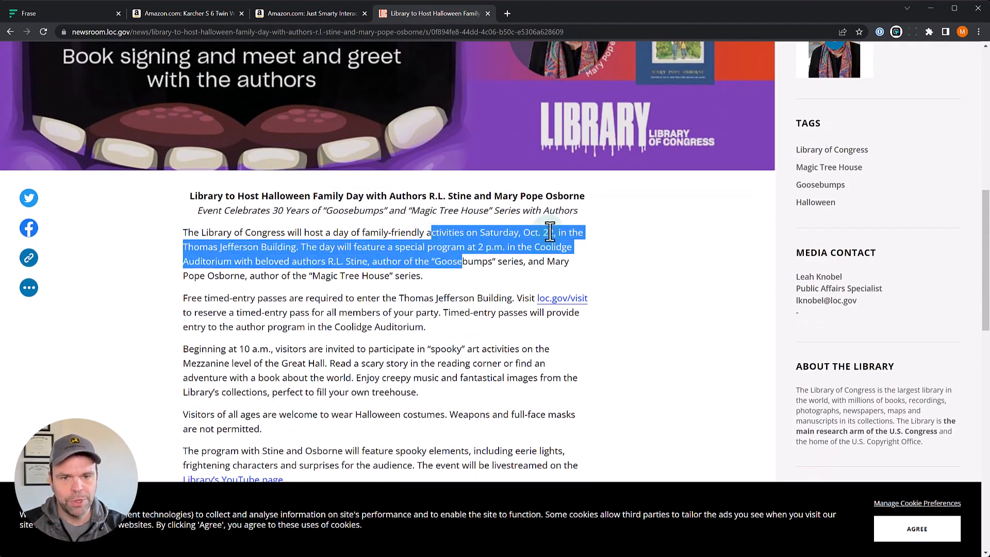
scroll("down", 3)
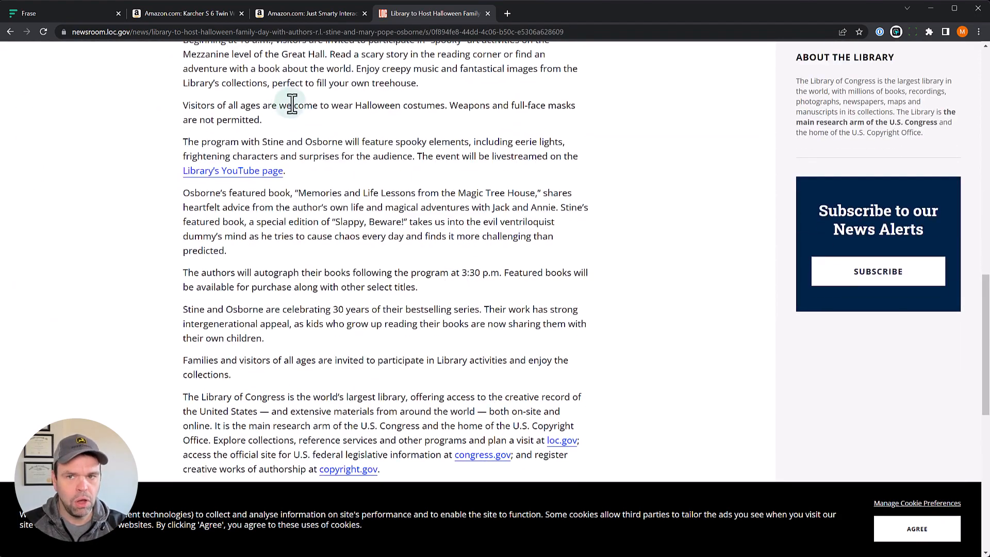
left_click(56, 13)
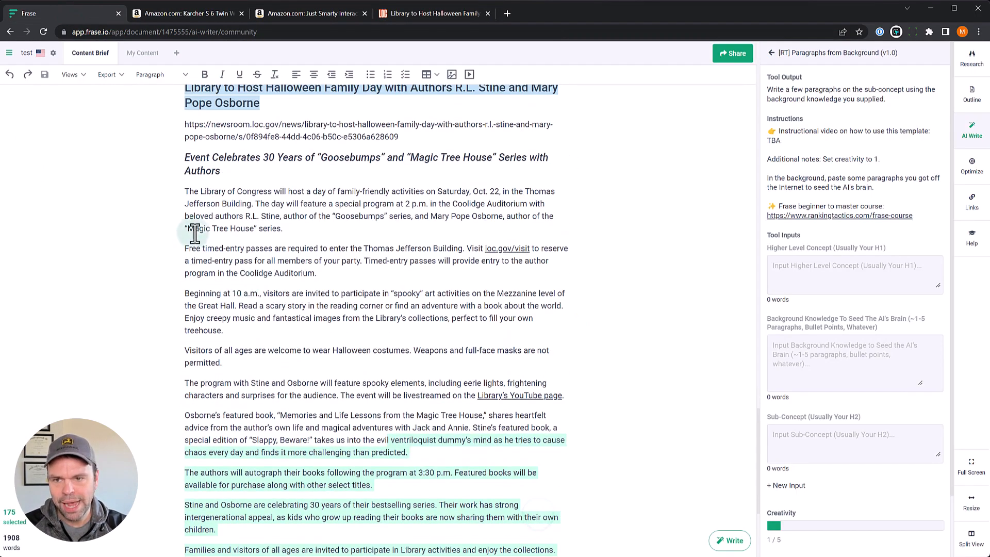
- Run the template for the Halloween Family Day 30-years-of-Goosebumps section and load more paragraphs
left_click(853, 353)
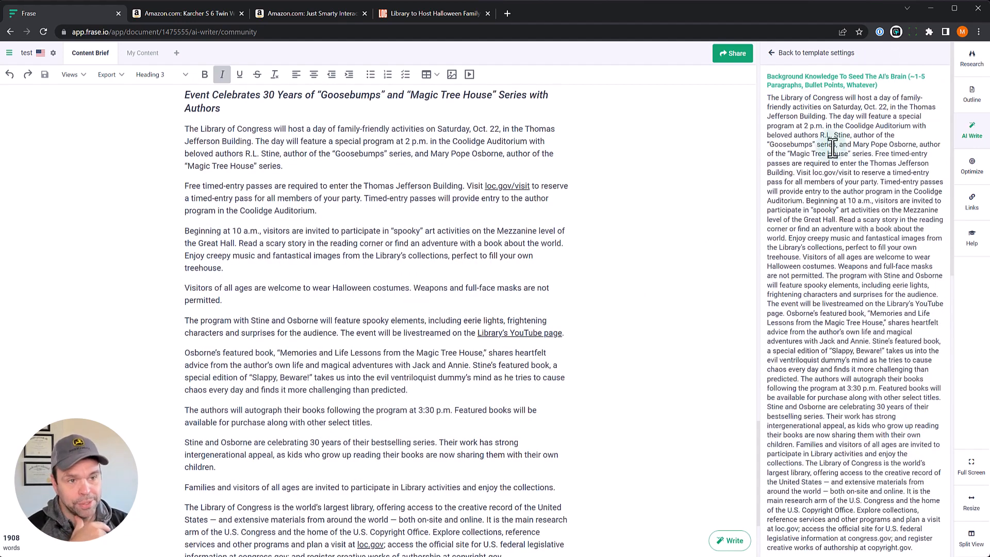
scroll("down", 3)
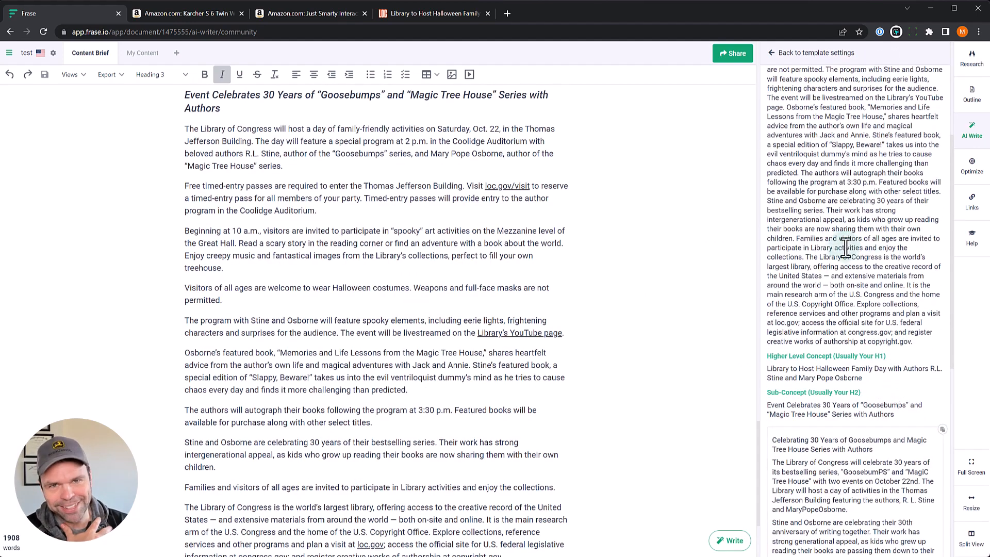
scroll("down", 3)
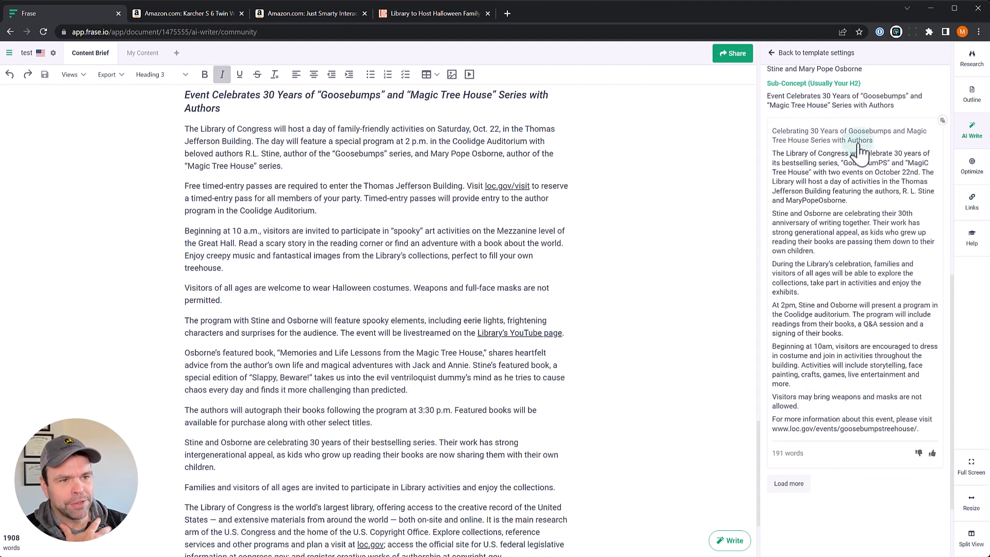
left_click(787, 482)
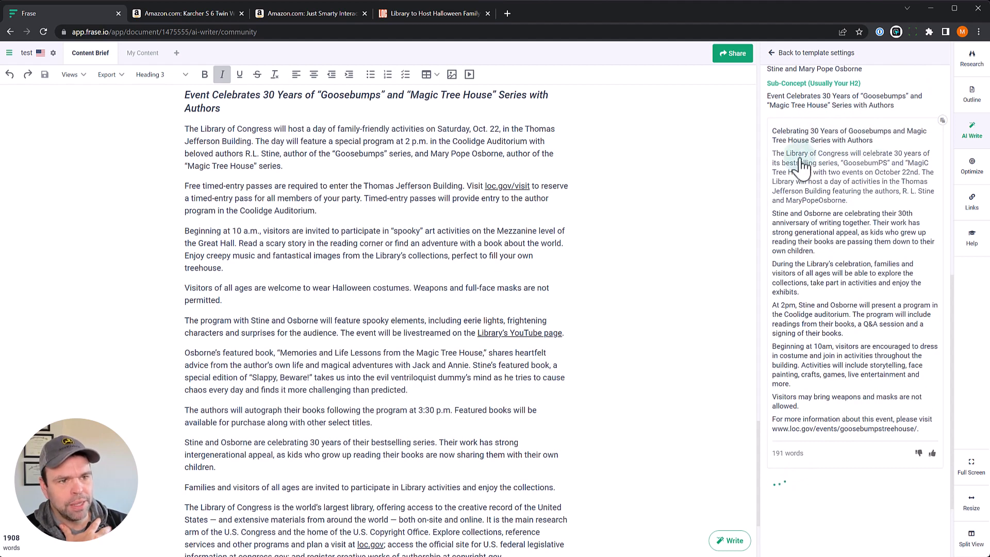
mouse_move(915, 163)
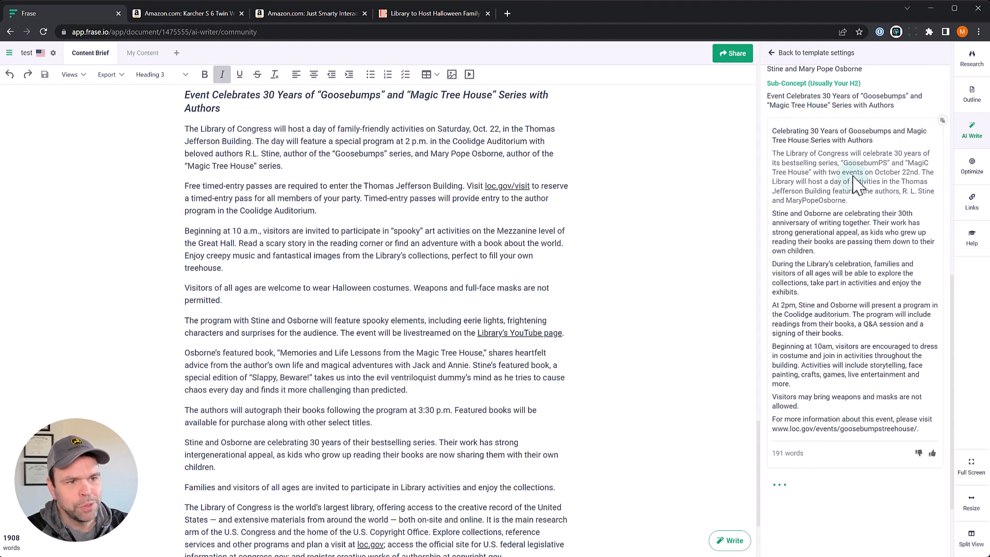
mouse_move(877, 184)
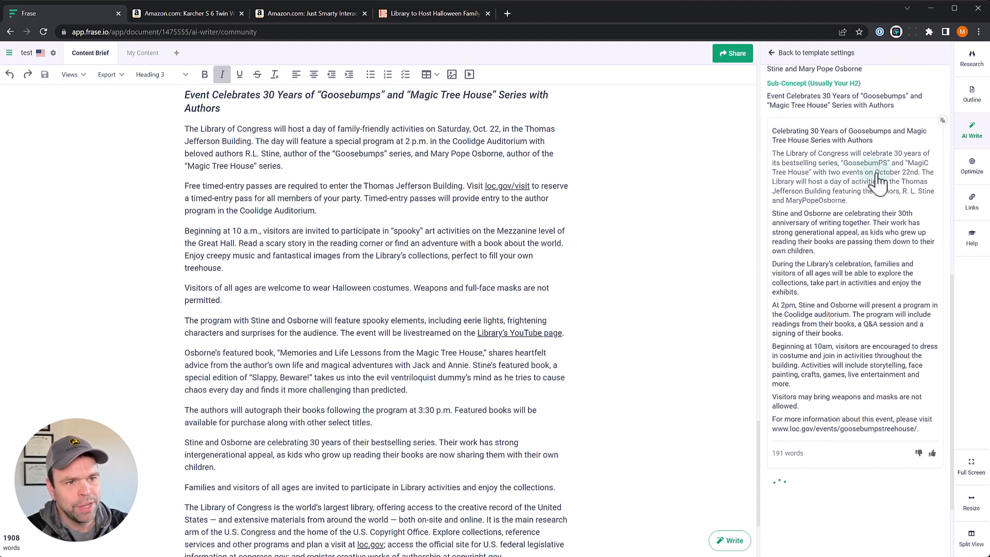
mouse_move(800, 190)
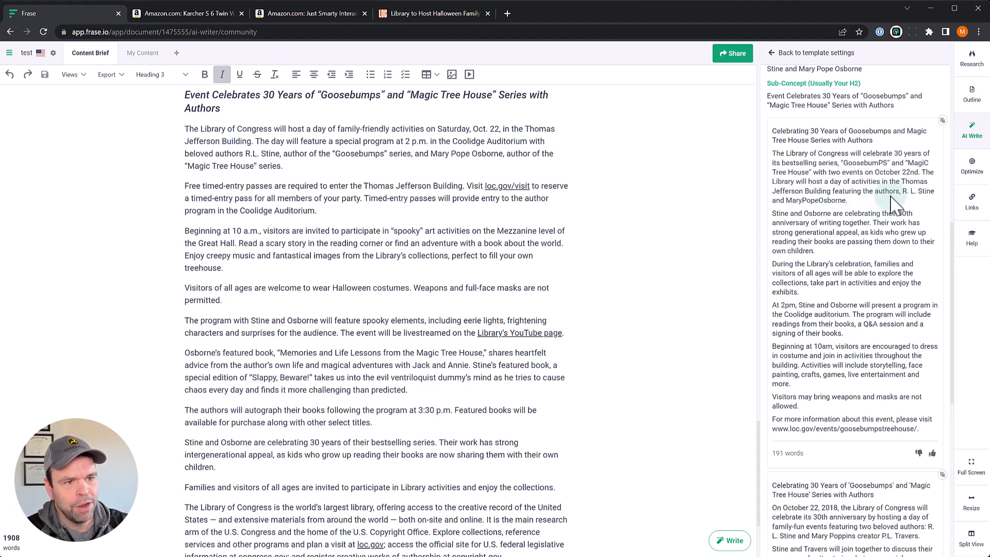
mouse_move(812, 244)
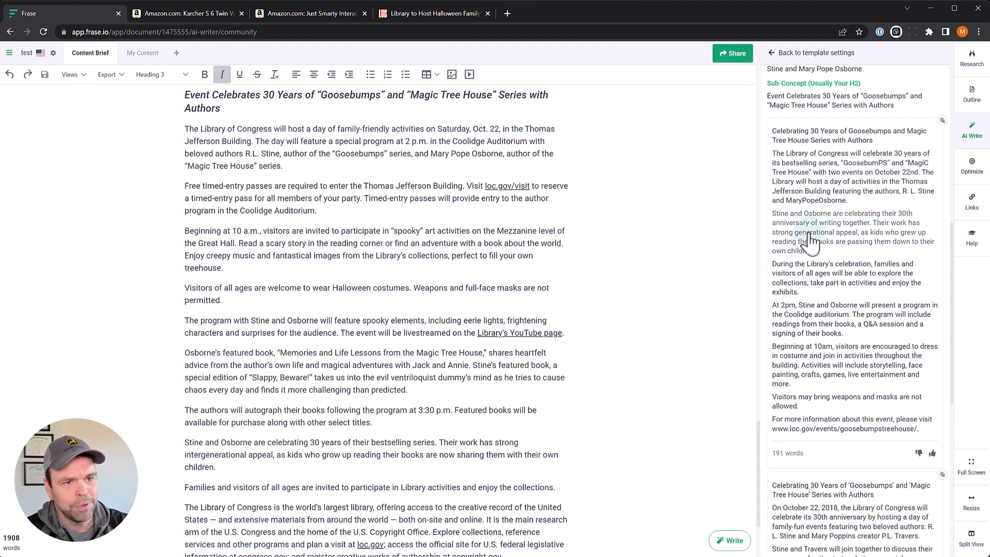
mouse_move(909, 220)
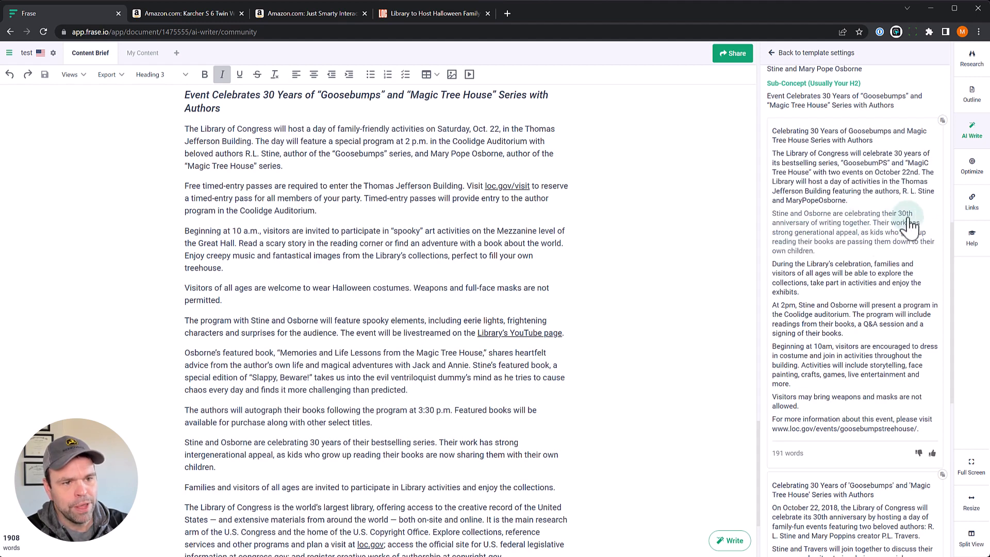
mouse_move(815, 315)
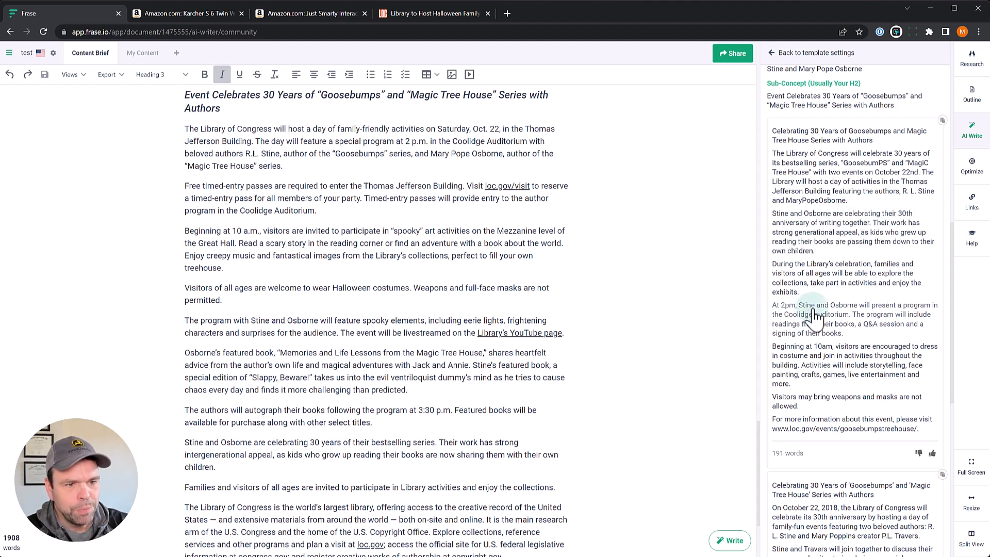
mouse_move(896, 325)
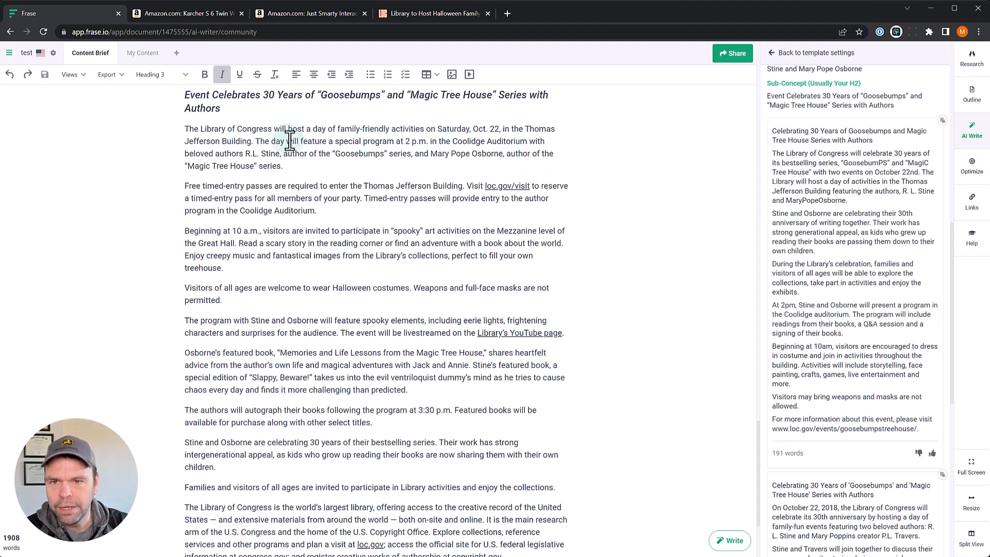
left_click_drag(272, 141, 424, 141)
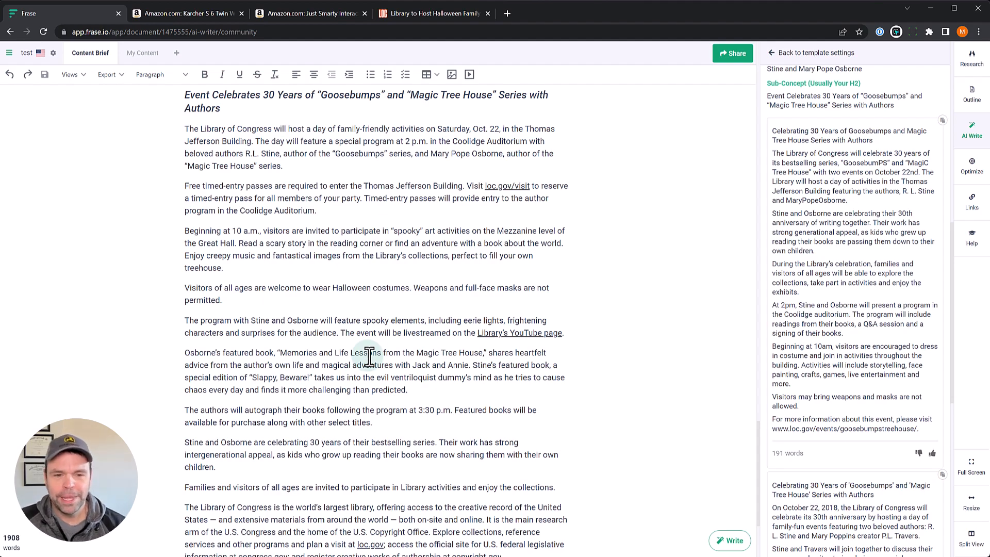
scroll("down", 3)
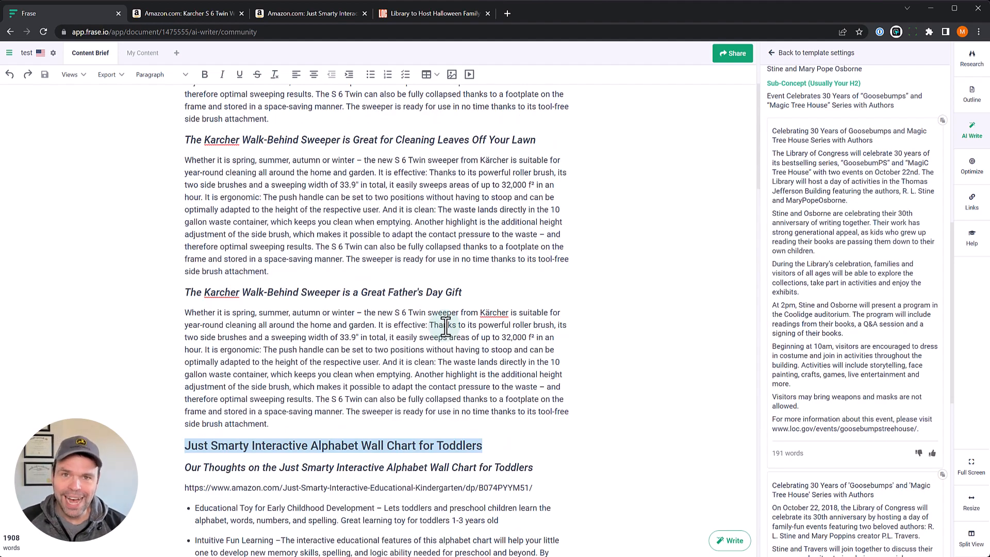